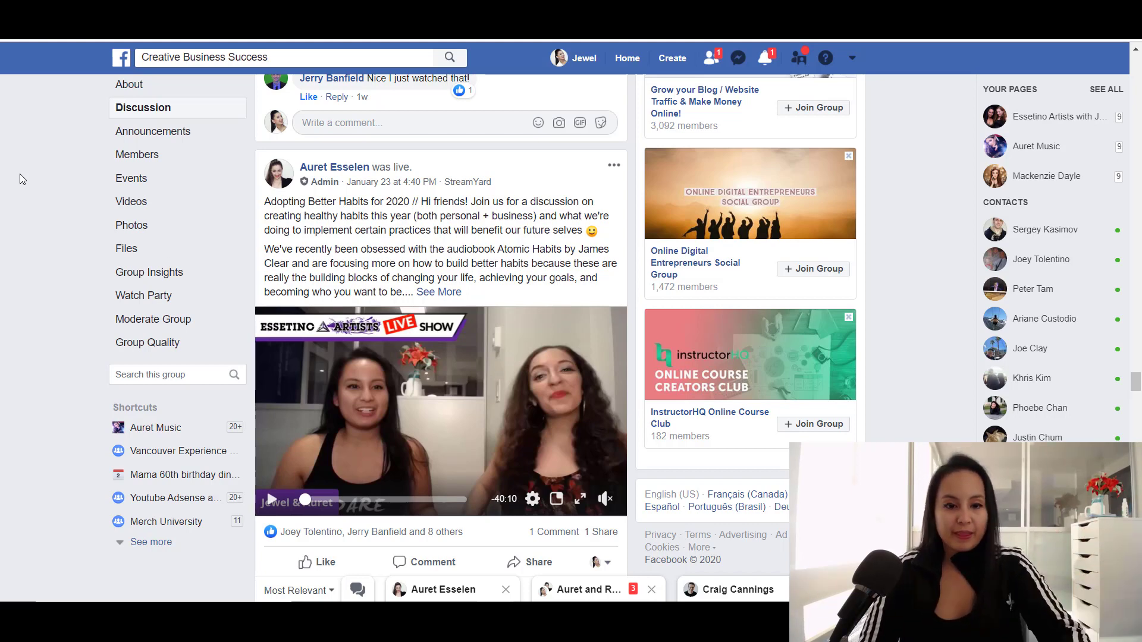
{"action": "mouse_move", "coordinate": [408, 343]}
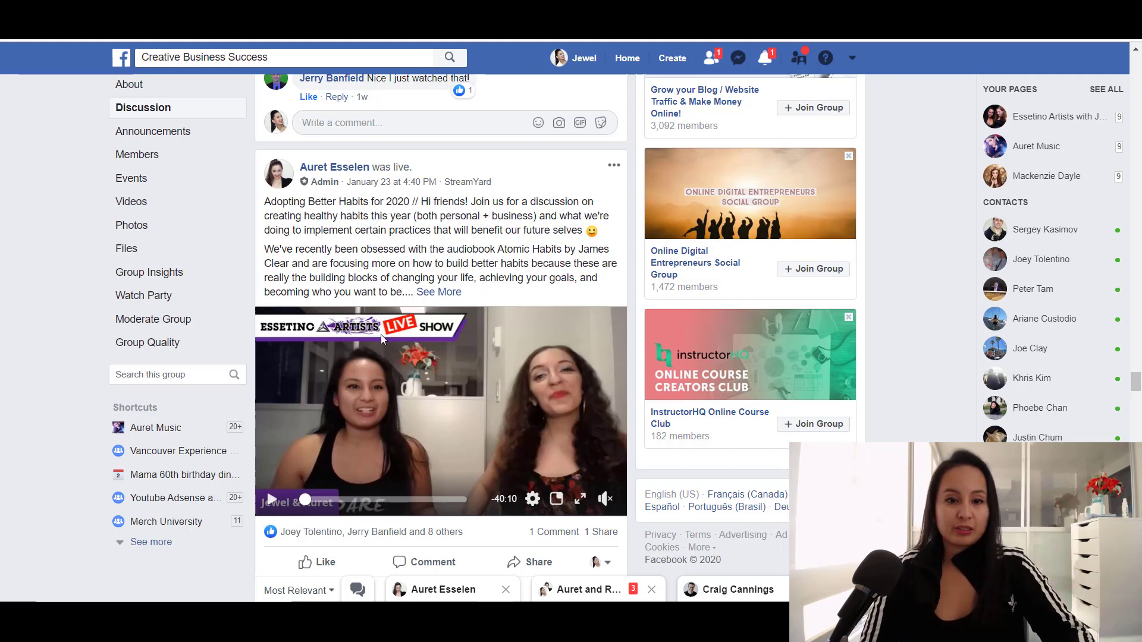
{"action": "mouse_move", "coordinate": [411, 347]}
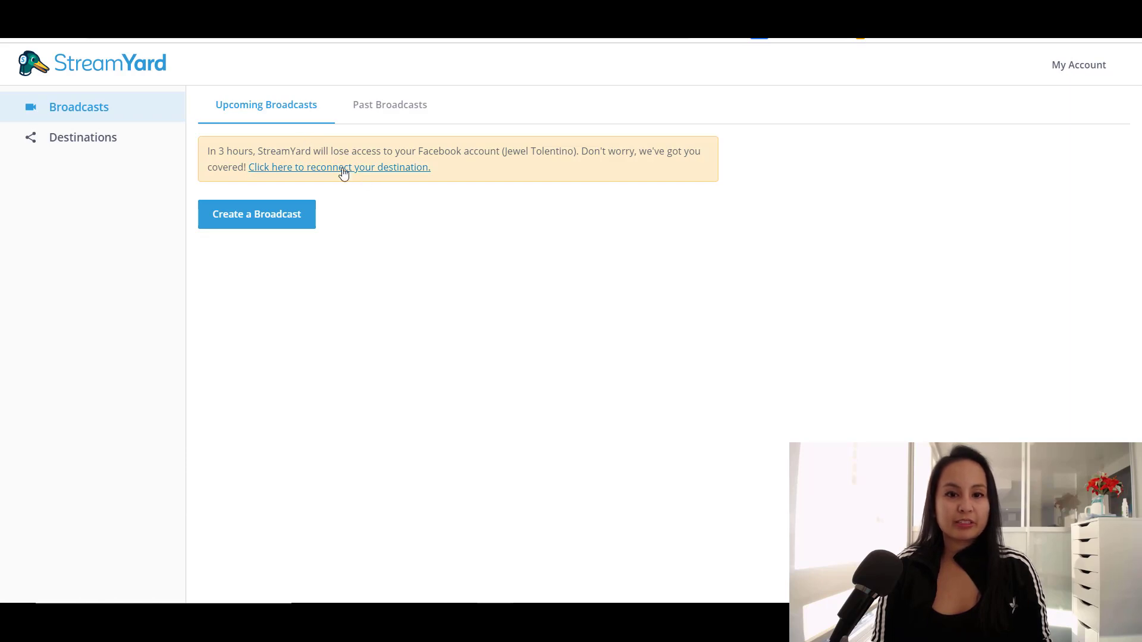
Compare the Free, Basic and Professional plans, then return to the Destinations list
{"action": "left_click", "coordinate": [82, 137]}
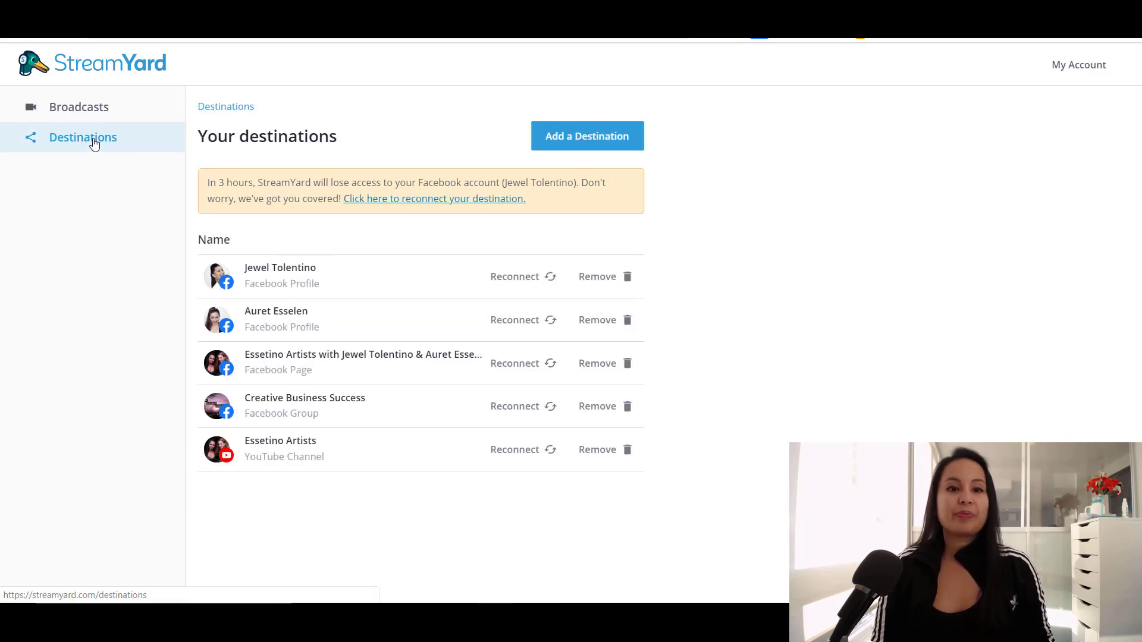
{"action": "mouse_move", "coordinate": [346, 244]}
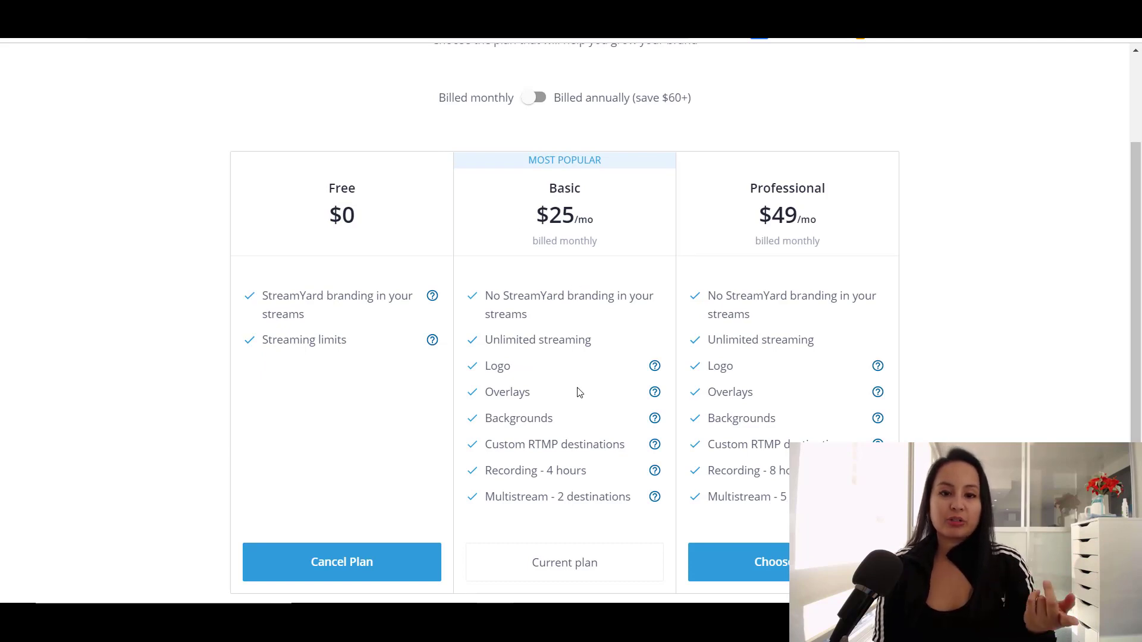
{"action": "mouse_move", "coordinate": [574, 513]}
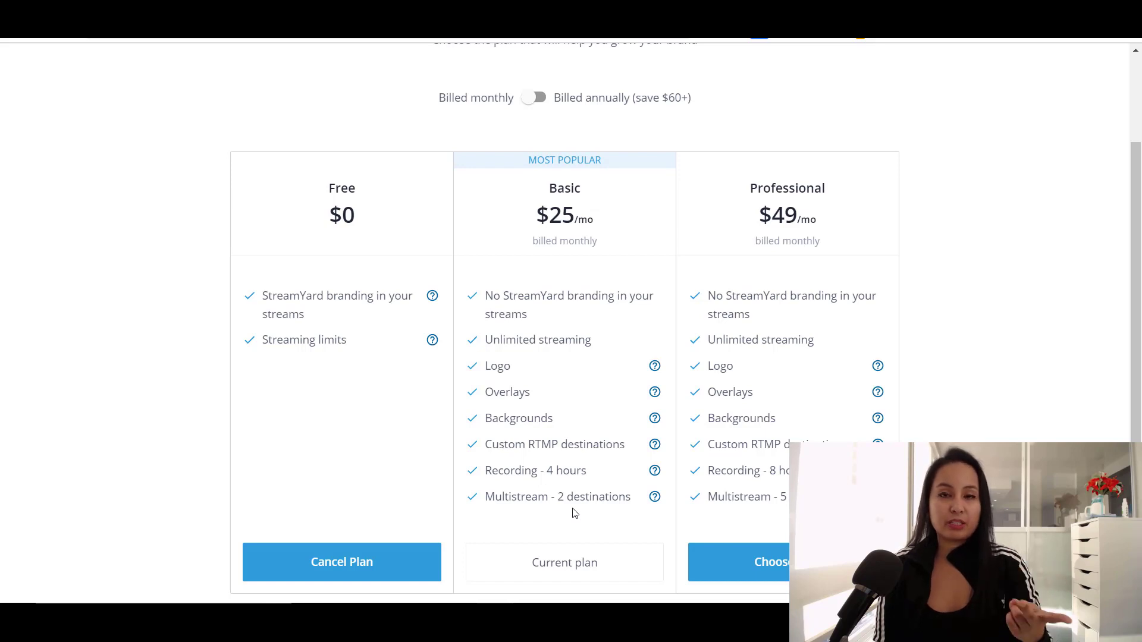
{"action": "mouse_move", "coordinate": [772, 518]}
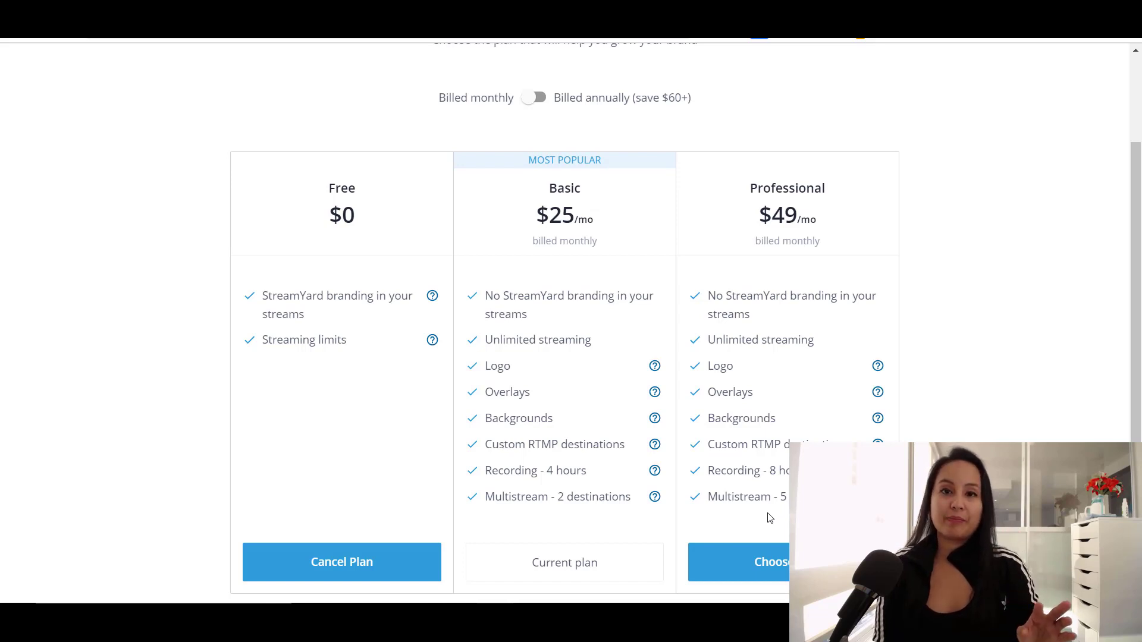
{"action": "mouse_move", "coordinate": [549, 331]}
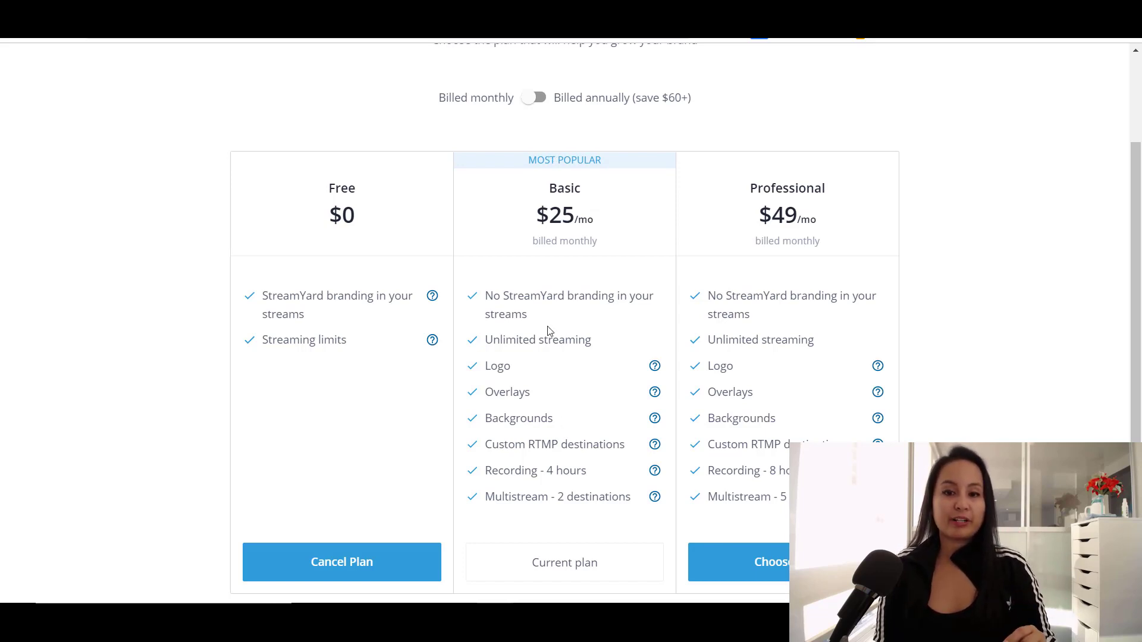
{"action": "left_click", "coordinate": [82, 137]}
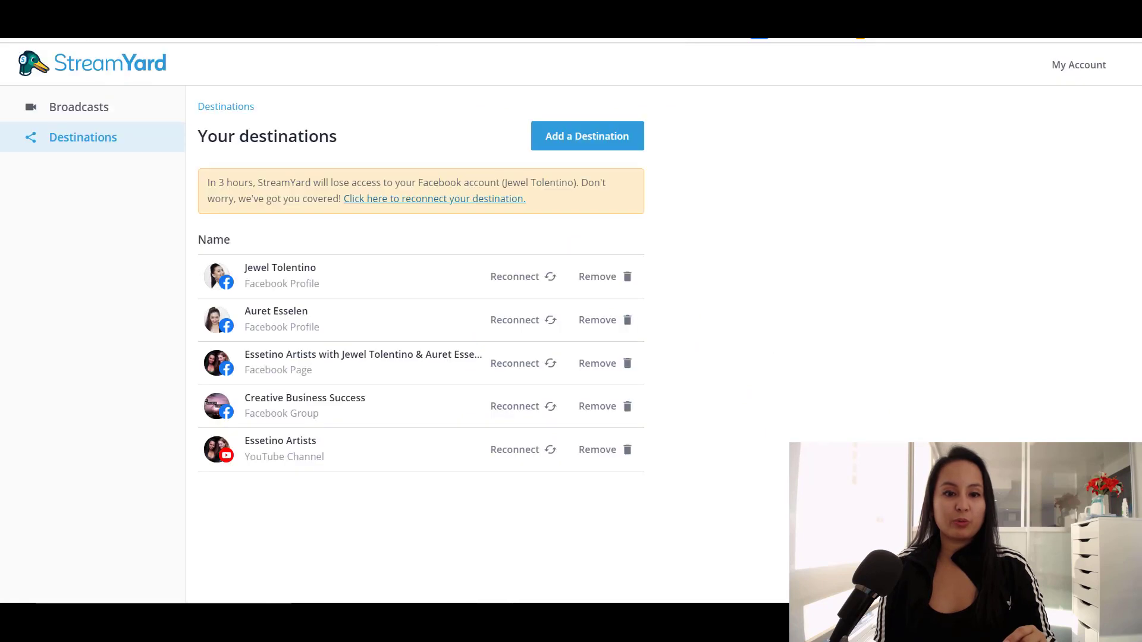
{"action": "mouse_move", "coordinate": [36, 379]}
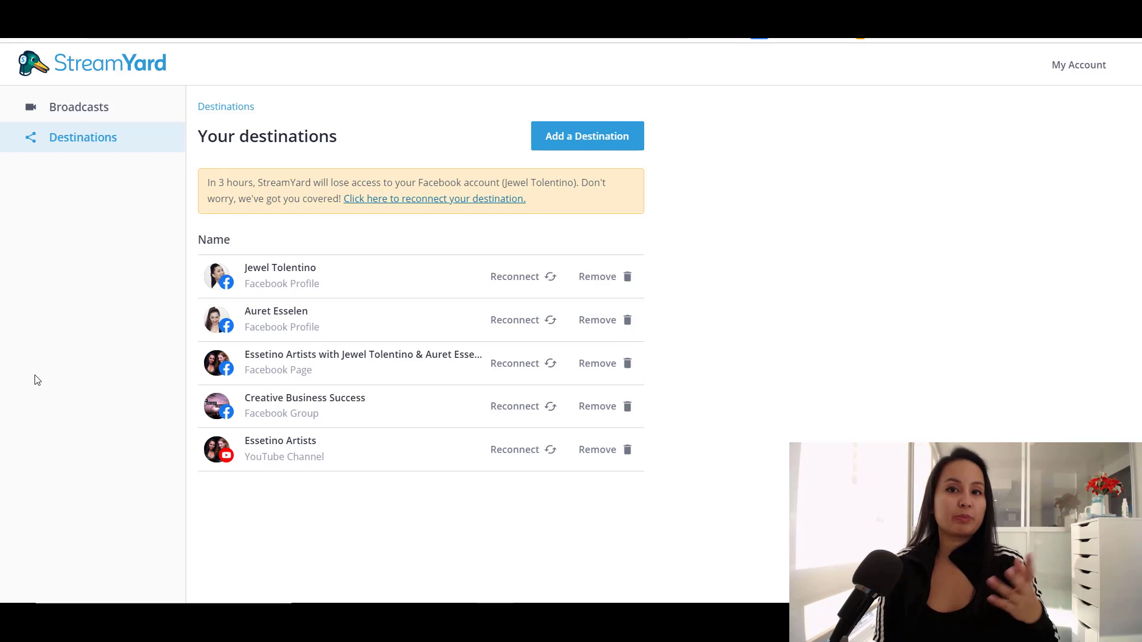
{"action": "mouse_move", "coordinate": [303, 457]}
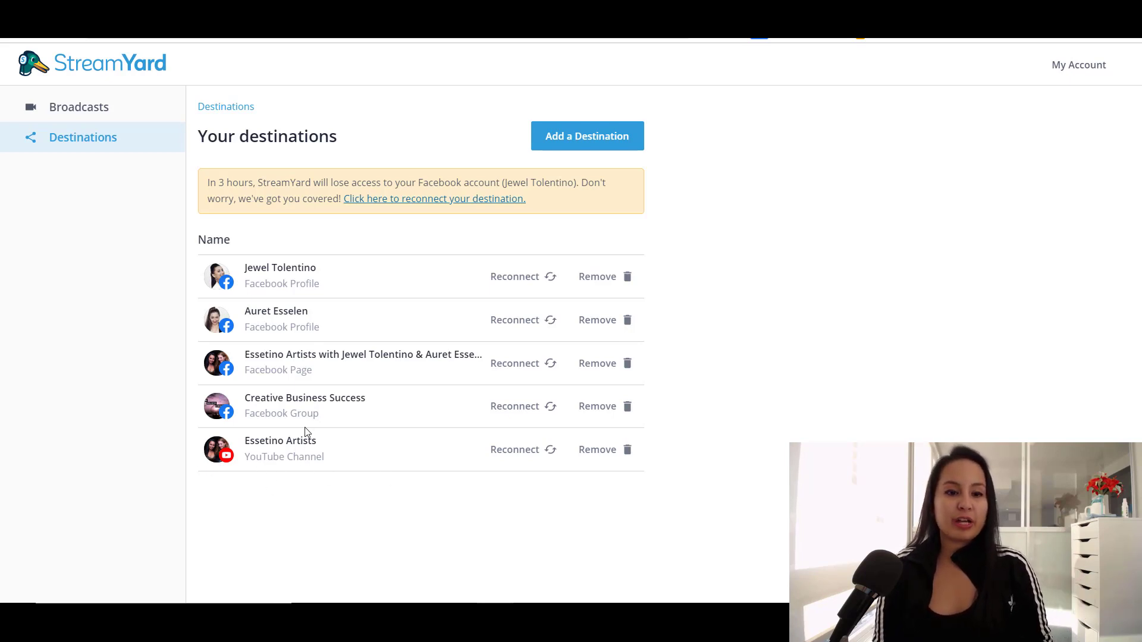
{"action": "mouse_move", "coordinate": [383, 351]}
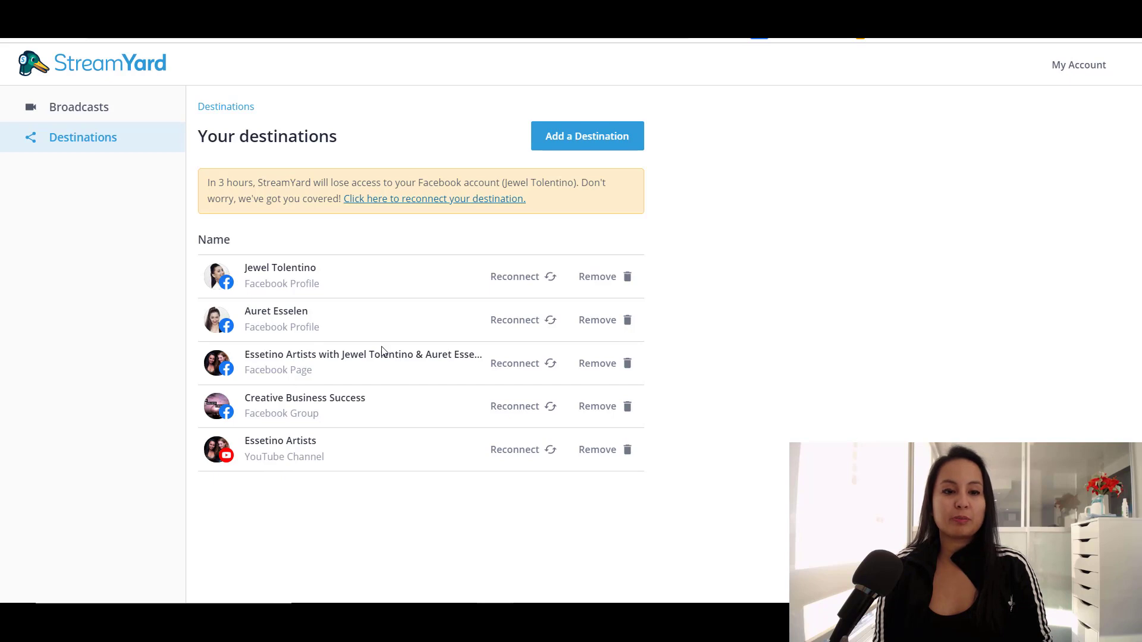
{"action": "mouse_move", "coordinate": [293, 286]}
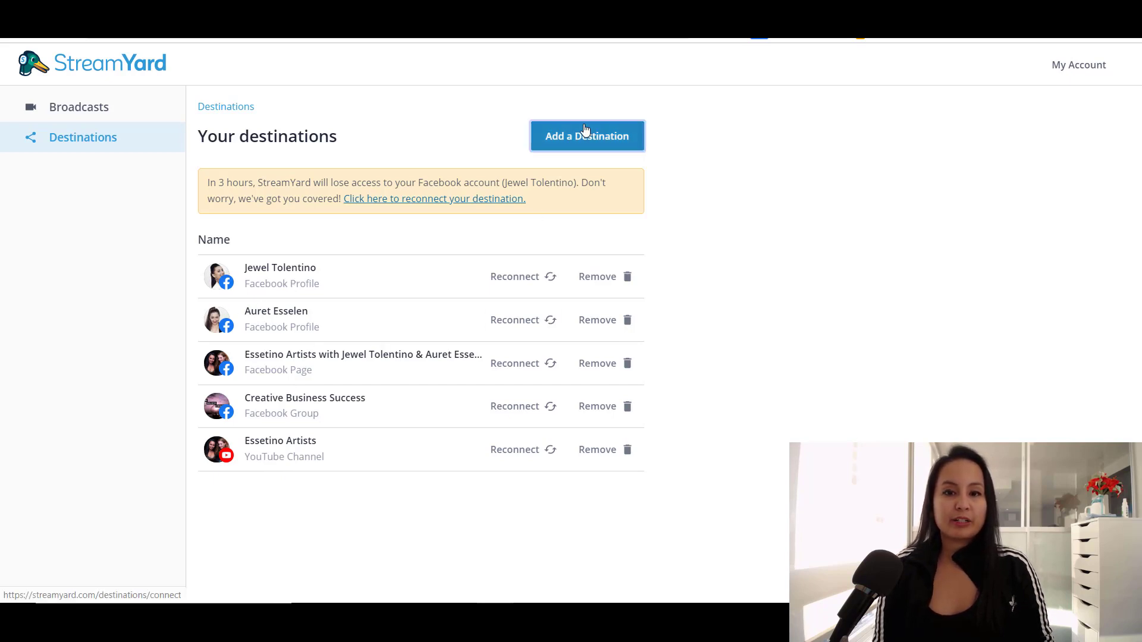
Open Add a Destination to see Facebook, LinkedIn, YouTube, Twitch and other platforms
{"action": "left_click", "coordinate": [587, 136]}
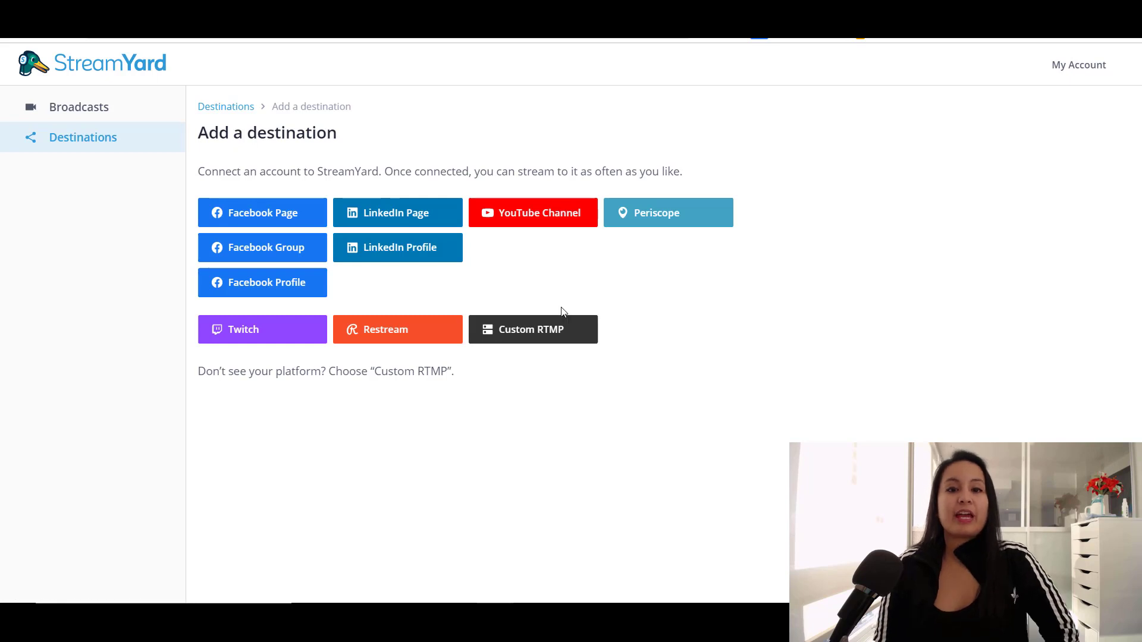
{"action": "mouse_move", "coordinate": [556, 281]}
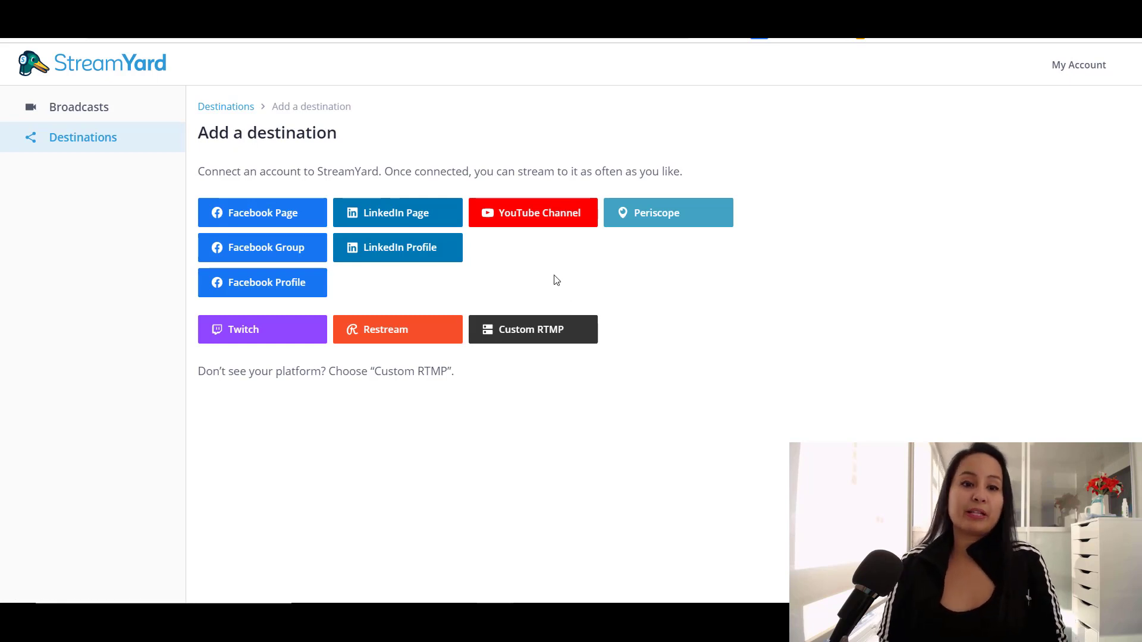
{"action": "mouse_move", "coordinate": [550, 301]}
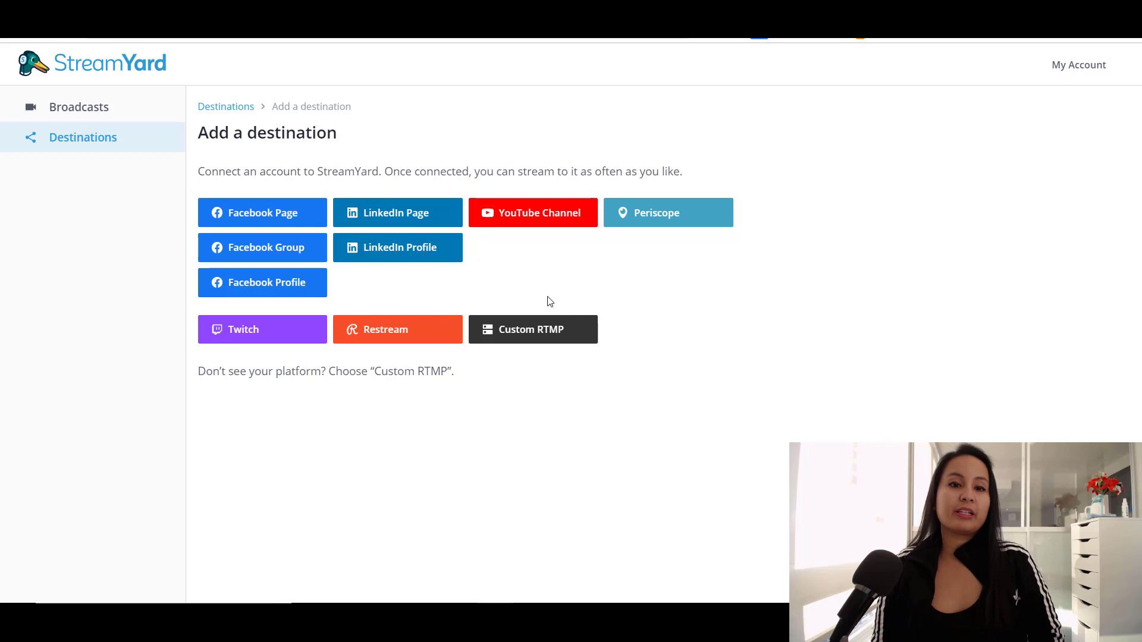
{"action": "mouse_move", "coordinate": [228, 219]}
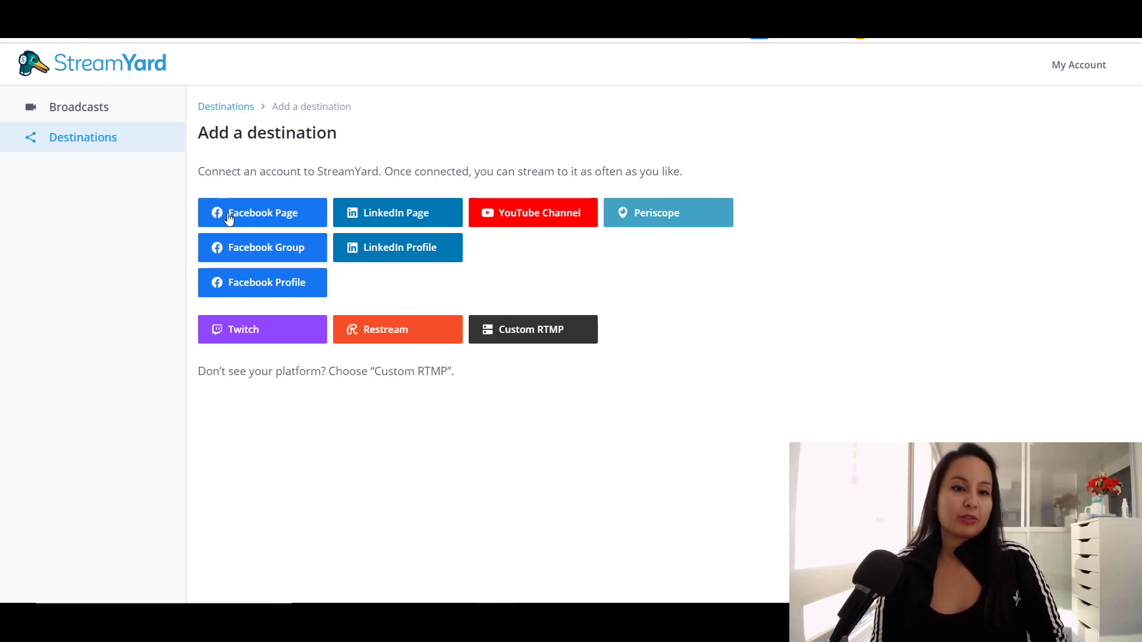
{"action": "mouse_move", "coordinate": [281, 272]}
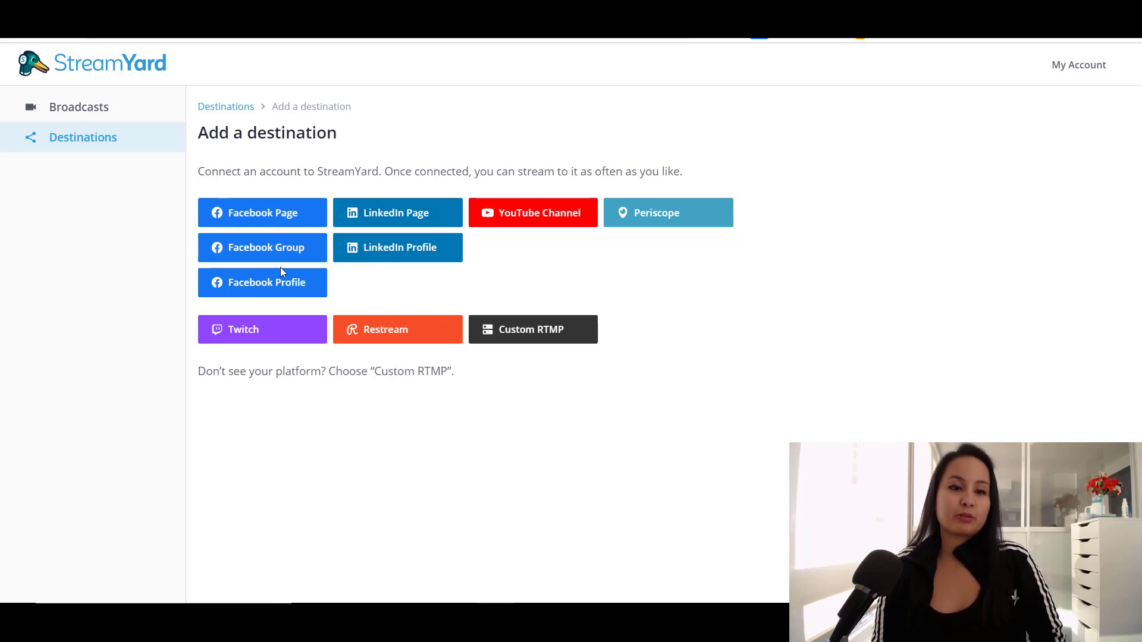
{"action": "mouse_move", "coordinate": [377, 221]}
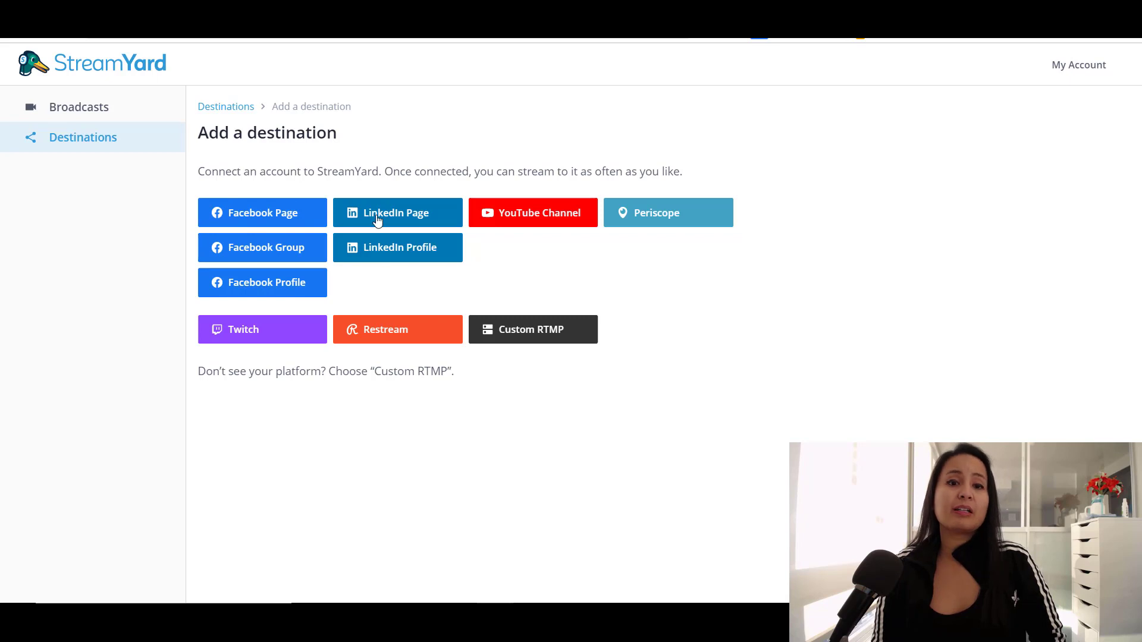
{"action": "mouse_move", "coordinate": [517, 213]}
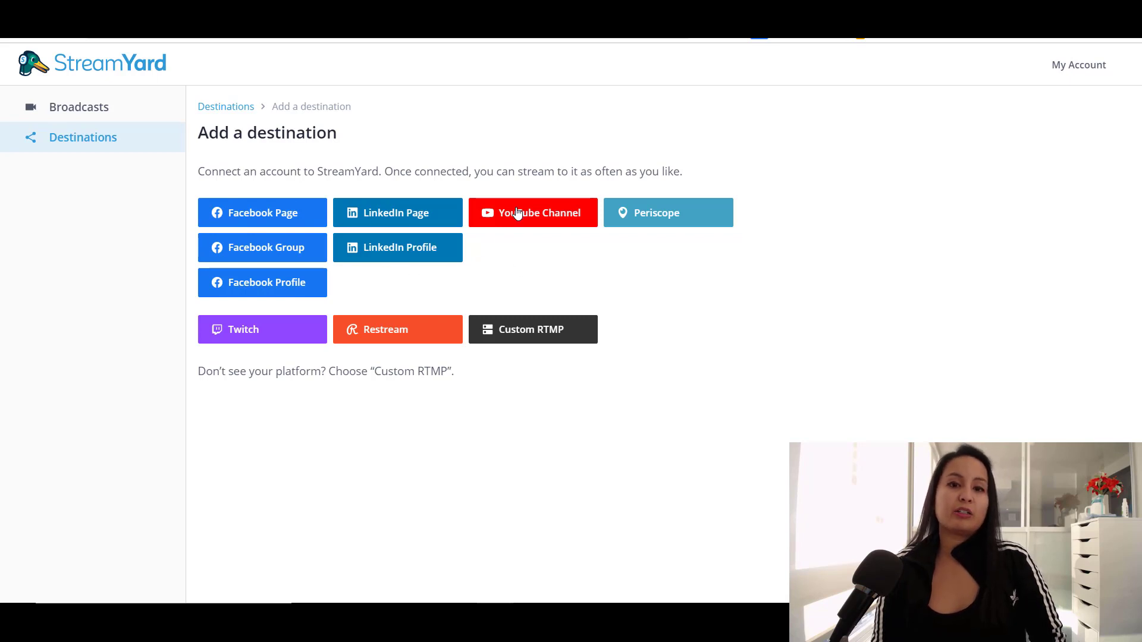
{"action": "mouse_move", "coordinate": [337, 261]}
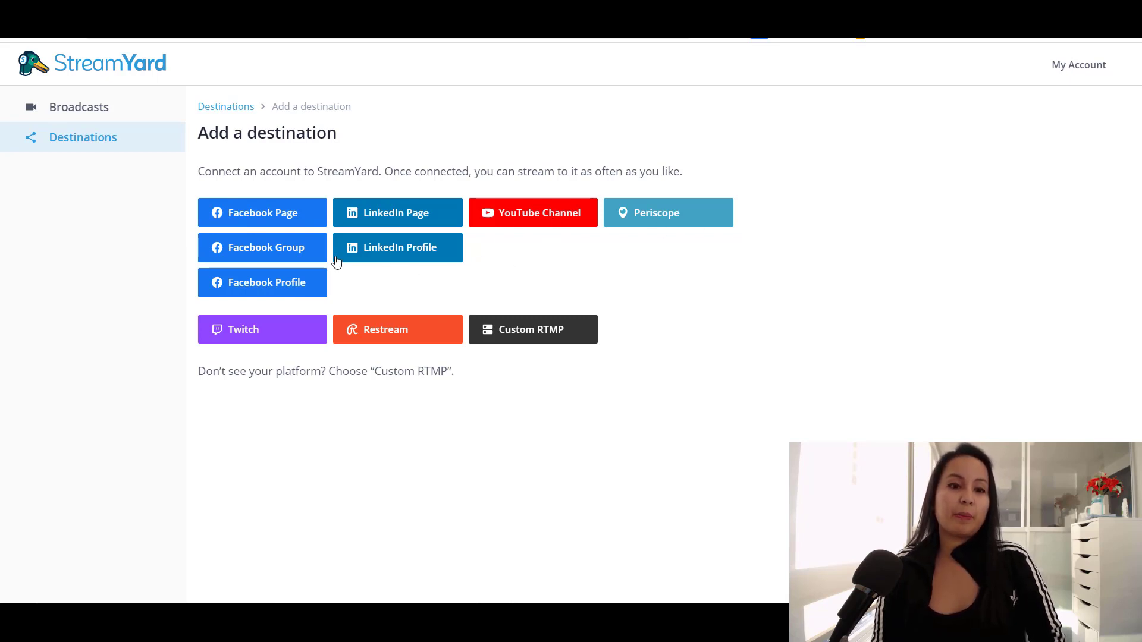
{"action": "mouse_move", "coordinate": [378, 344]}
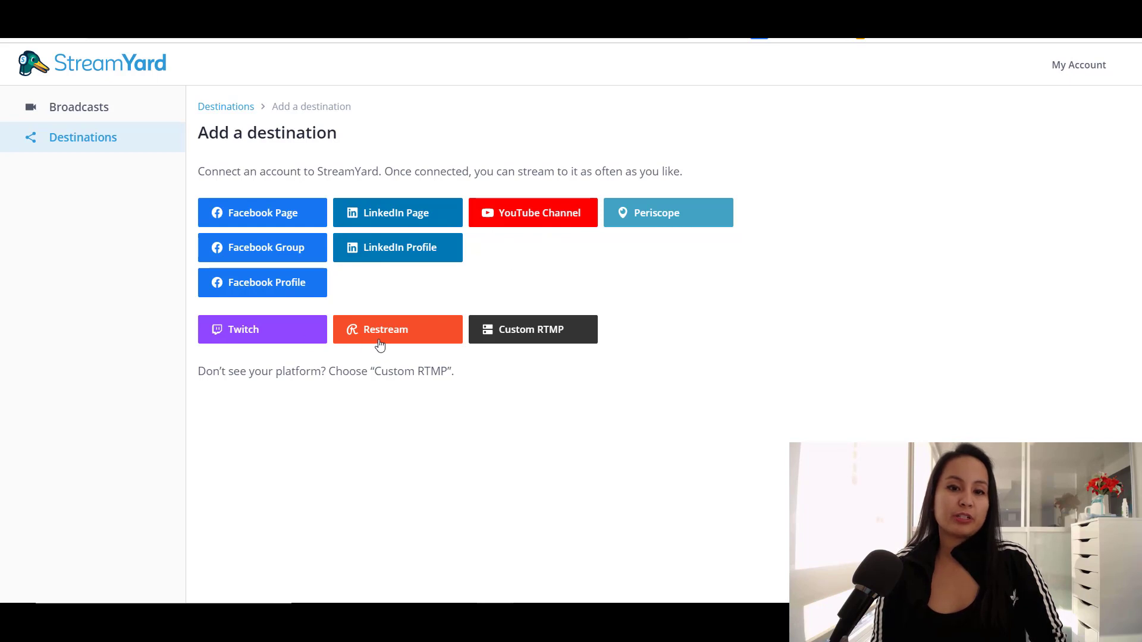
{"action": "mouse_move", "coordinate": [551, 340]}
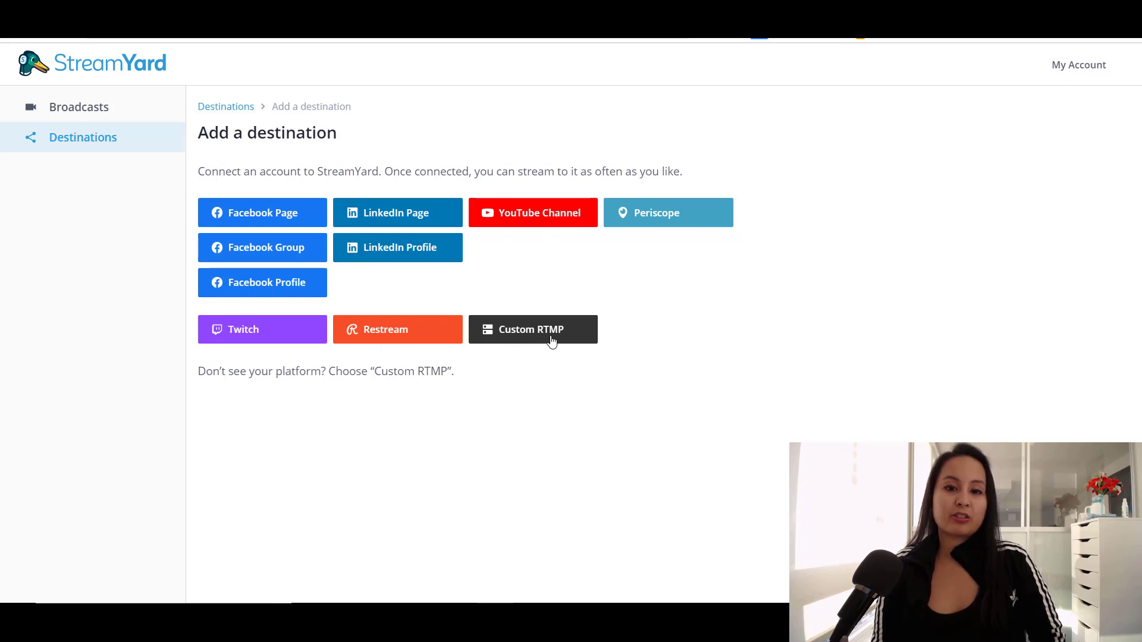
{"action": "mouse_move", "coordinate": [634, 362]}
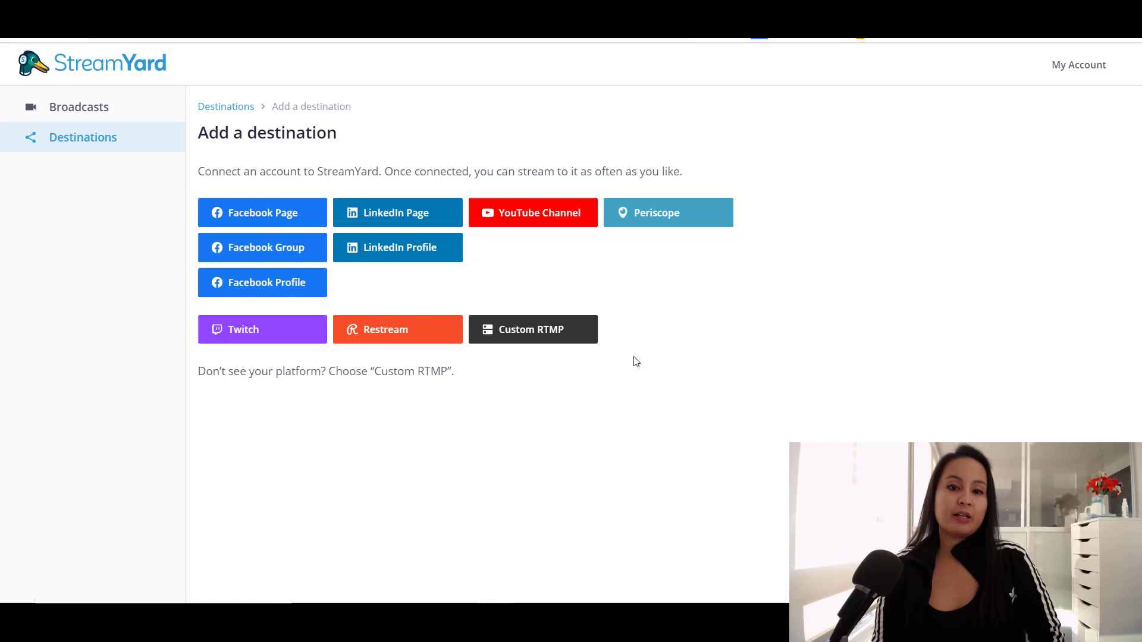
Return to Destinations showing the five connected Facebook and YouTube accounts
{"action": "left_click", "coordinate": [83, 137]}
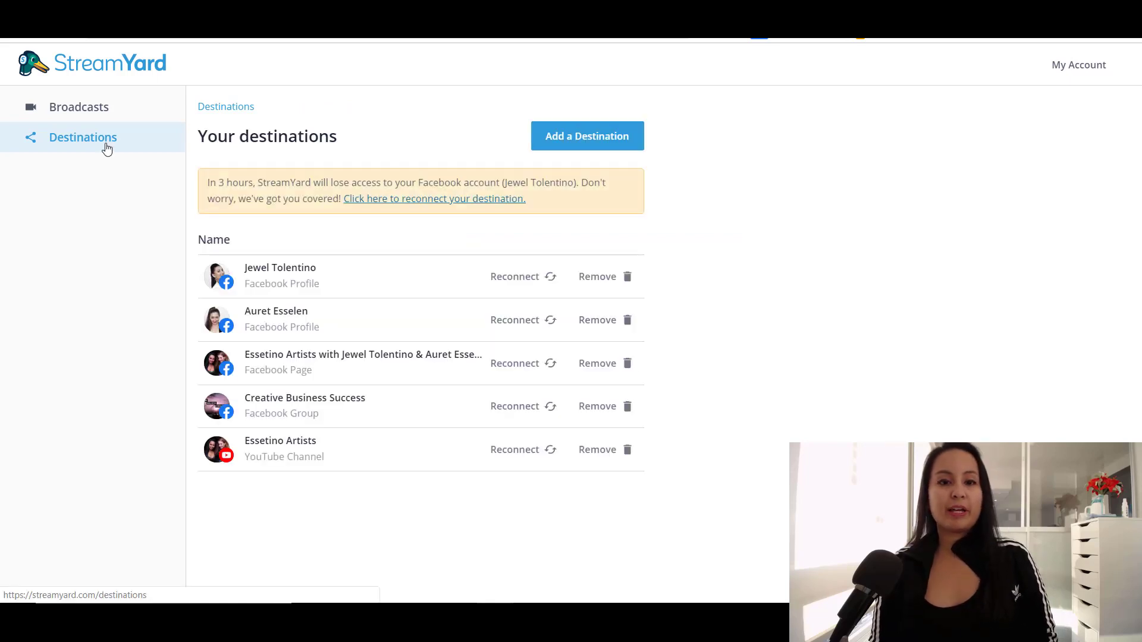
{"action": "mouse_move", "coordinate": [439, 244]}
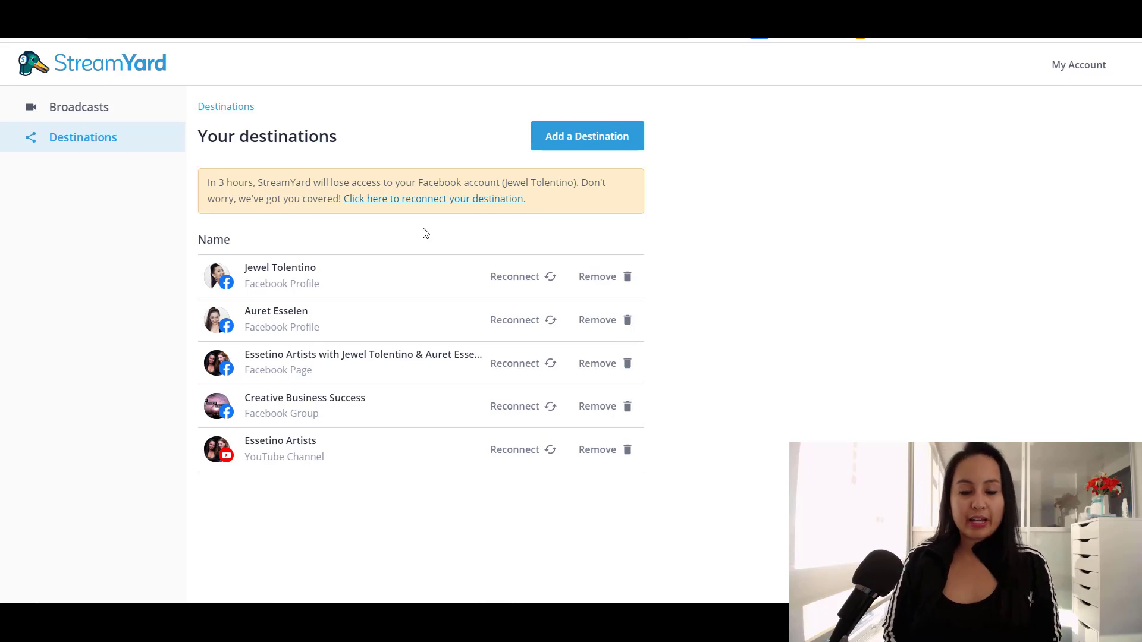
{"action": "mouse_move", "coordinate": [398, 227]}
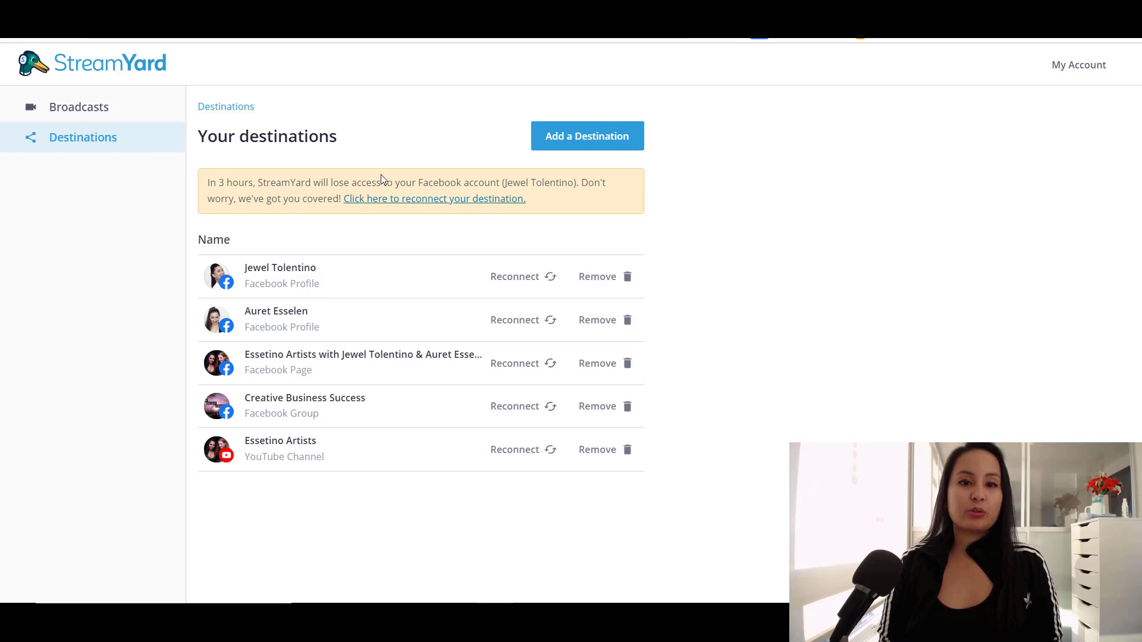
{"action": "mouse_move", "coordinate": [389, 202]}
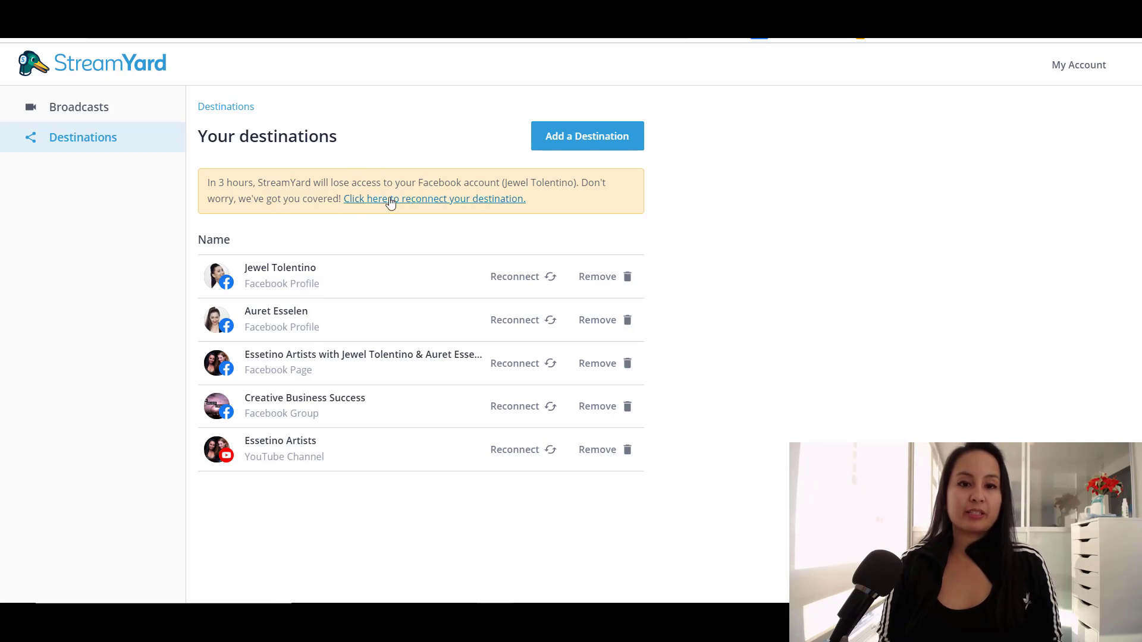
{"action": "mouse_move", "coordinate": [359, 247]}
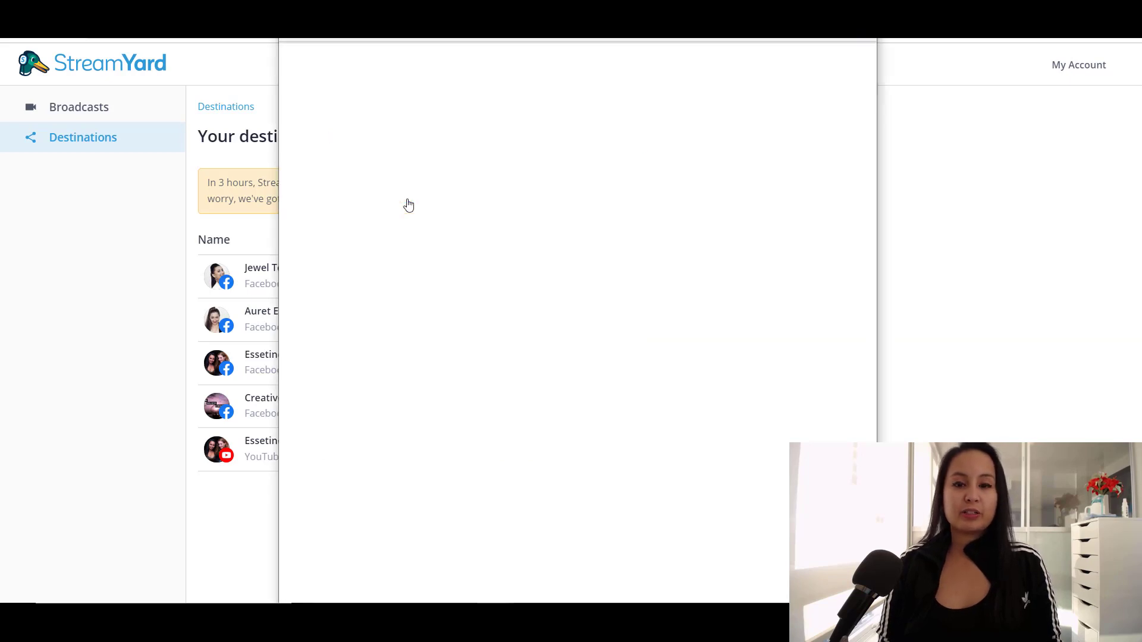
{"action": "mouse_move", "coordinate": [418, 215]}
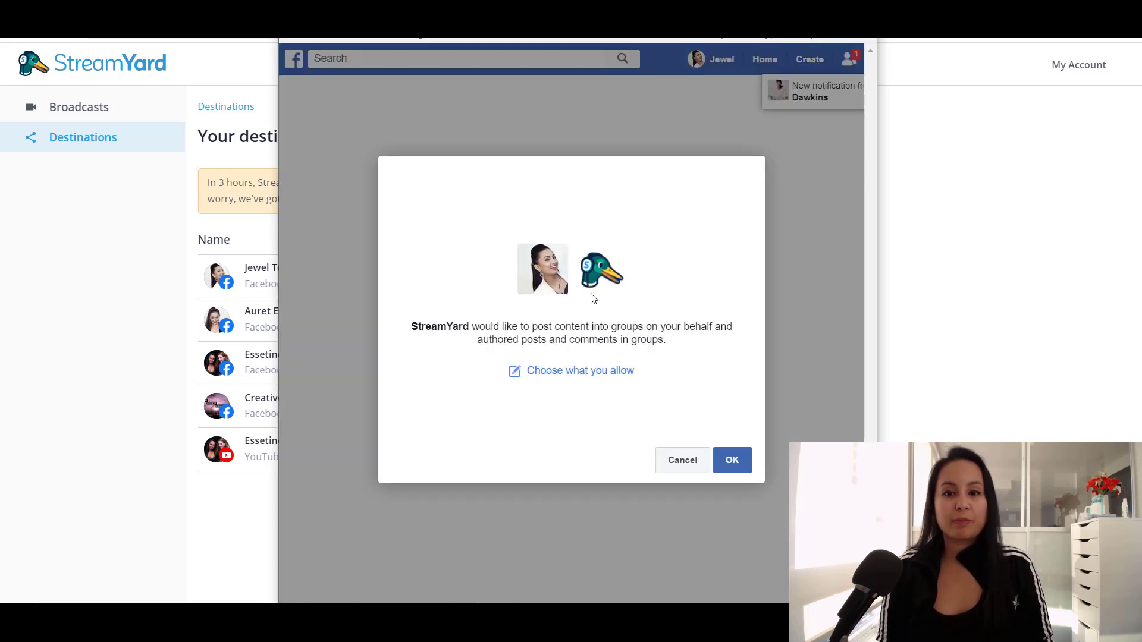
{"action": "mouse_move", "coordinate": [711, 395]}
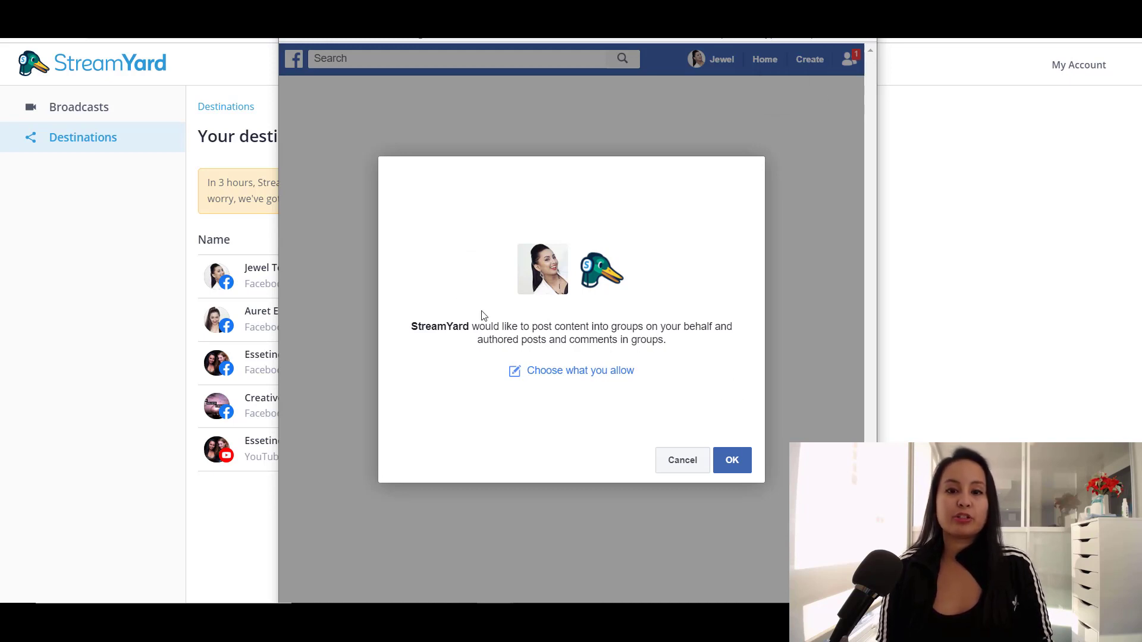
{"action": "mouse_move", "coordinate": [736, 337]}
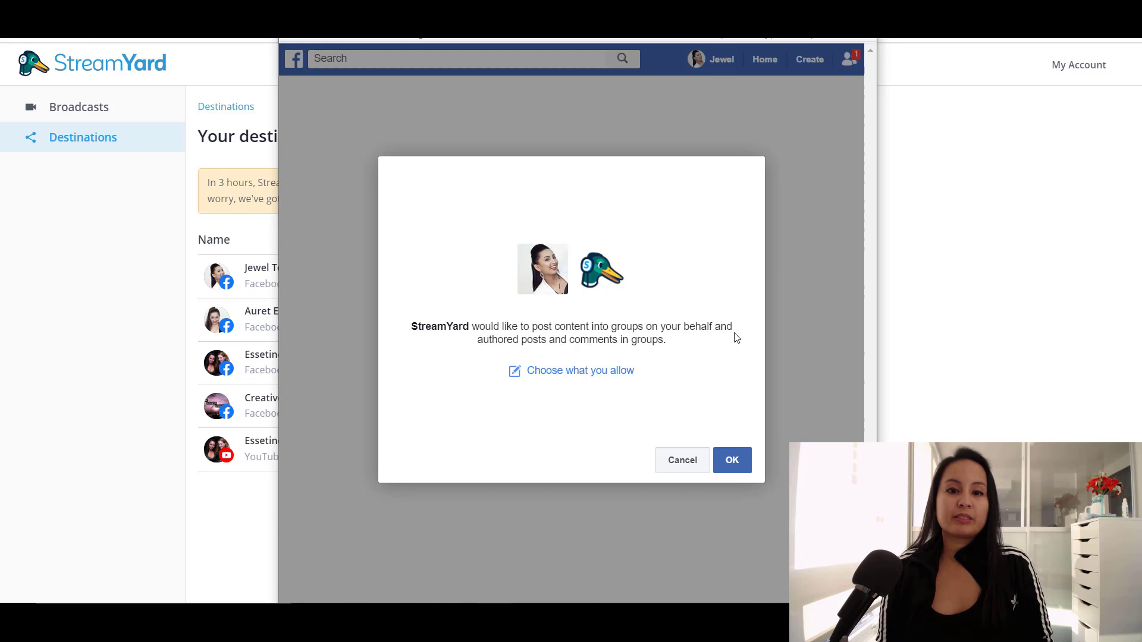
{"action": "mouse_move", "coordinate": [729, 342]}
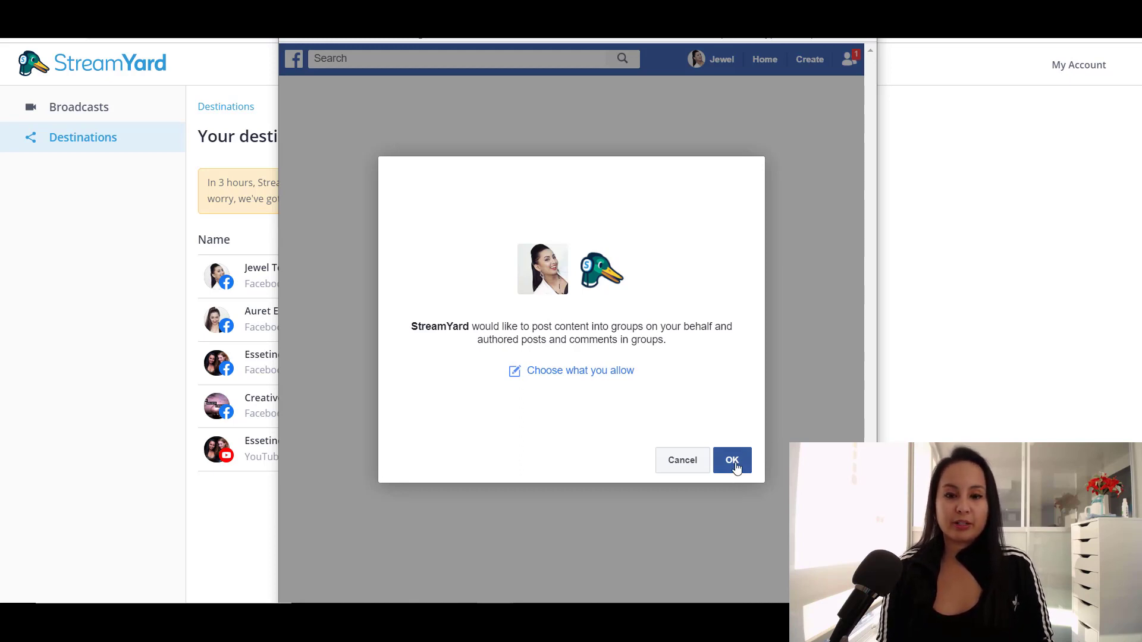
Allow StreamYard to post to Facebook groups in the permission popup
{"action": "left_click", "coordinate": [732, 460]}
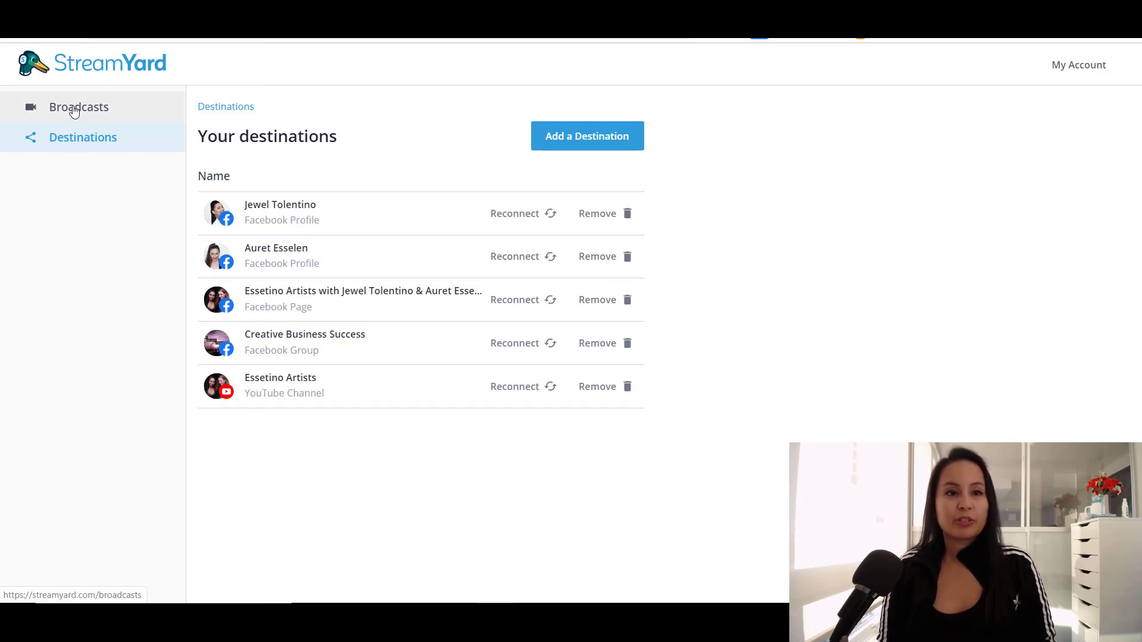
View the five ended past broadcasts under Broadcasts, then switch back to Upcoming Broadcasts
{"action": "left_click", "coordinate": [79, 107]}
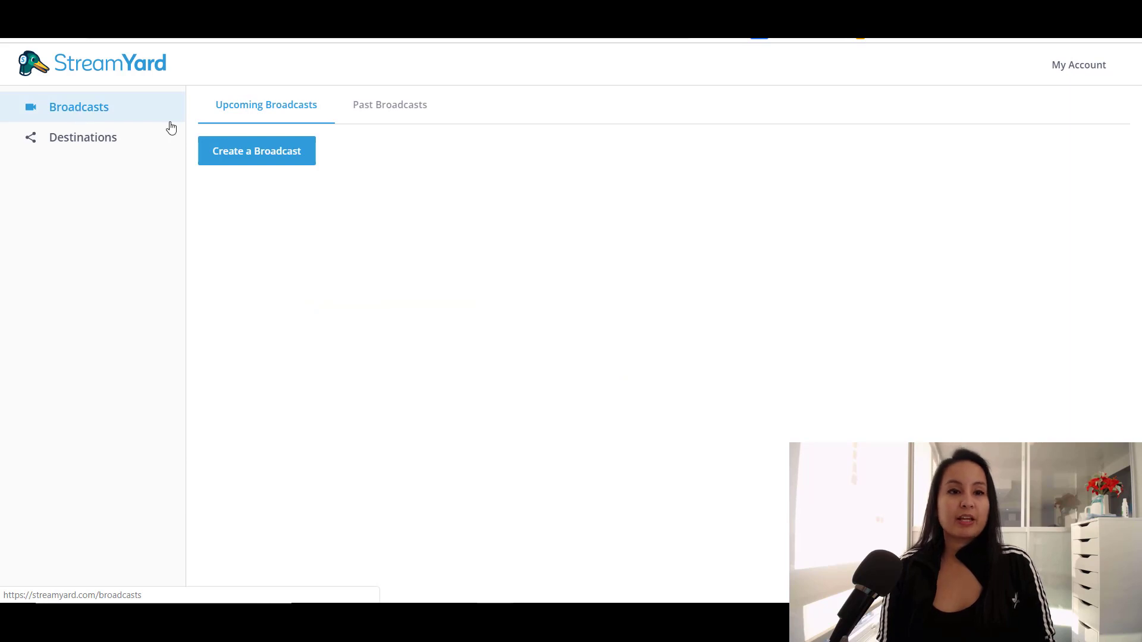
{"action": "mouse_move", "coordinate": [271, 133]}
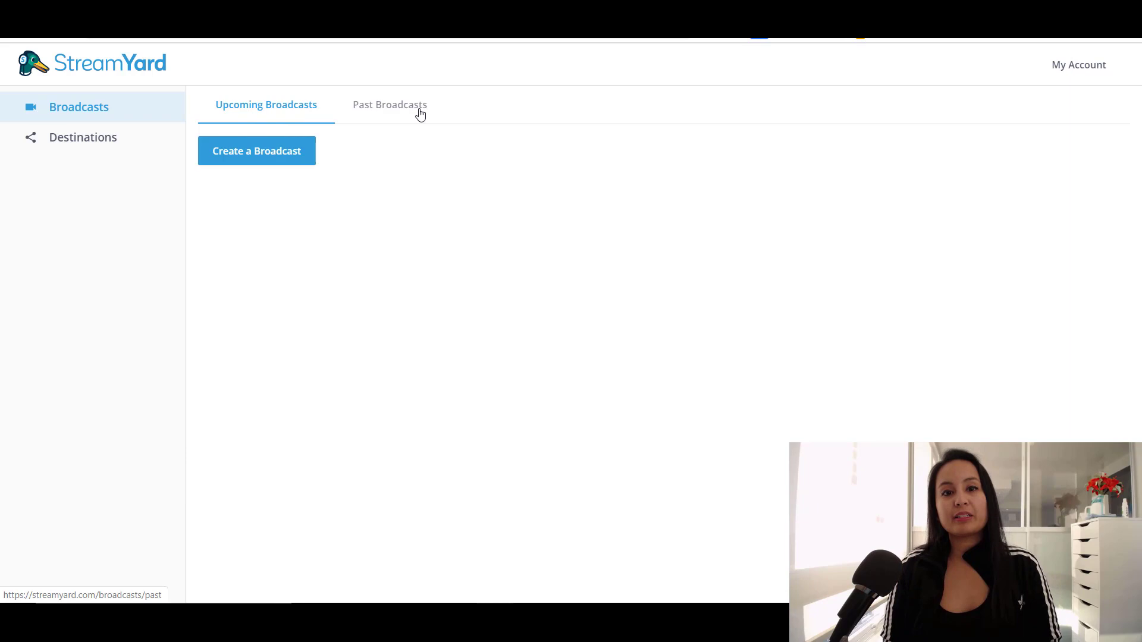
{"action": "left_click", "coordinate": [389, 104]}
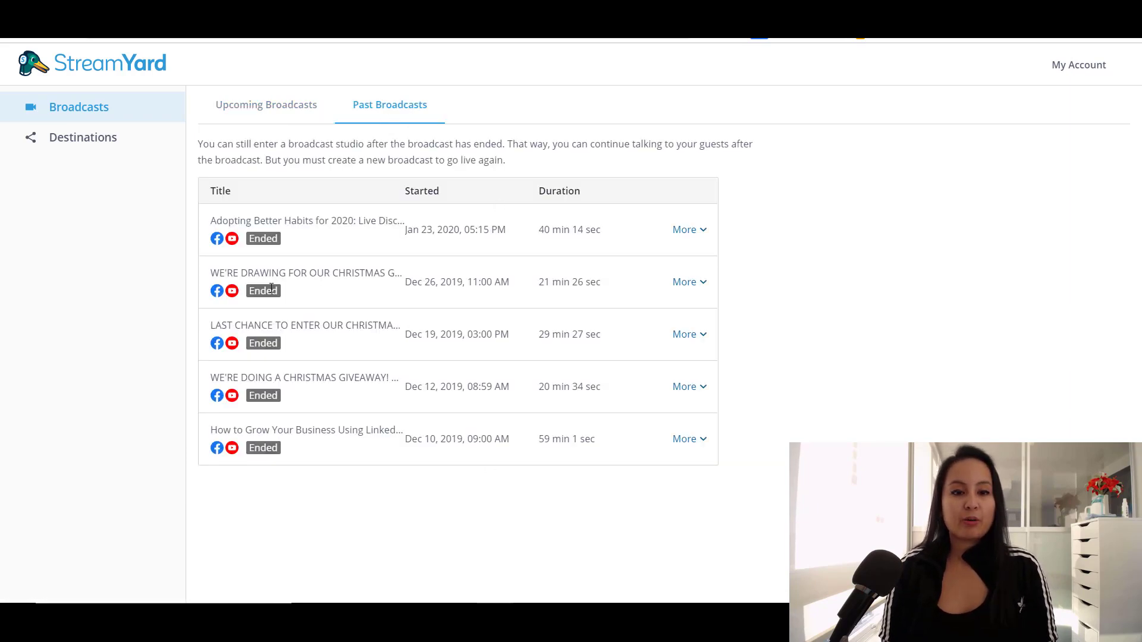
{"action": "mouse_move", "coordinate": [314, 390]}
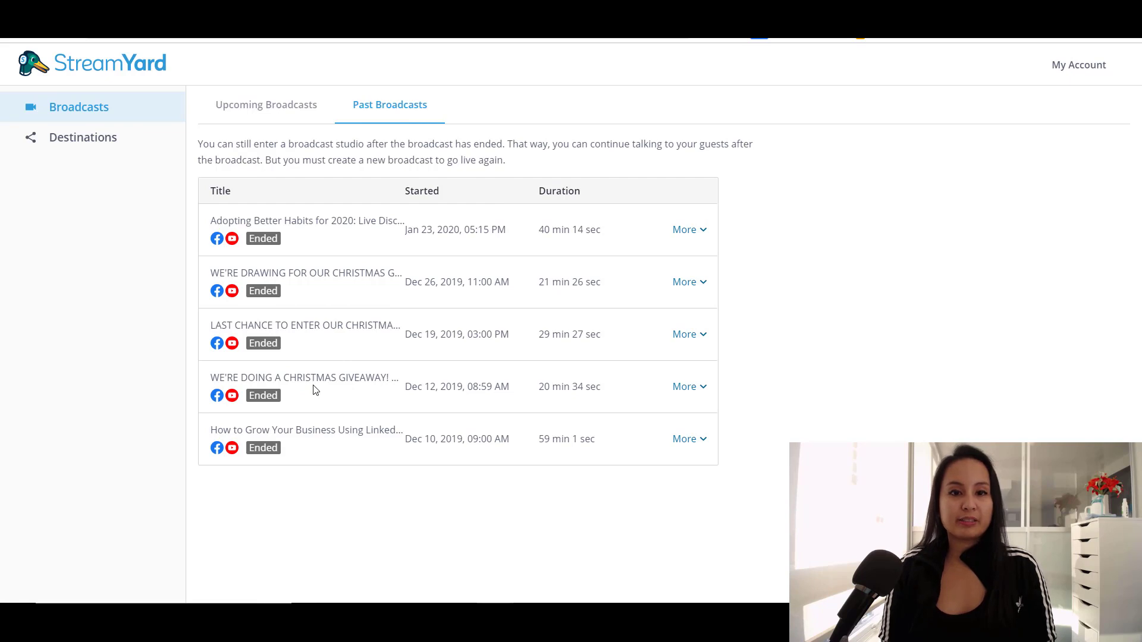
{"action": "left_click", "coordinate": [265, 104]}
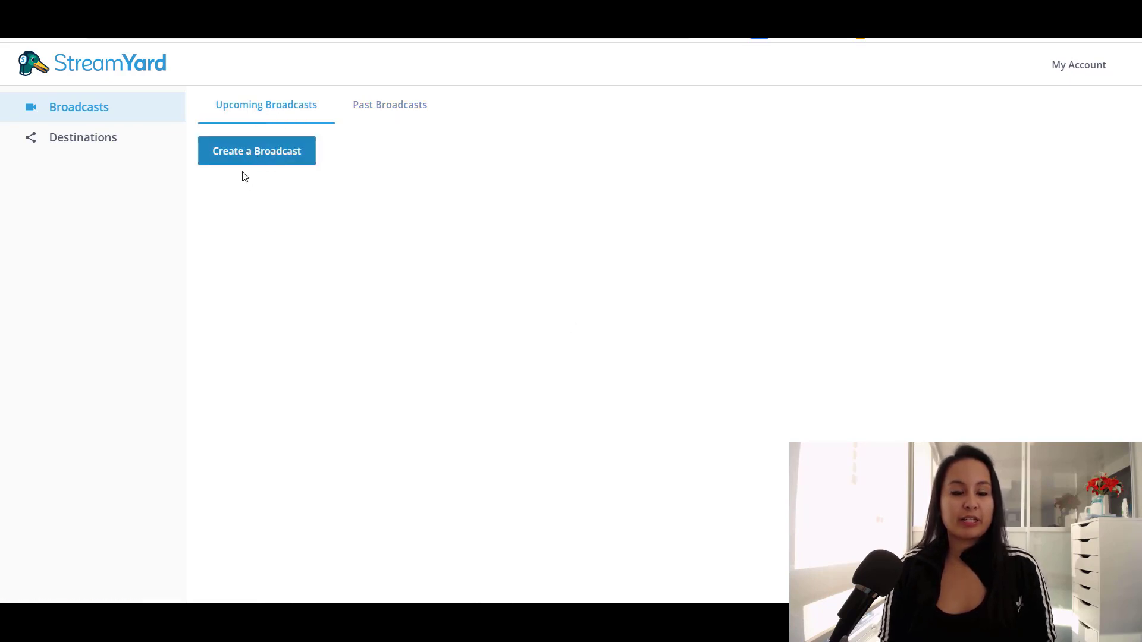
Create a Broadcast to open the Broadcast to destination picker
{"action": "left_click", "coordinate": [256, 150]}
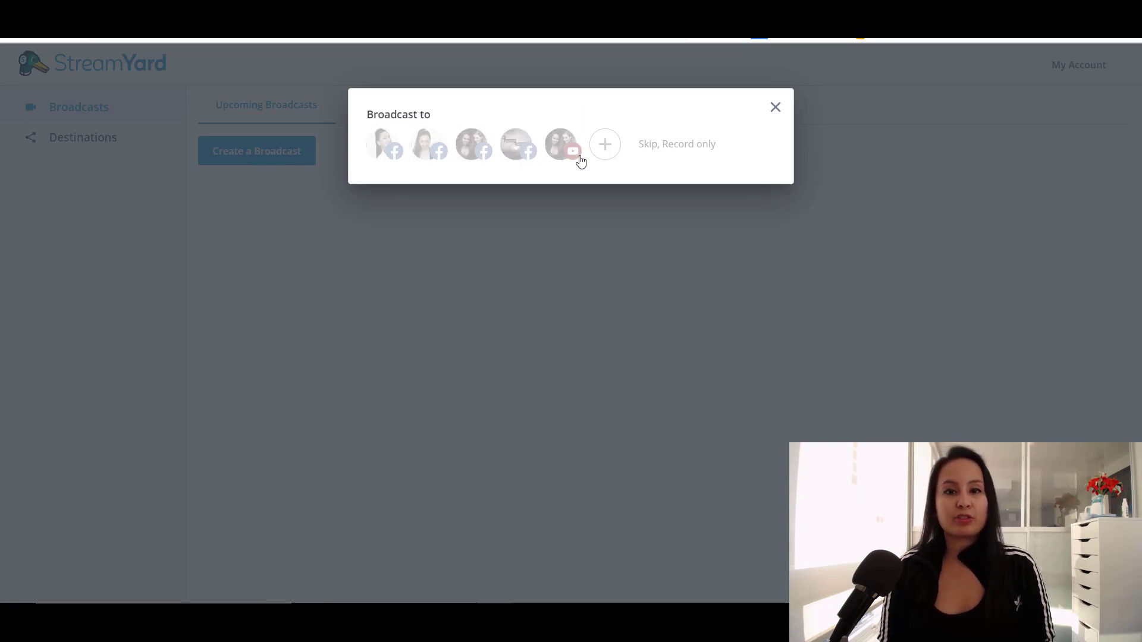
{"action": "mouse_move", "coordinate": [330, 138]}
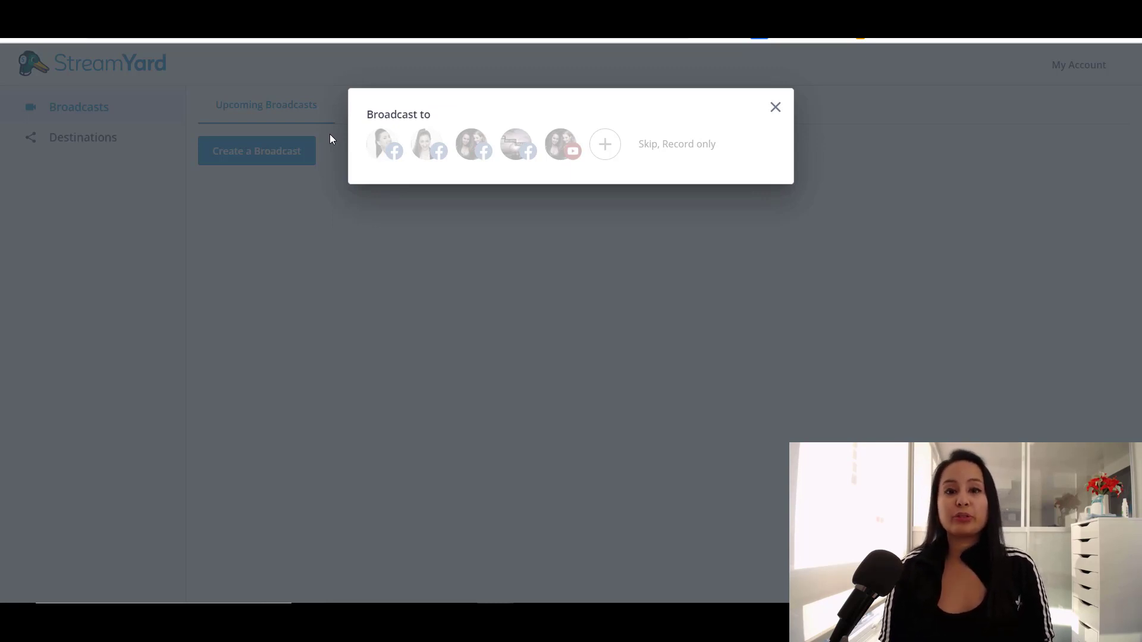
{"action": "mouse_move", "coordinate": [516, 144]}
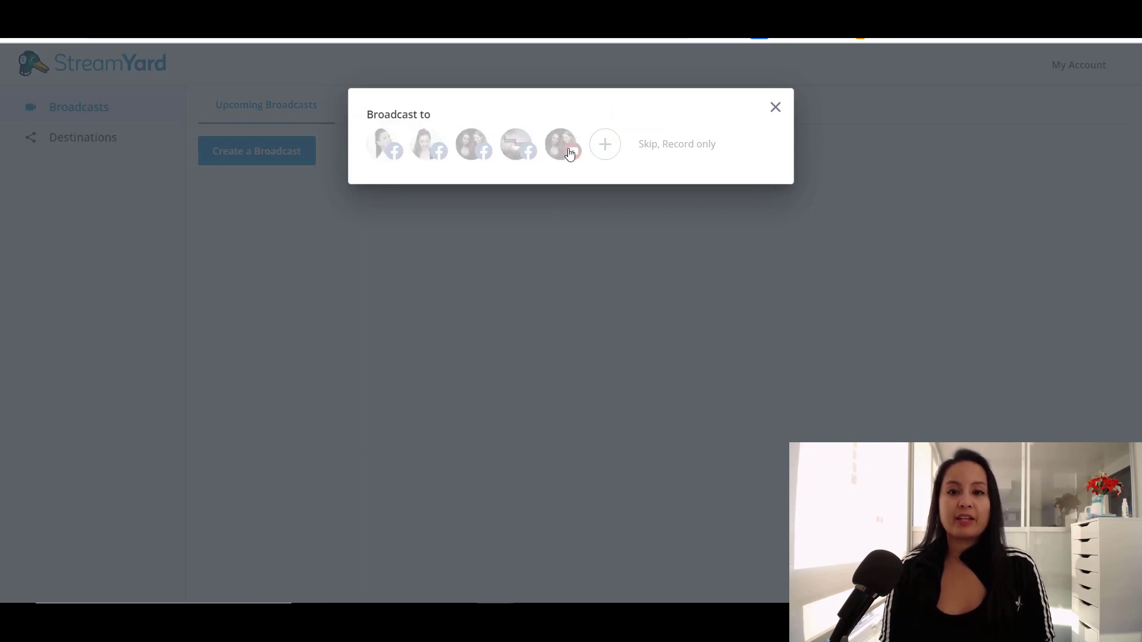
{"action": "mouse_move", "coordinate": [561, 144]}
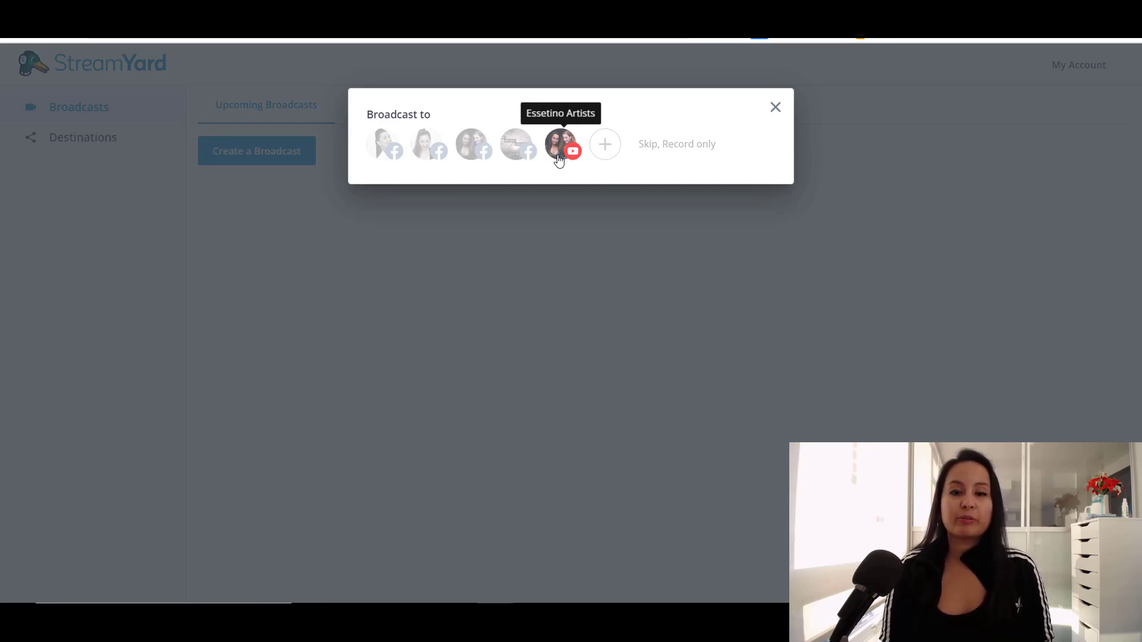
{"action": "mouse_move", "coordinate": [517, 144]}
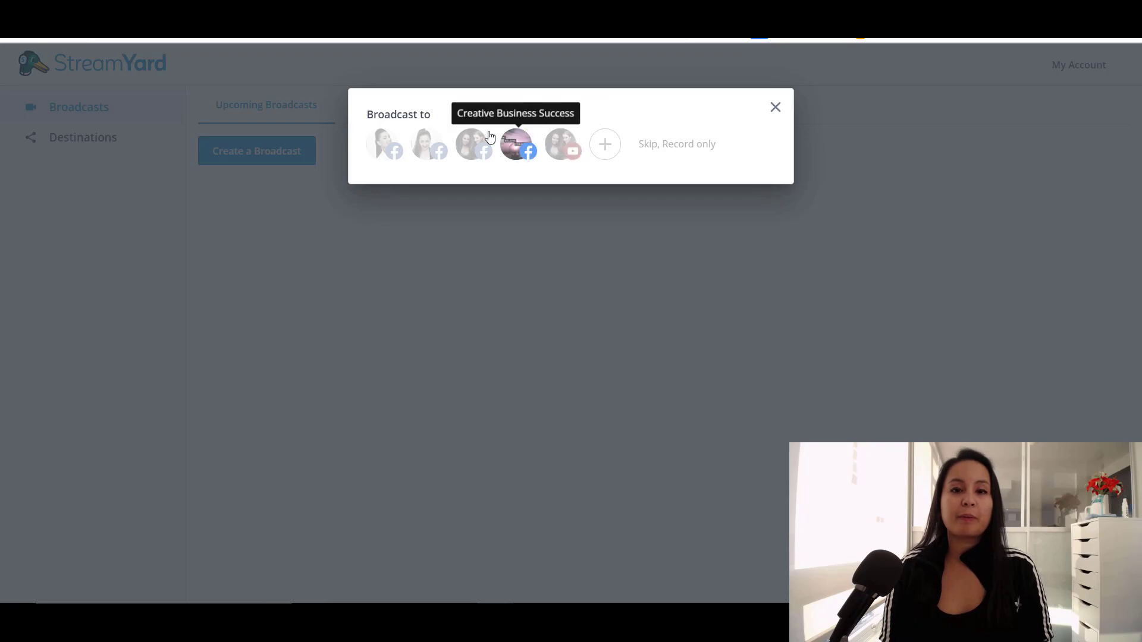
{"action": "mouse_move", "coordinate": [561, 143]}
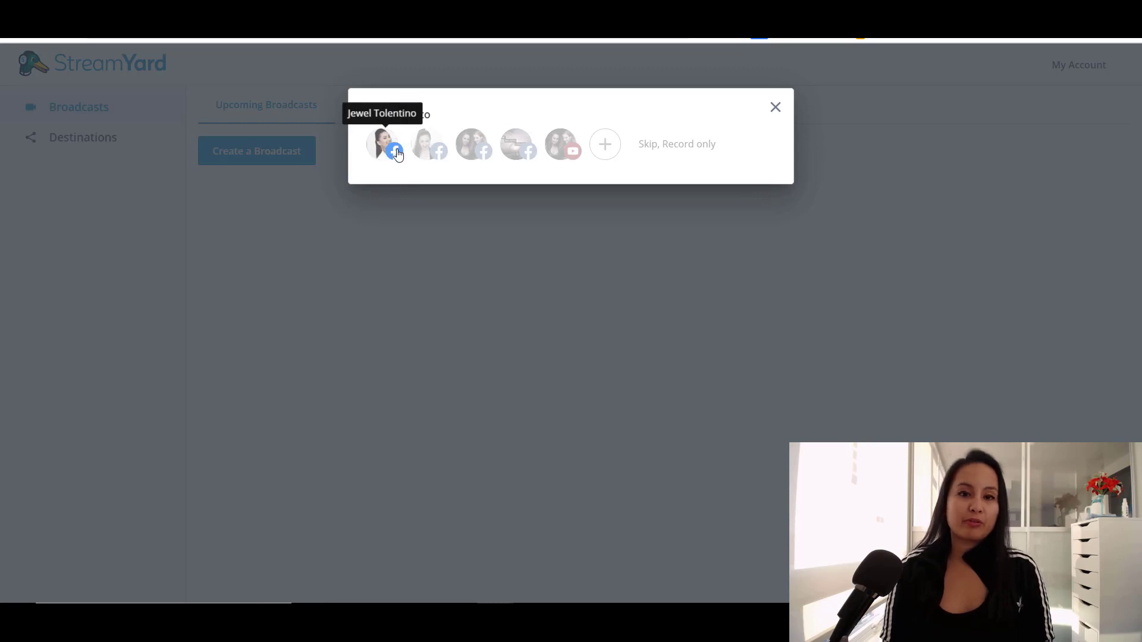
{"action": "mouse_move", "coordinate": [444, 169]}
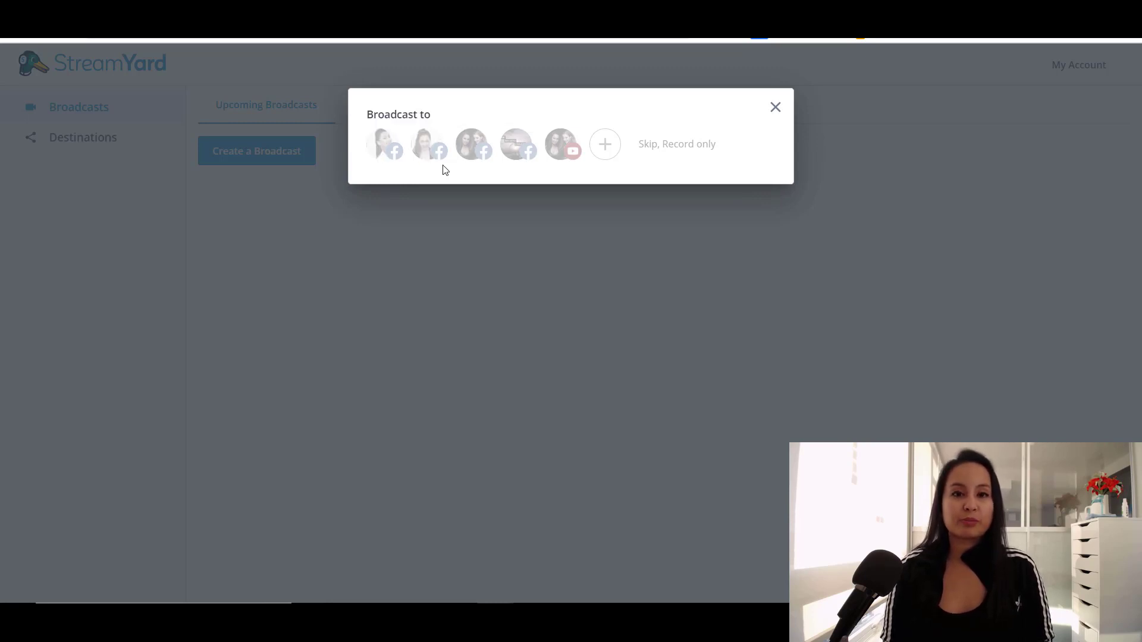
{"action": "mouse_move", "coordinate": [472, 144]}
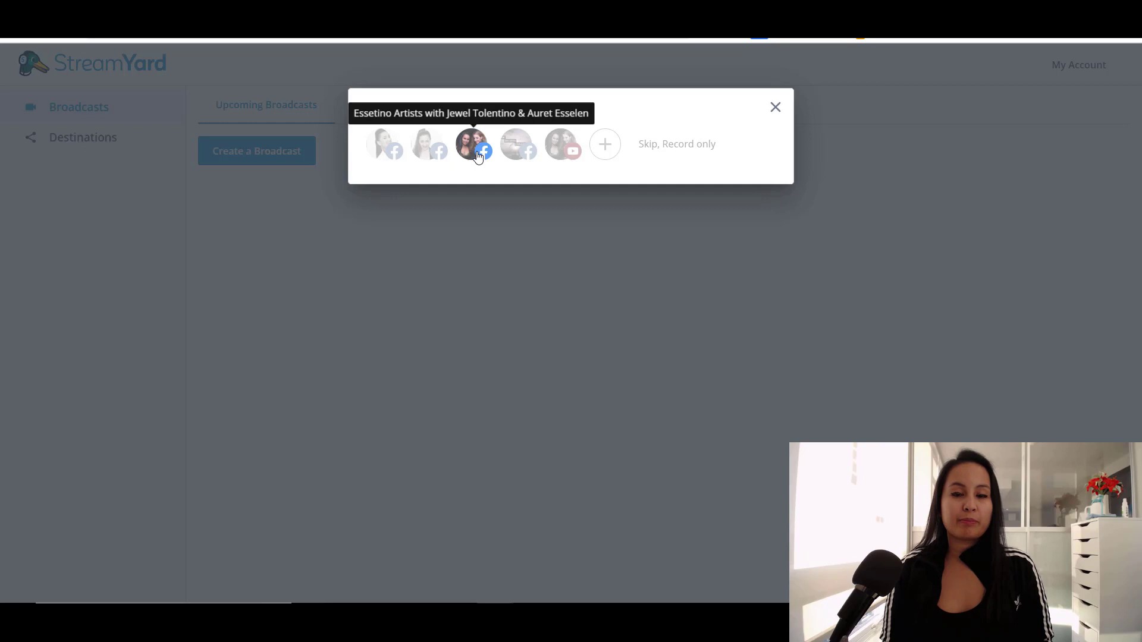
{"action": "mouse_move", "coordinate": [623, 147]}
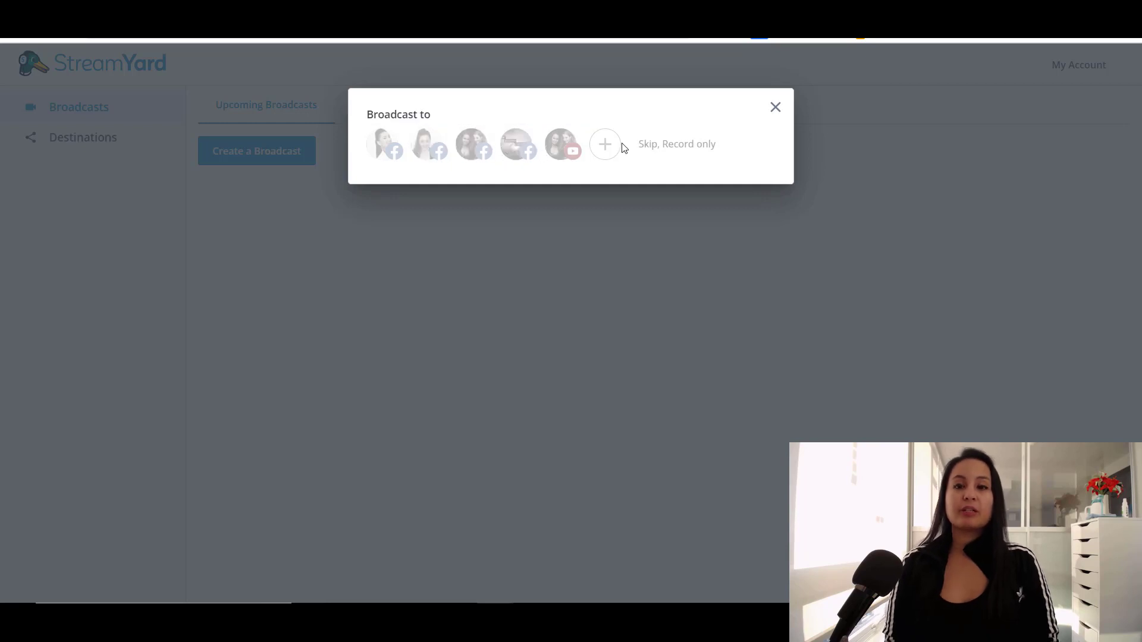
{"action": "mouse_move", "coordinate": [674, 124]}
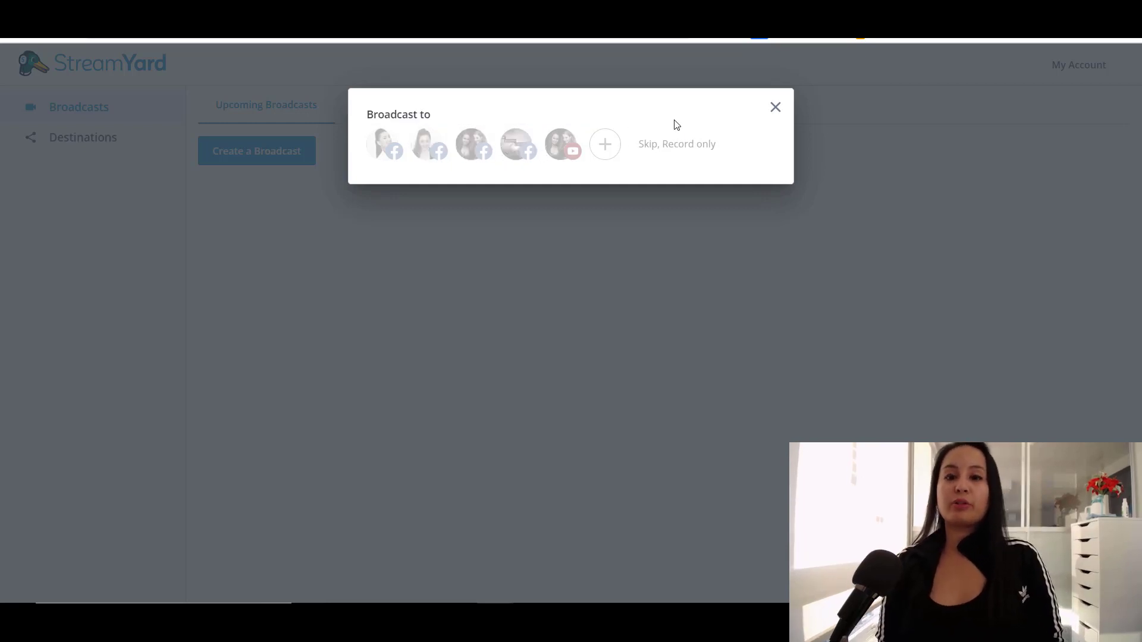
{"action": "mouse_move", "coordinate": [640, 159]}
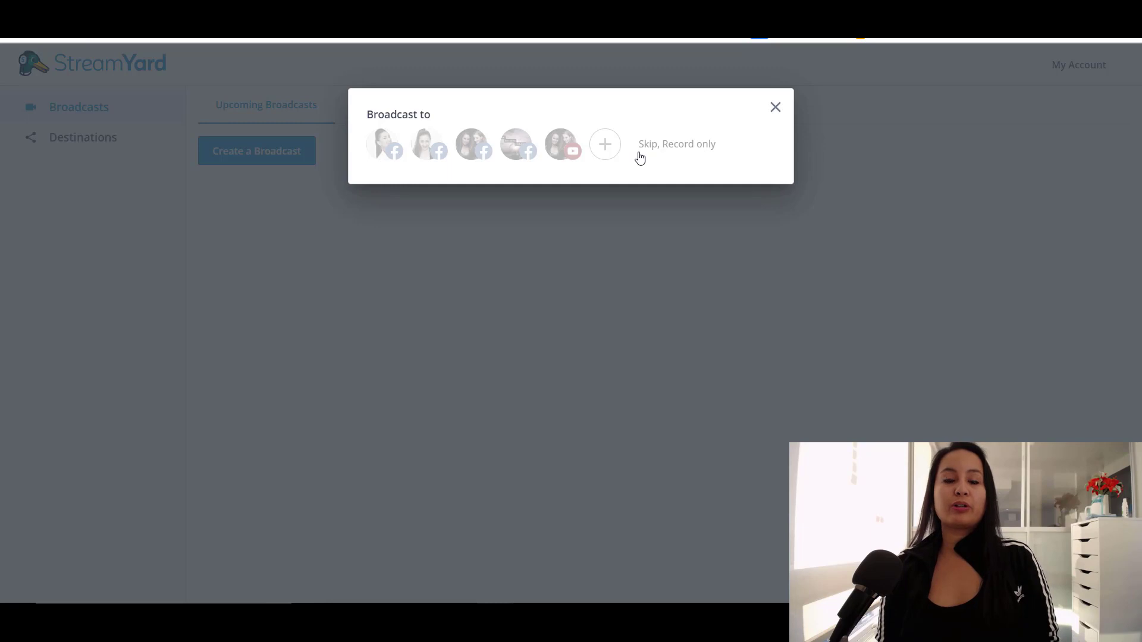
{"action": "mouse_move", "coordinate": [694, 149]}
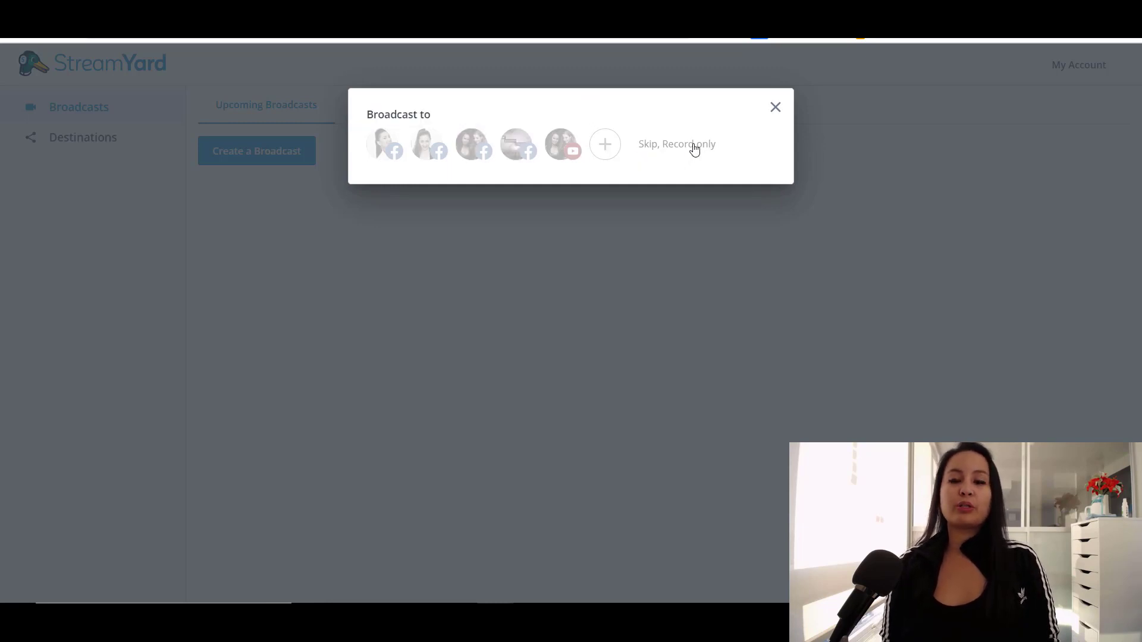
{"action": "mouse_move", "coordinate": [652, 175]}
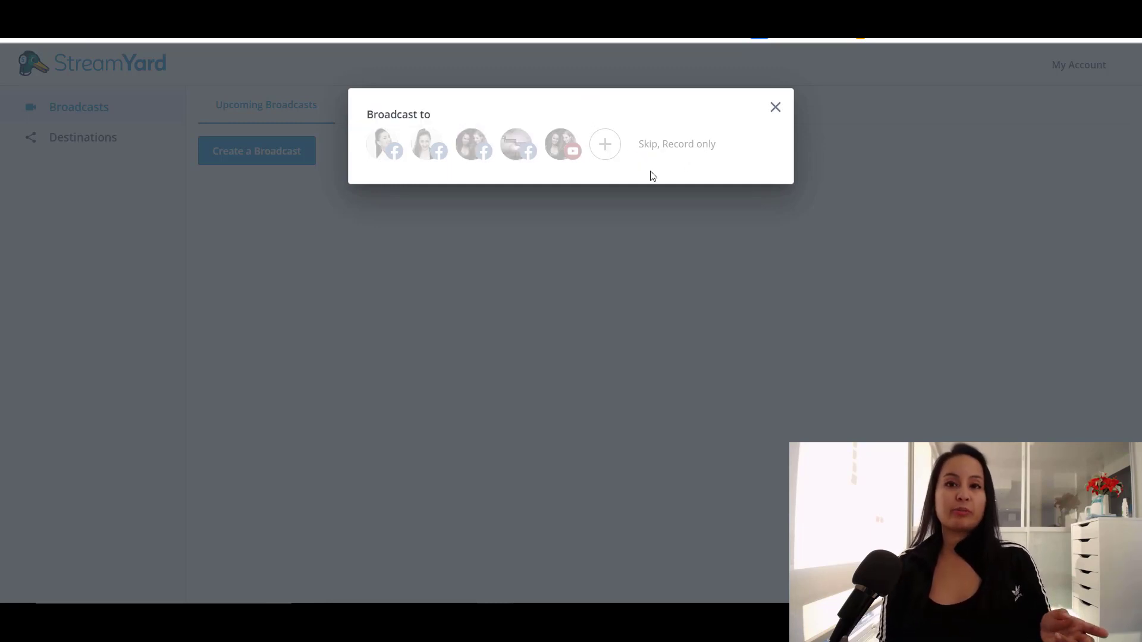
{"action": "mouse_move", "coordinate": [561, 143]}
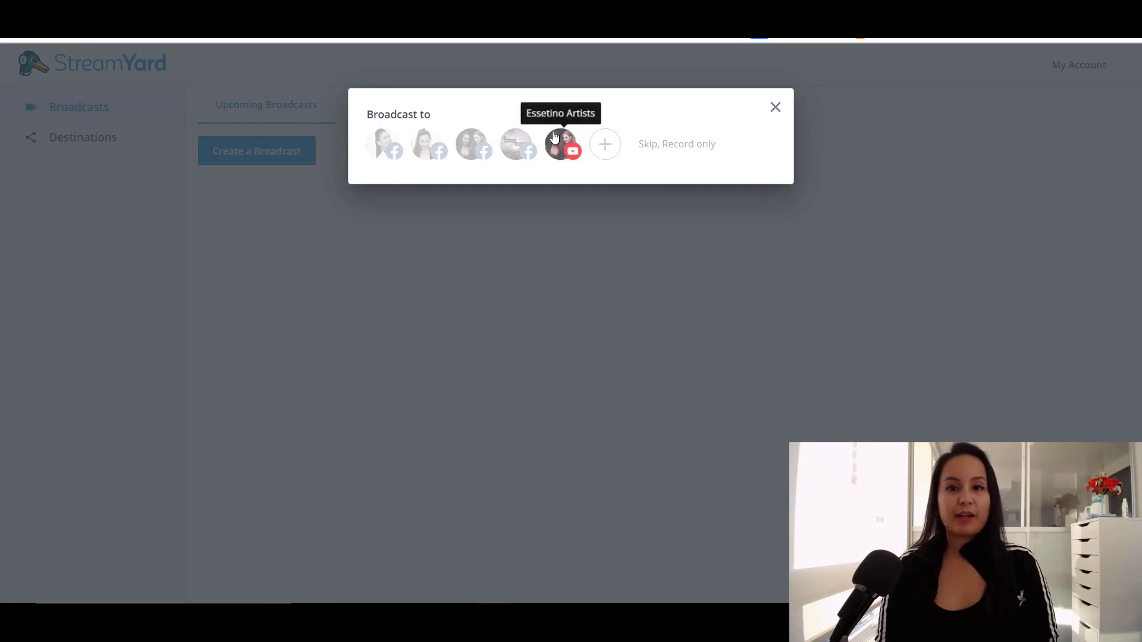
Select the YouTube channel and Creative Business Success group, then focus the Description field
{"action": "left_click", "coordinate": [561, 144]}
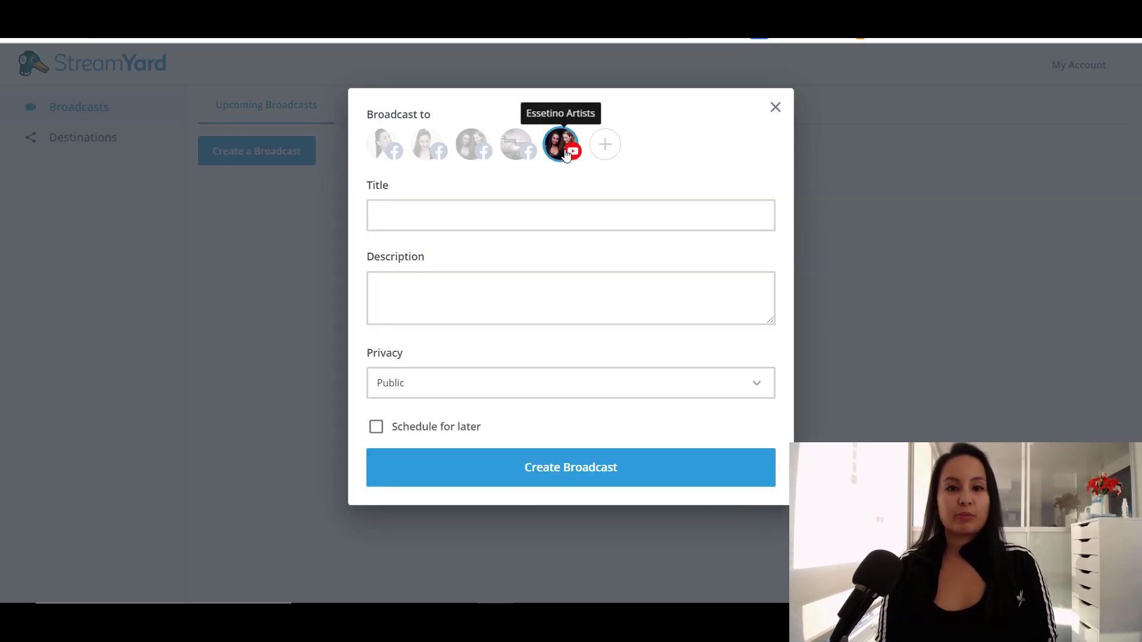
{"action": "mouse_move", "coordinate": [517, 153]}
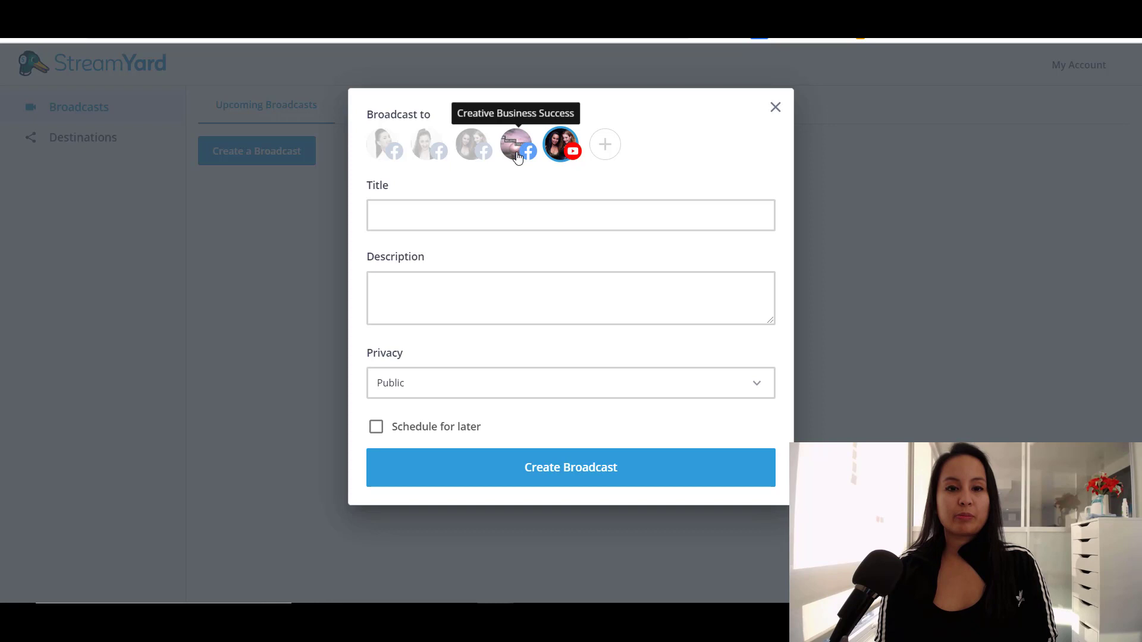
{"action": "left_click", "coordinate": [515, 143]}
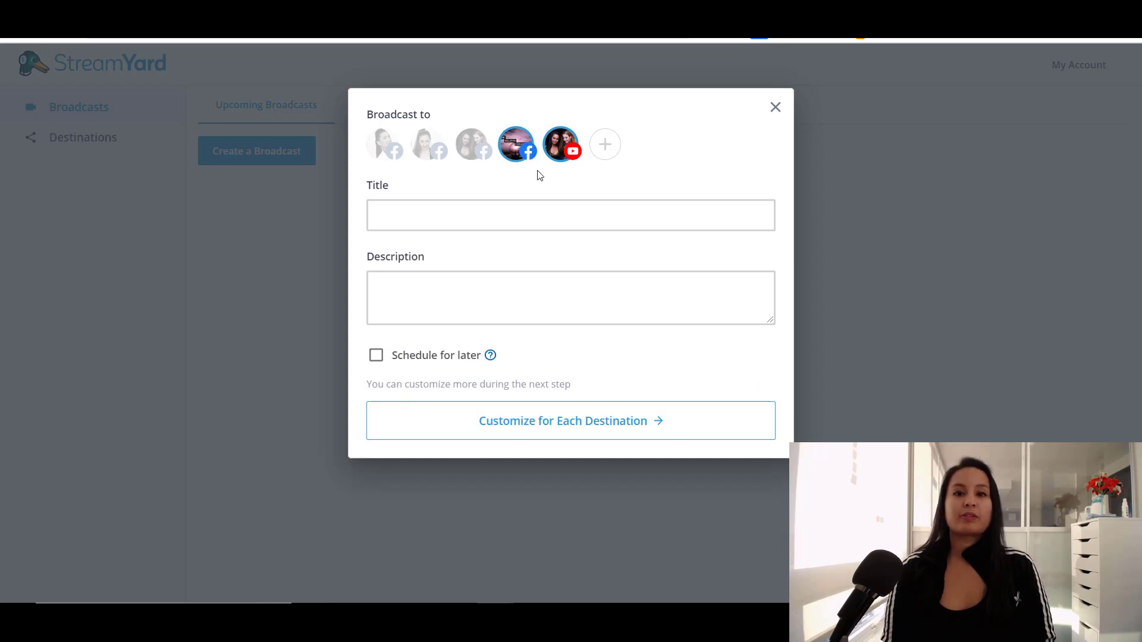
{"action": "left_click", "coordinate": [571, 215]}
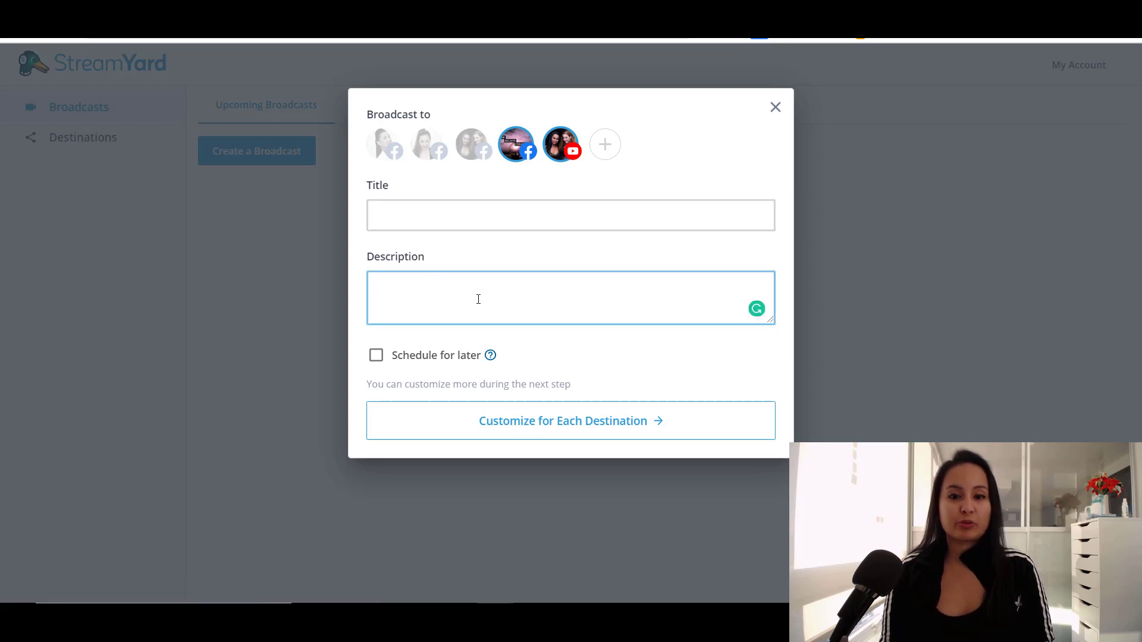
{"action": "mouse_move", "coordinate": [376, 360]}
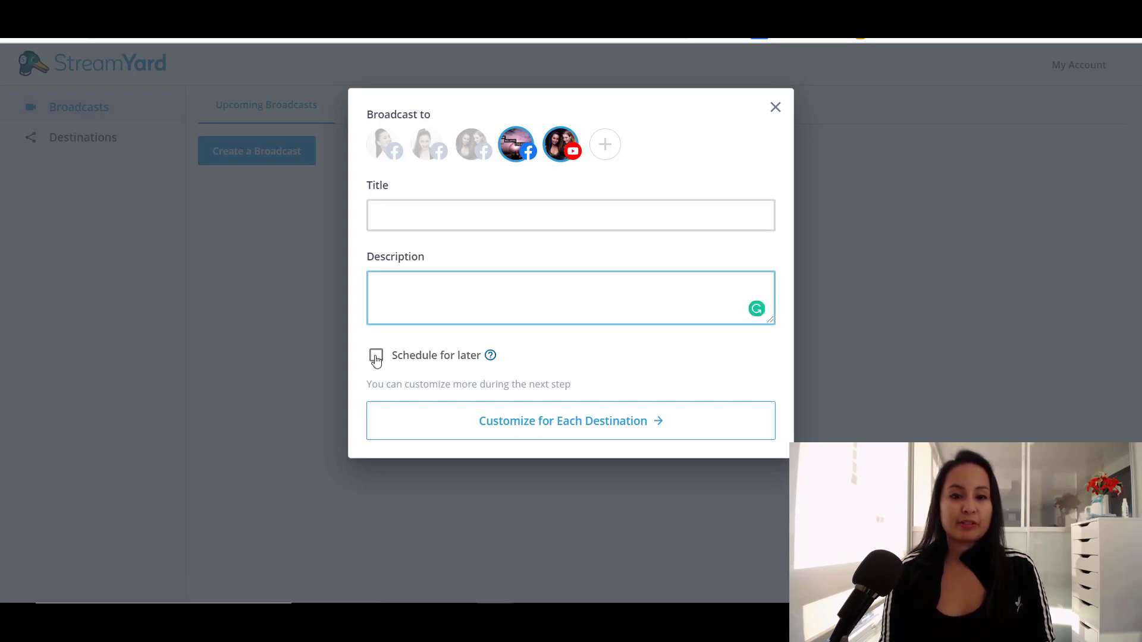
{"action": "mouse_move", "coordinate": [583, 465]}
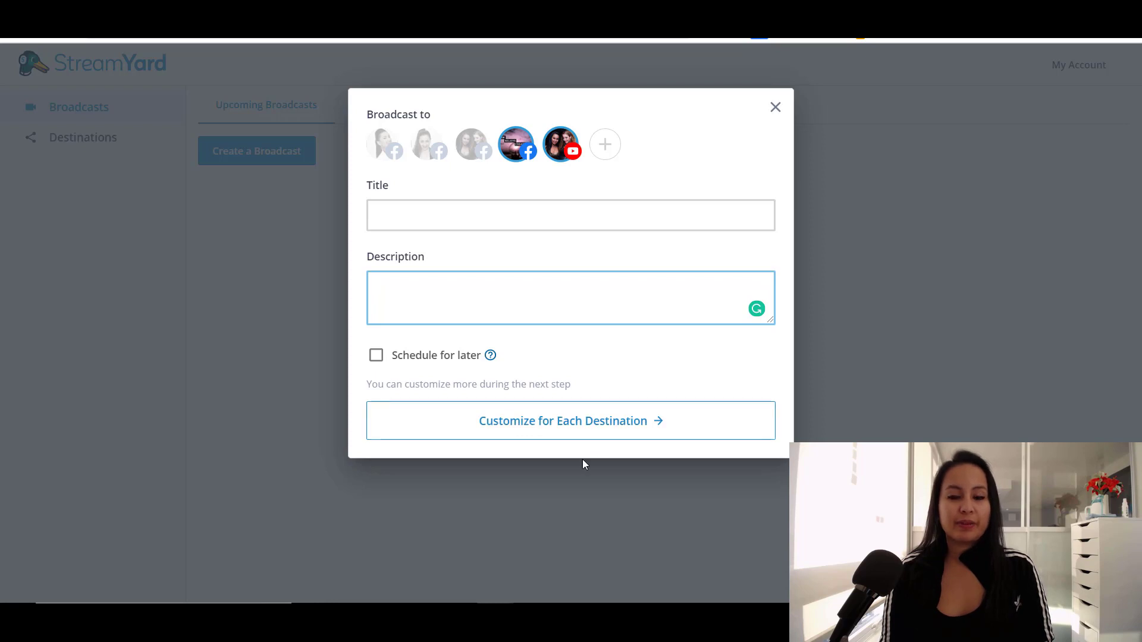
{"action": "mouse_move", "coordinate": [551, 421]}
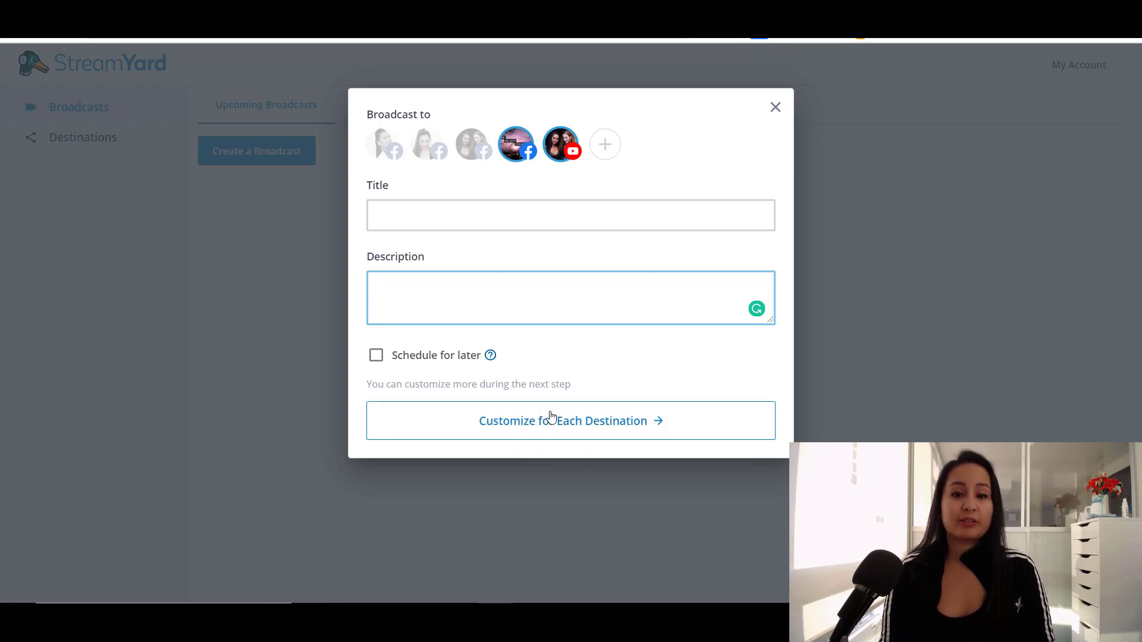
Switch to separate per-destination settings for YouTube and Facebook
{"action": "left_click", "coordinate": [571, 421]}
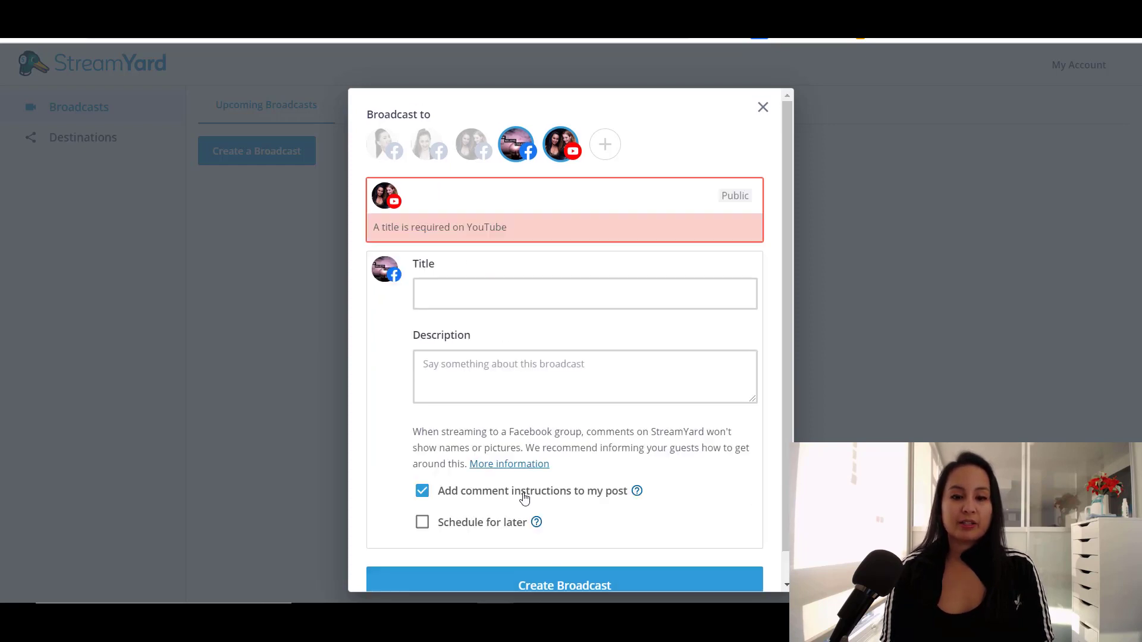
{"action": "mouse_move", "coordinate": [546, 342]}
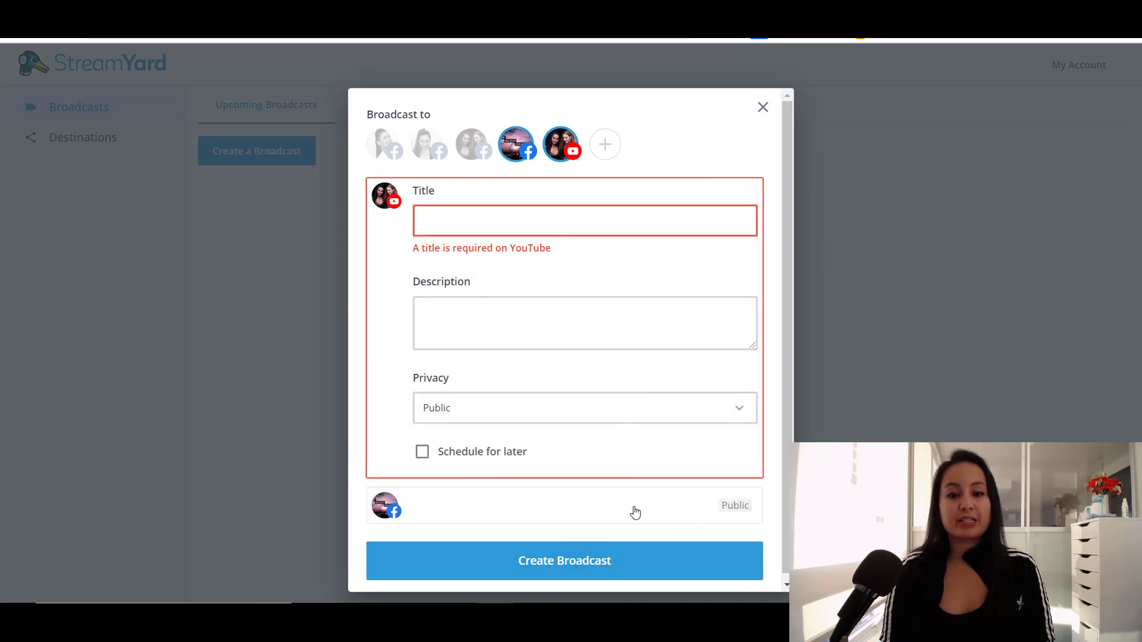
{"action": "mouse_move", "coordinate": [753, 137]}
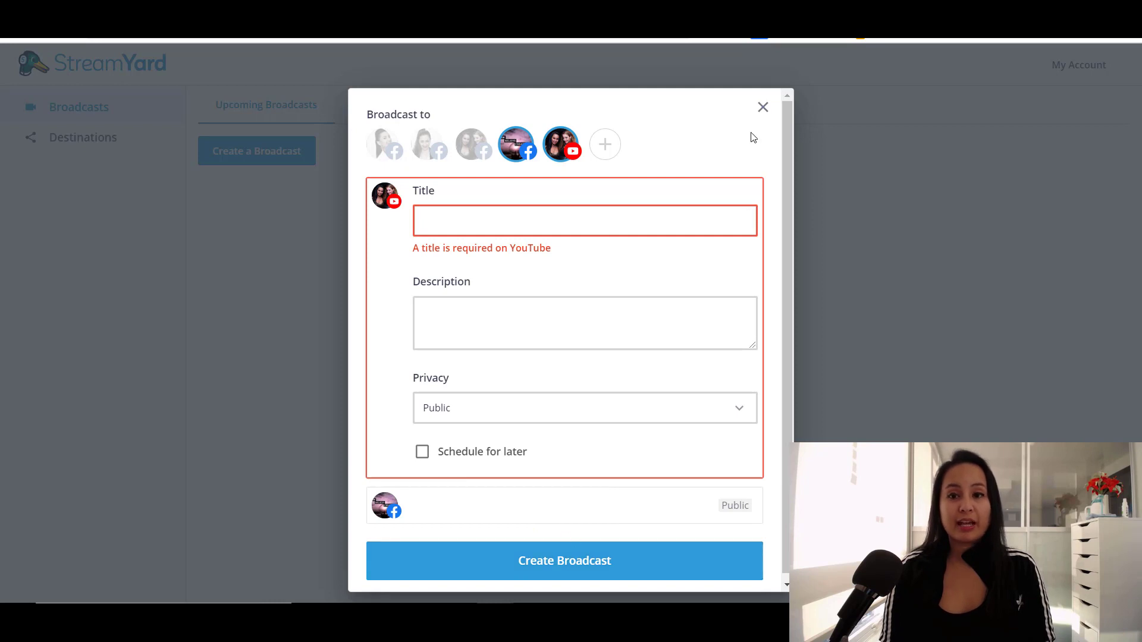
Close the Create Broadcast form and list the five past broadcasts
{"action": "left_click", "coordinate": [762, 106]}
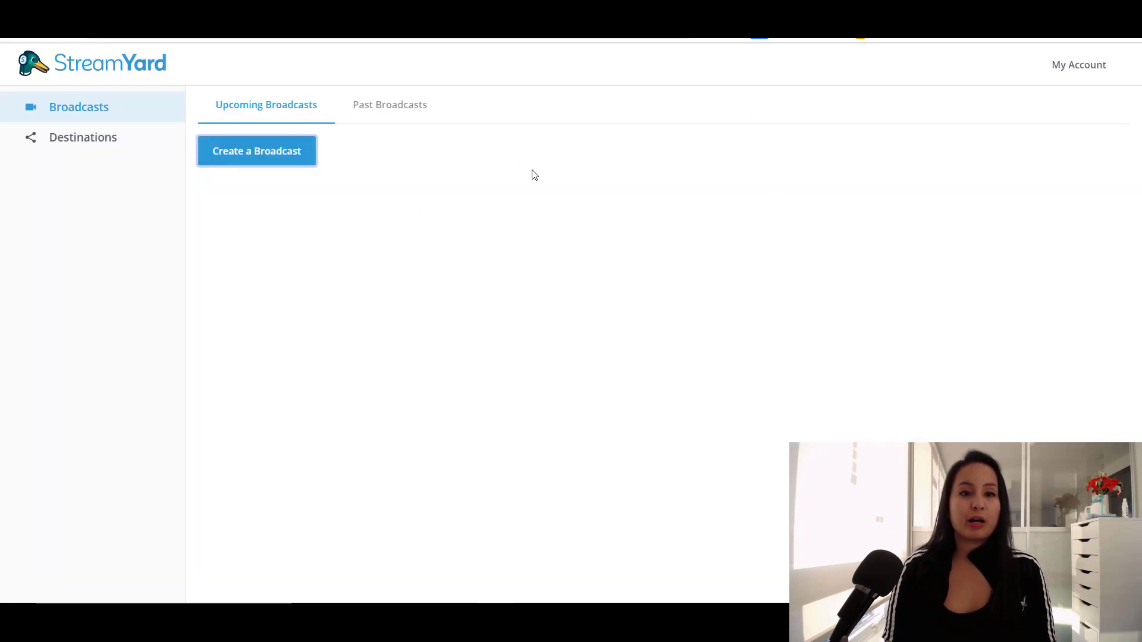
{"action": "mouse_move", "coordinate": [467, 175]}
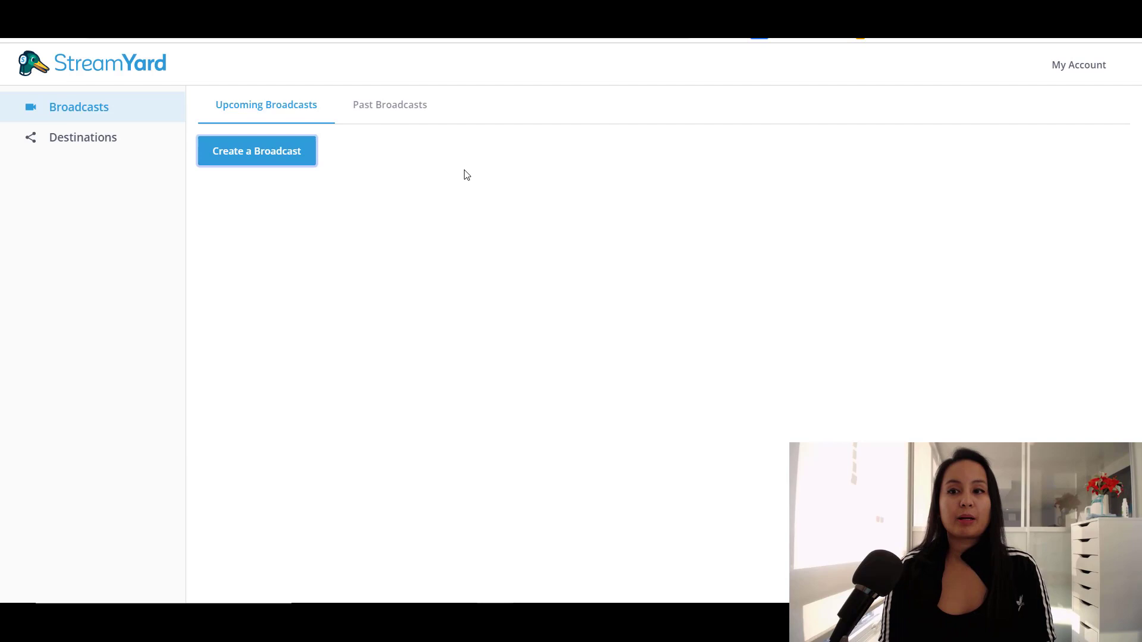
{"action": "left_click", "coordinate": [389, 104]}
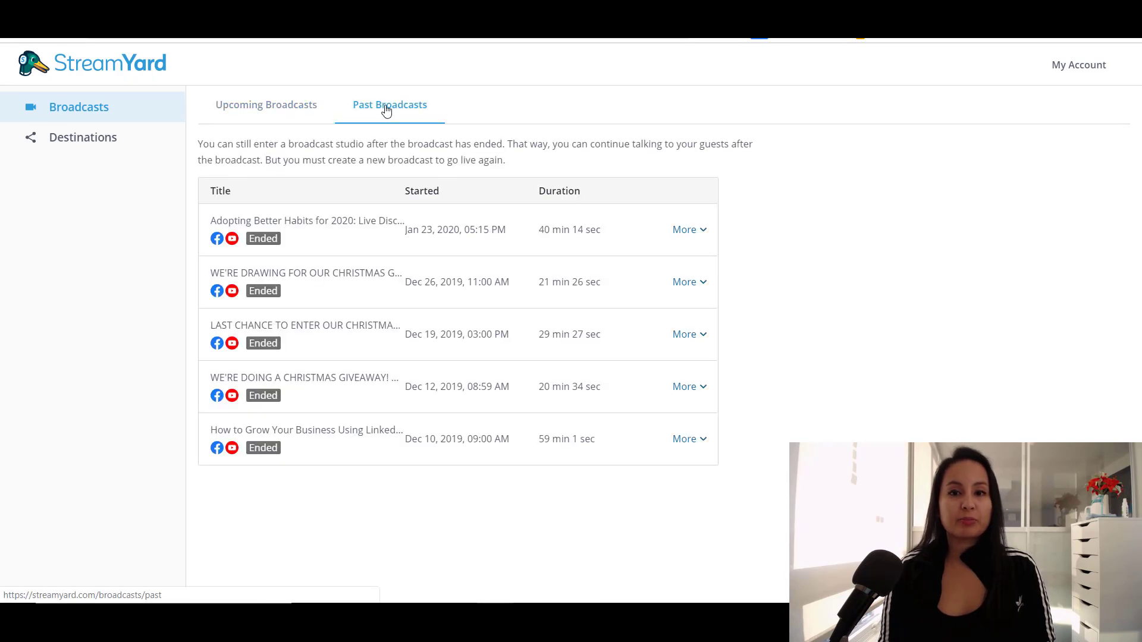
{"action": "mouse_move", "coordinate": [529, 414]}
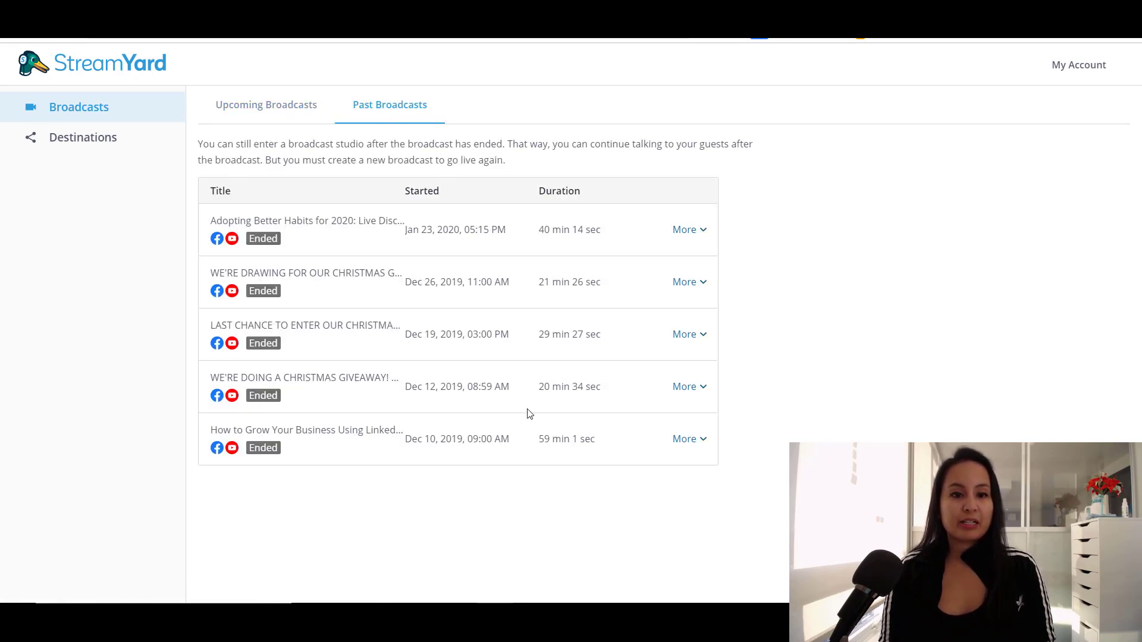
{"action": "mouse_move", "coordinate": [362, 419]}
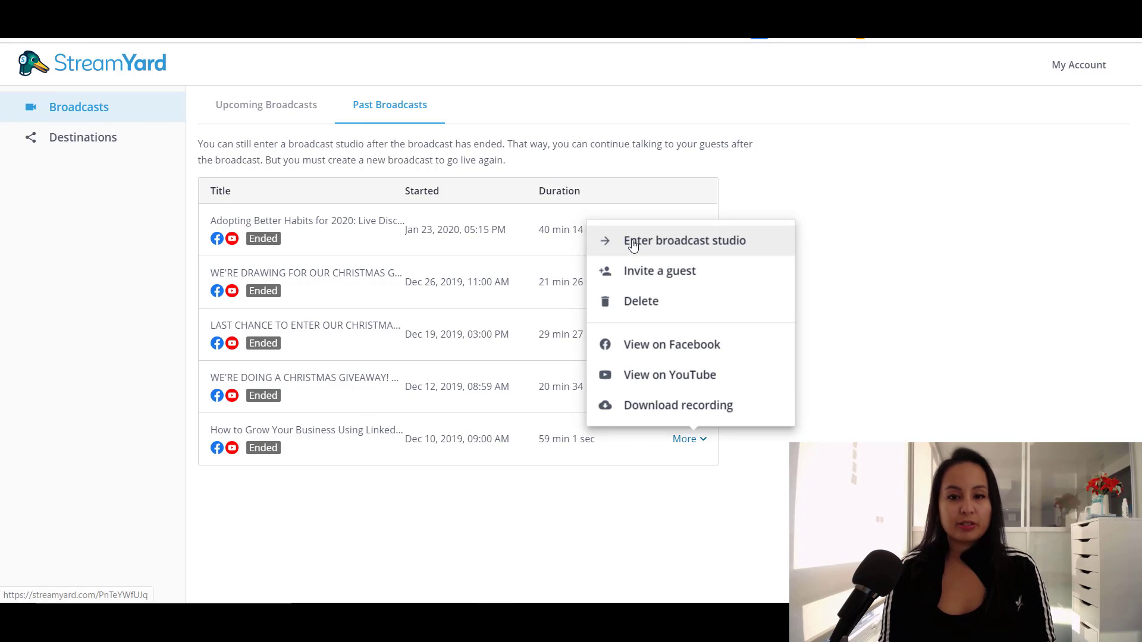
{"action": "mouse_move", "coordinate": [678, 405]}
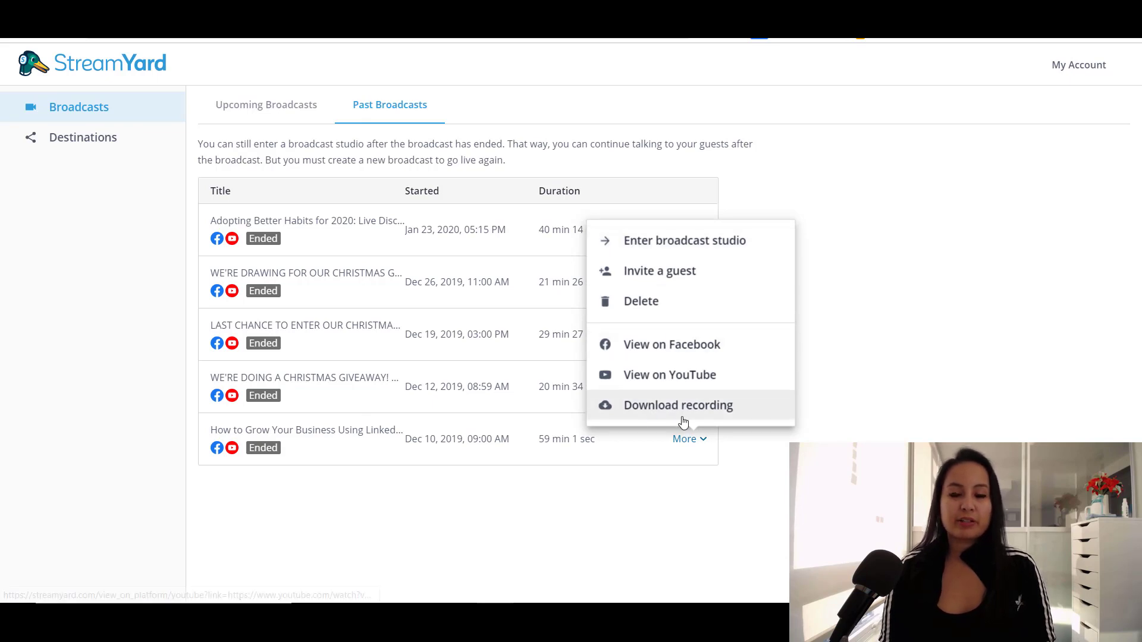
{"action": "mouse_move", "coordinate": [706, 423]}
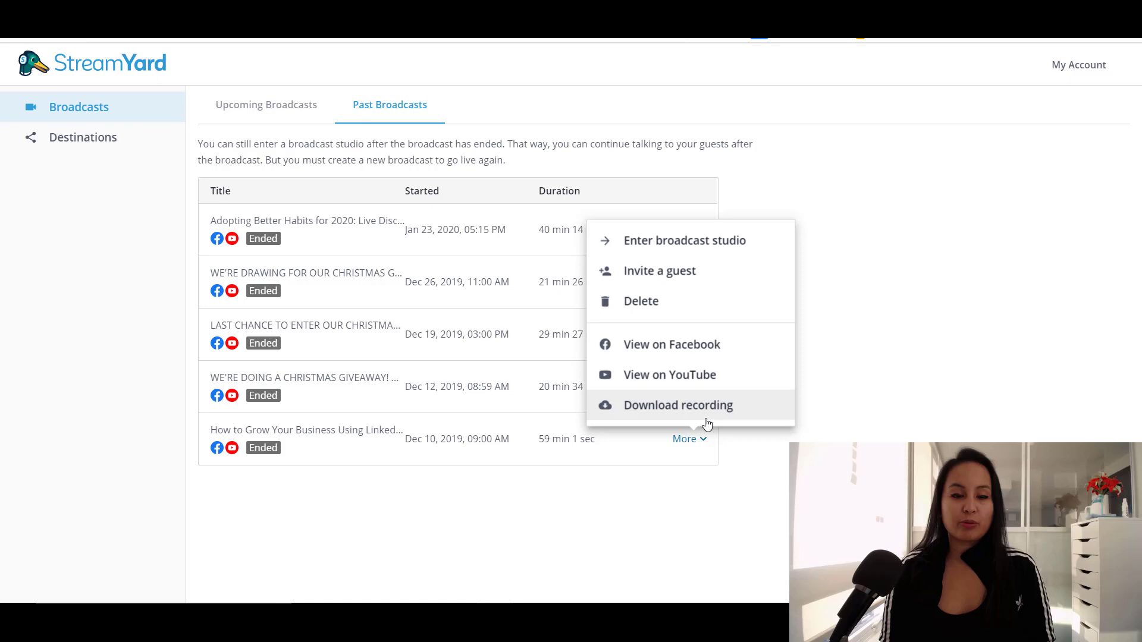
{"action": "mouse_move", "coordinate": [671, 408]}
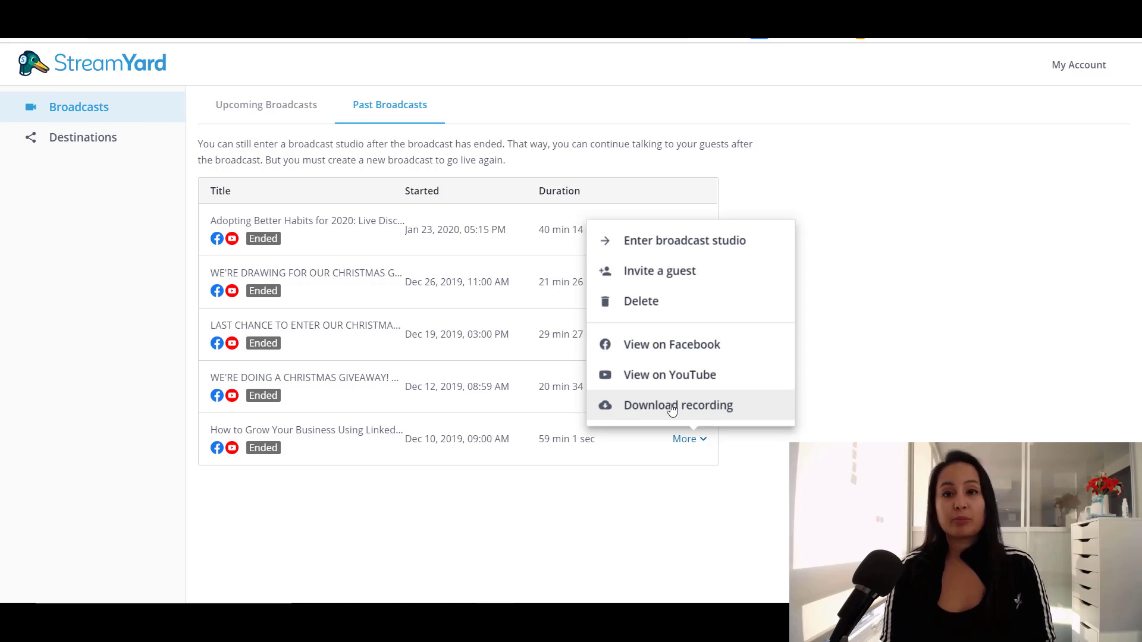
{"action": "mouse_move", "coordinate": [620, 240]}
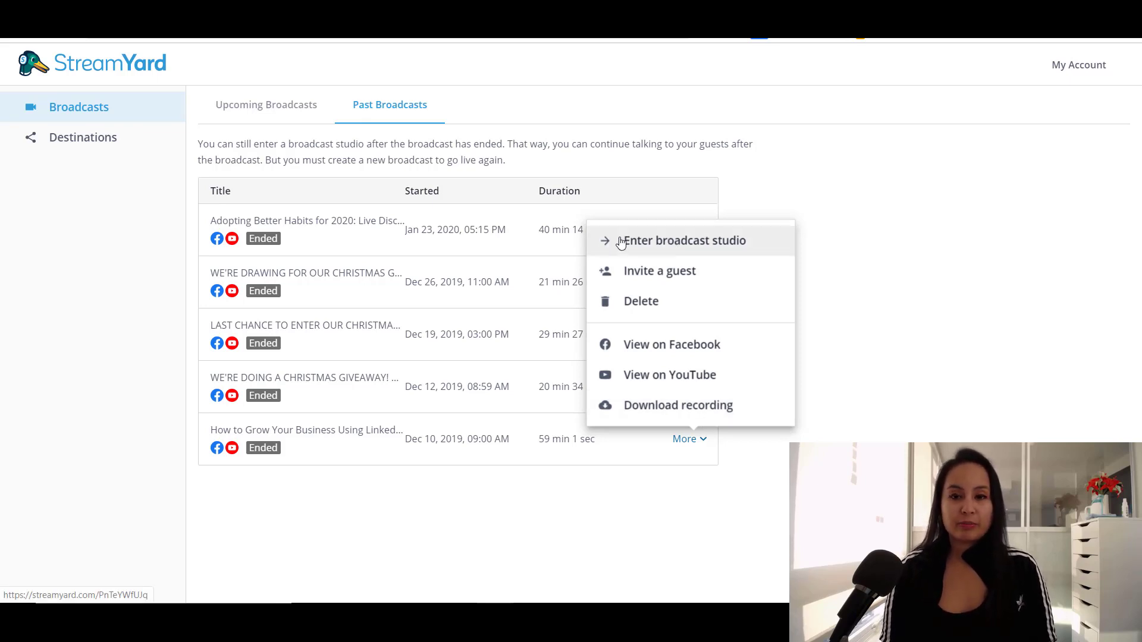
Enter the Dec 10 broadcast studio and block microphone access
{"action": "left_click", "coordinate": [684, 240]}
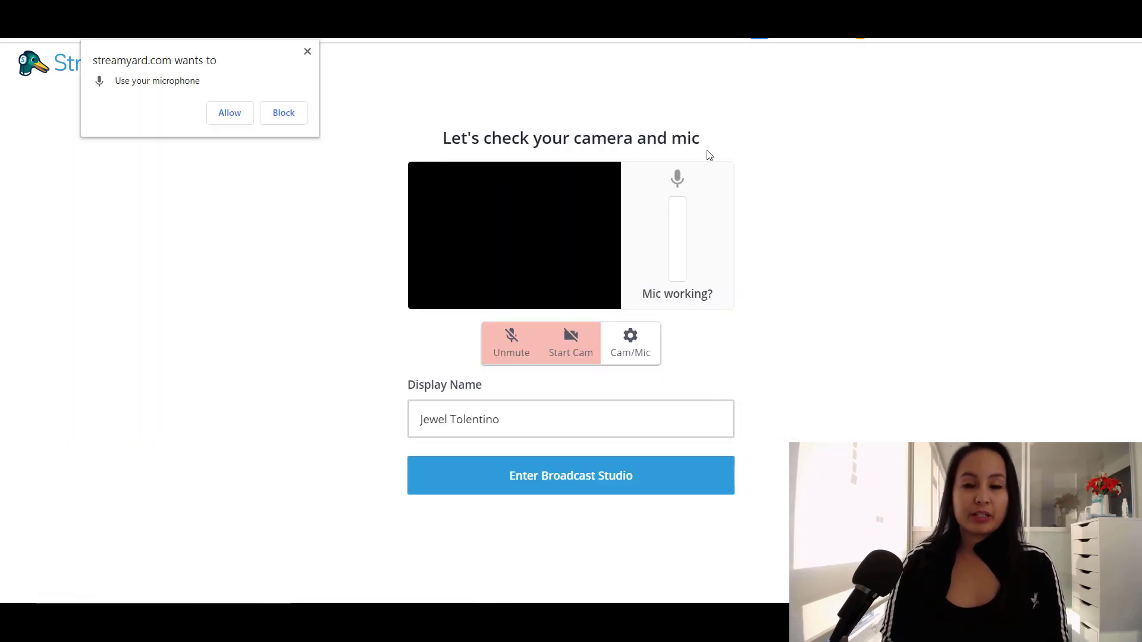
{"action": "mouse_move", "coordinate": [581, 331]}
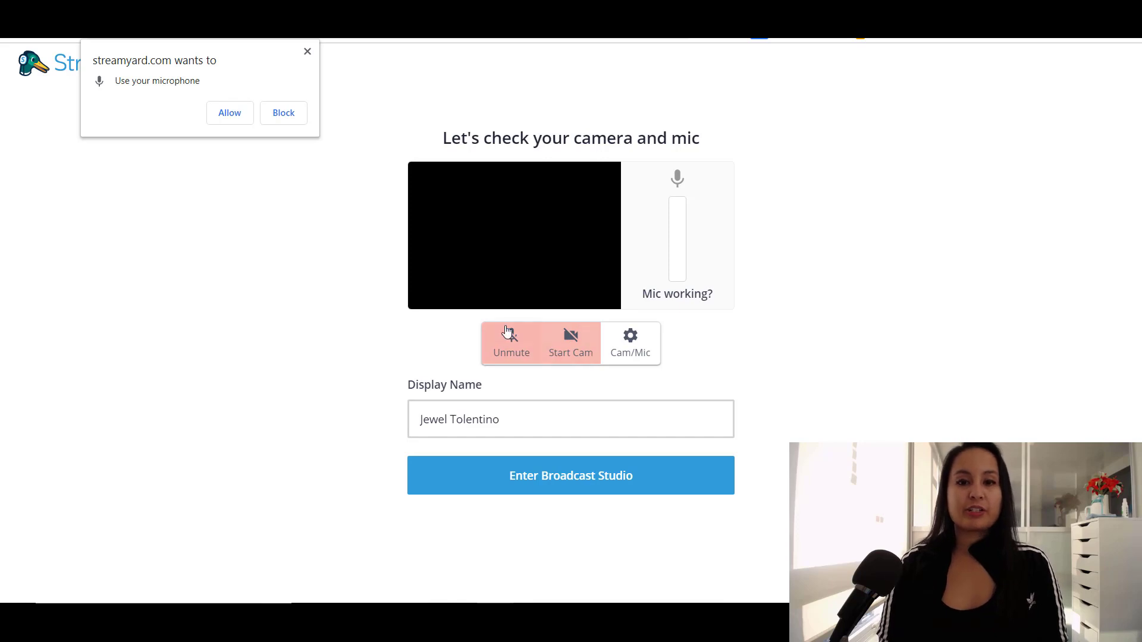
{"action": "mouse_move", "coordinate": [549, 261]}
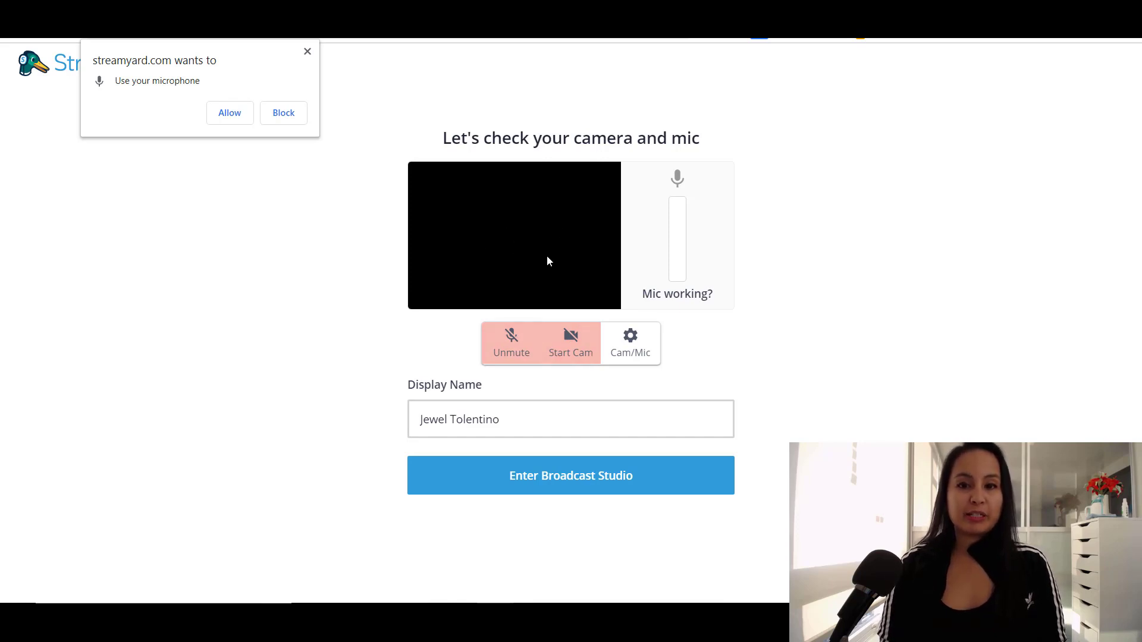
{"action": "mouse_move", "coordinate": [691, 243]}
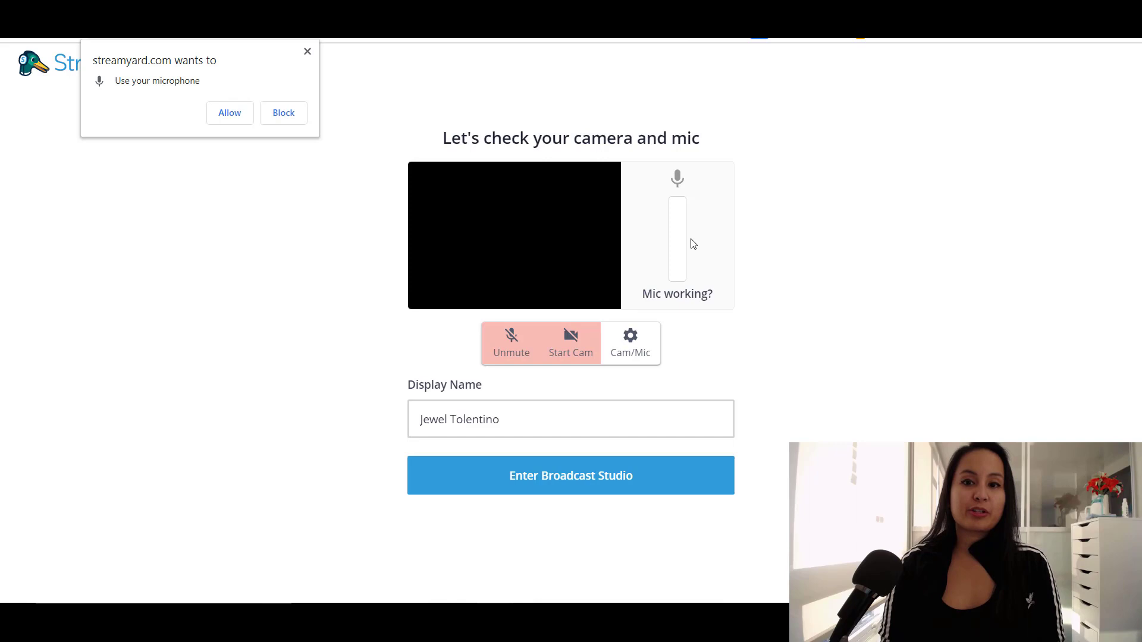
{"action": "mouse_move", "coordinate": [593, 250]}
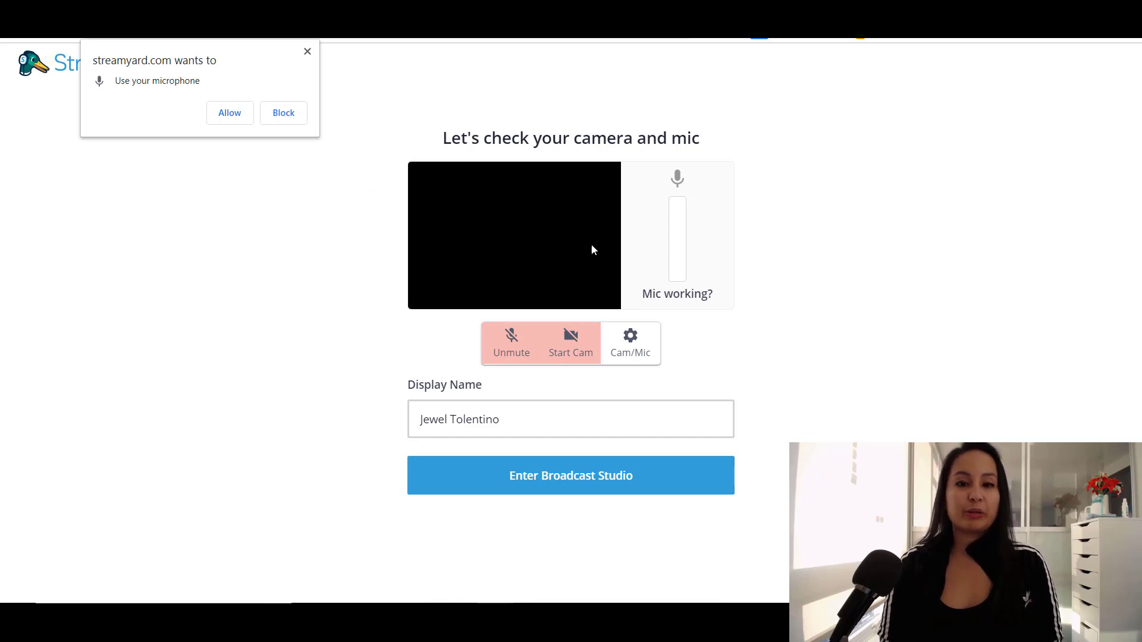
{"action": "mouse_move", "coordinate": [690, 217]}
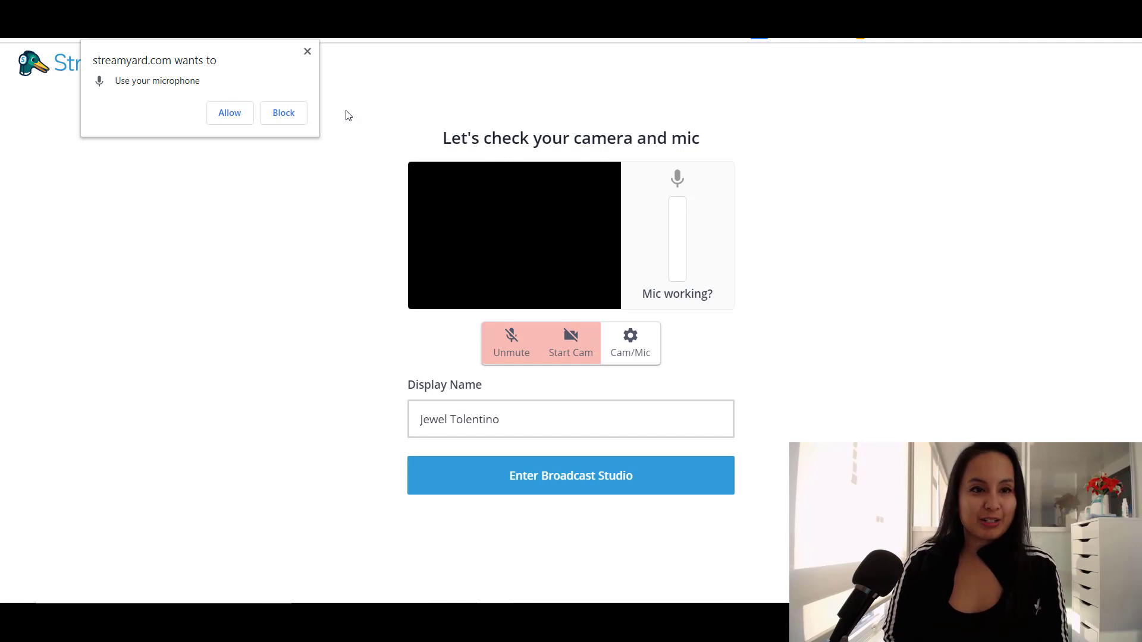
{"action": "left_click", "coordinate": [283, 112]}
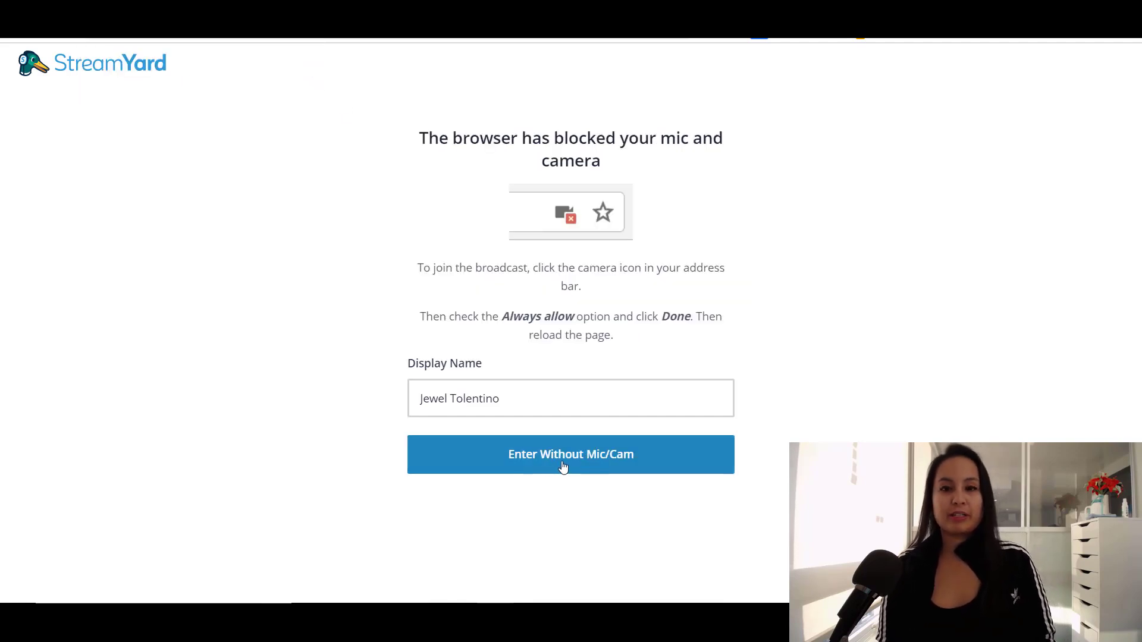
Enter the ended broadcast's studio without mic or camera and show comments from the earliest
{"action": "left_click", "coordinate": [570, 453]}
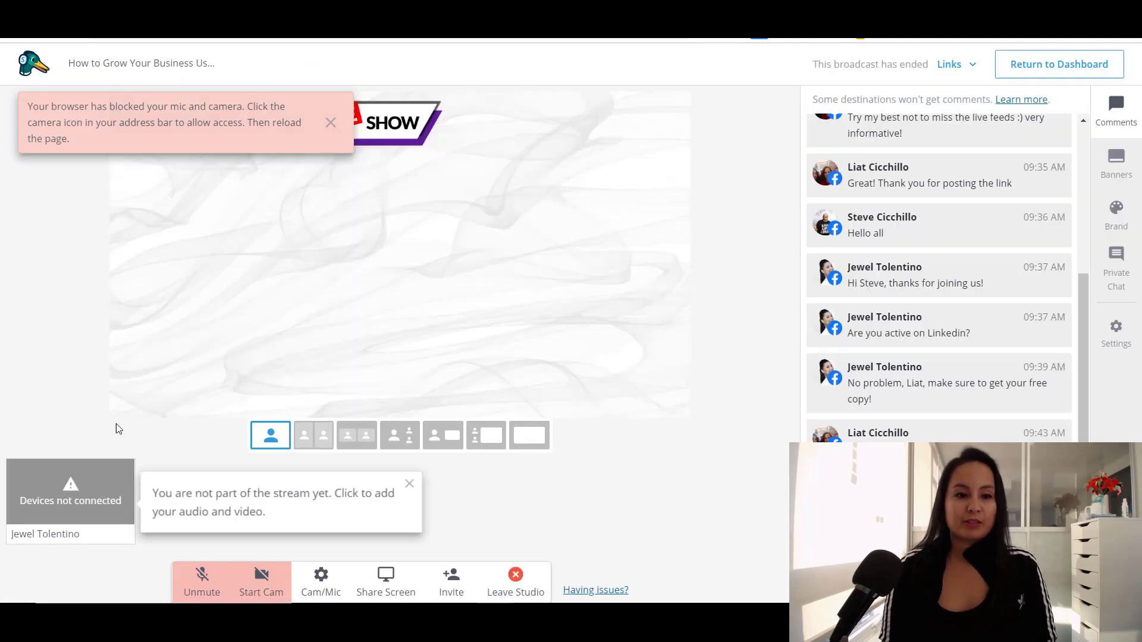
{"action": "mouse_move", "coordinate": [70, 480]}
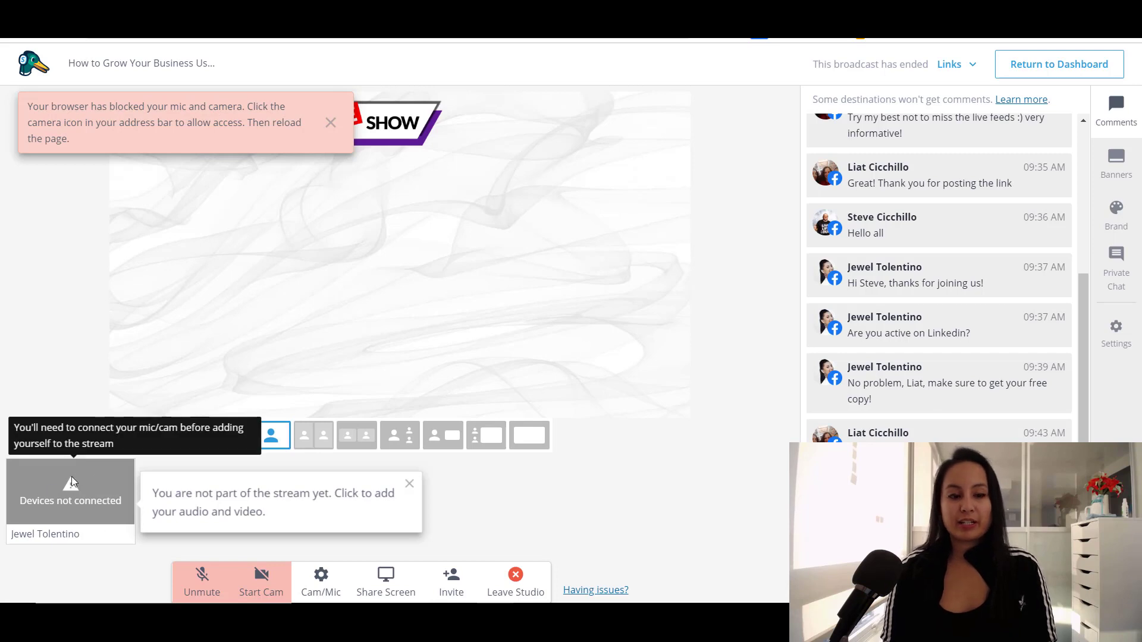
{"action": "mouse_move", "coordinate": [276, 277]}
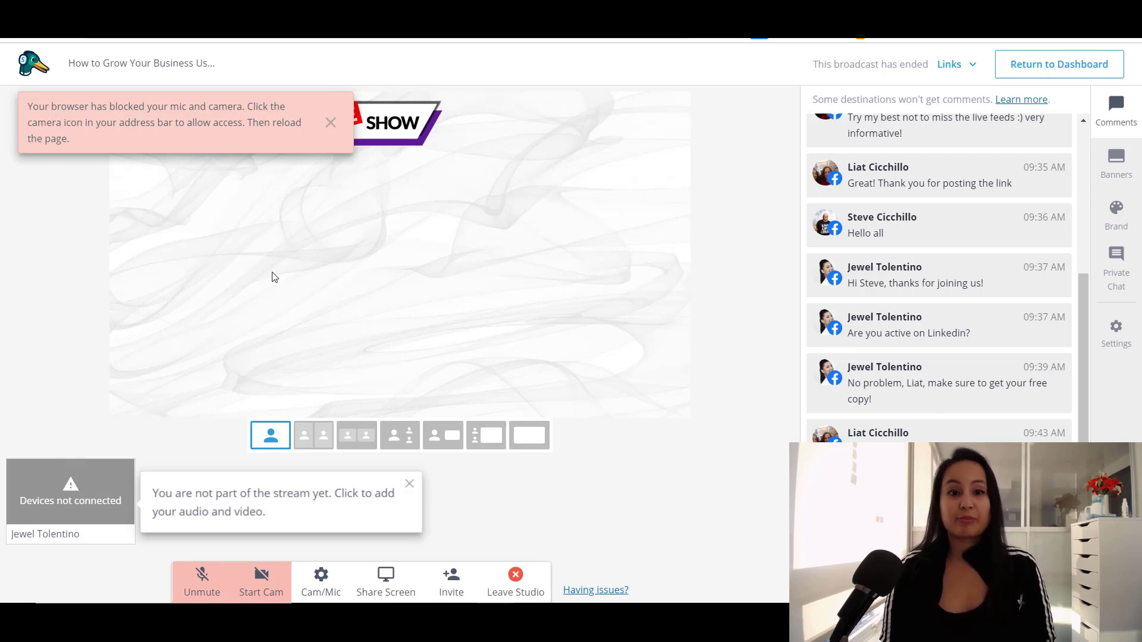
{"action": "left_click", "coordinate": [330, 121]}
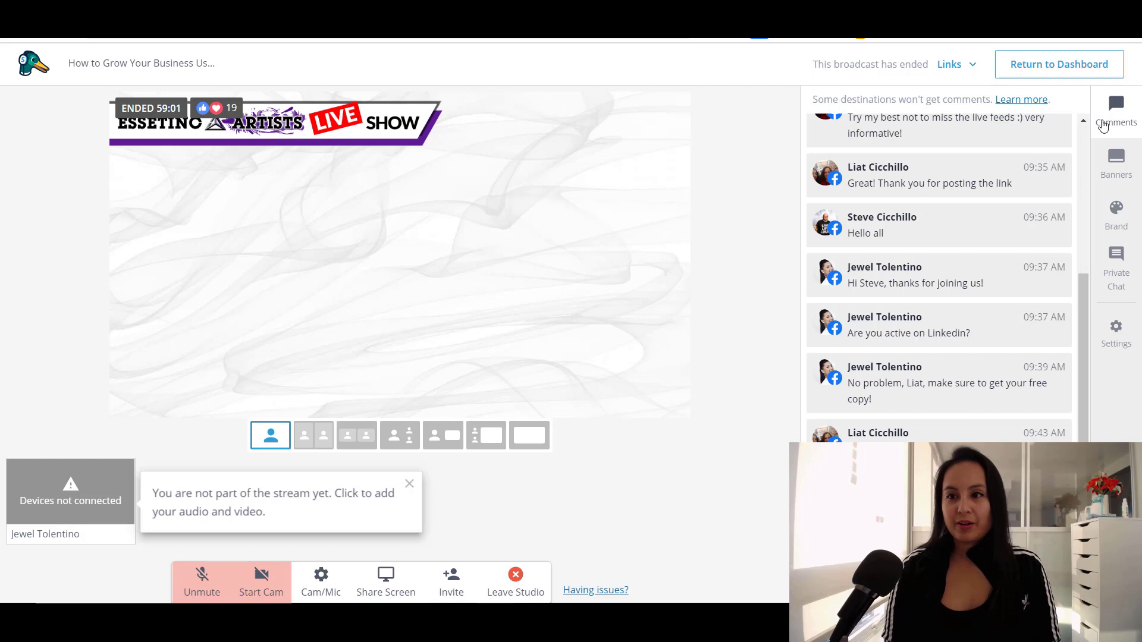
{"action": "scroll", "scroll_direction": "up", "scroll_amount": 3}
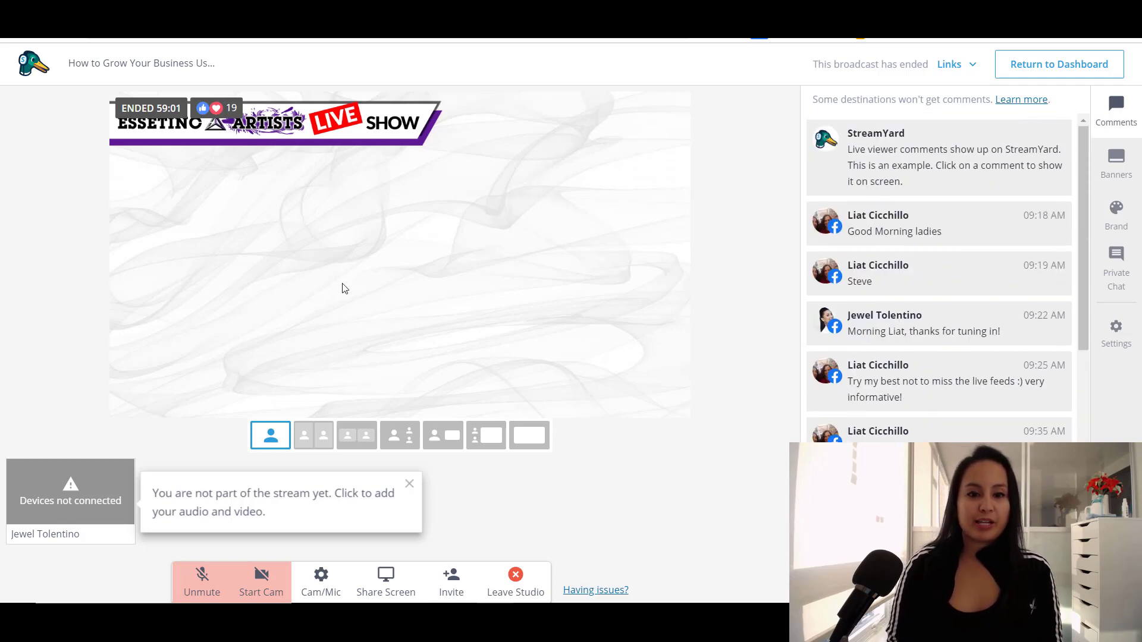
{"action": "mouse_move", "coordinate": [307, 305]}
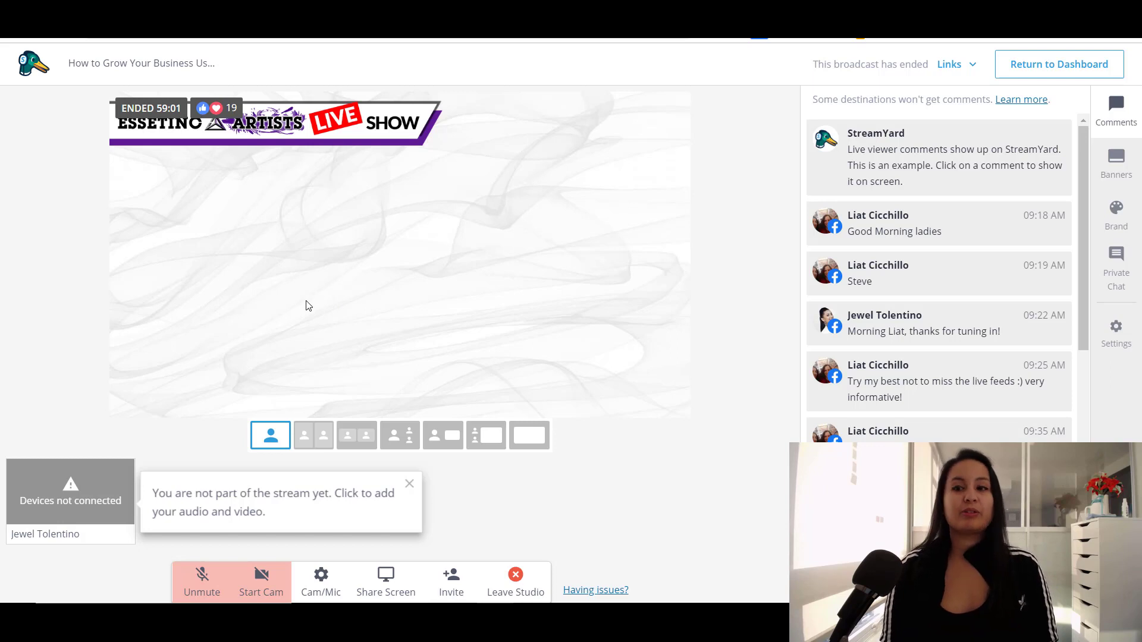
{"action": "mouse_move", "coordinate": [567, 335]}
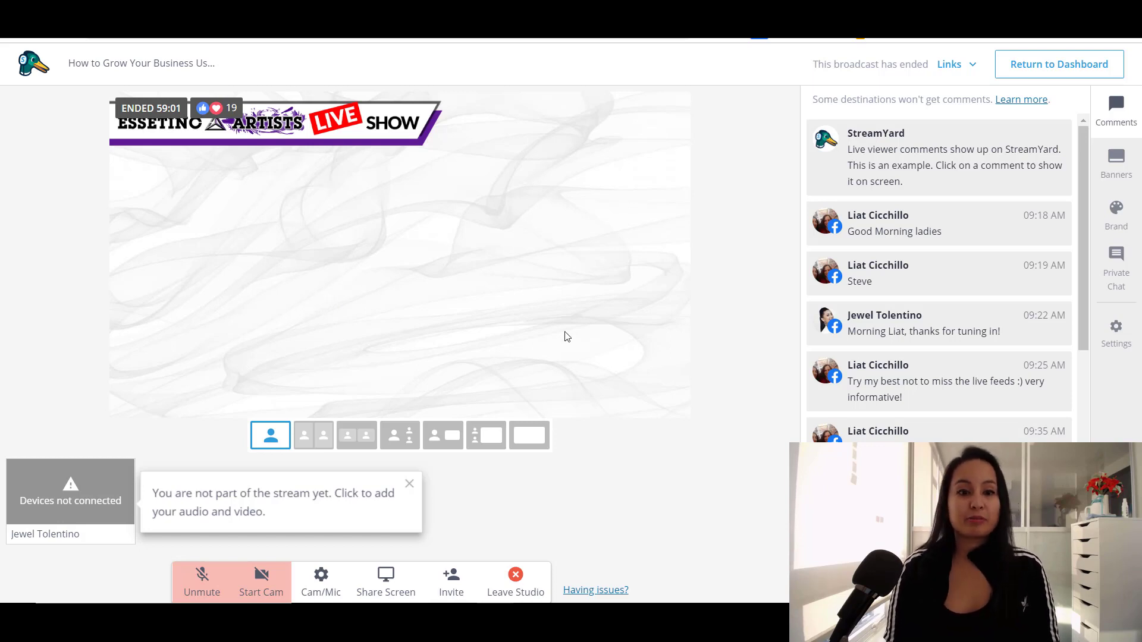
{"action": "mouse_move", "coordinate": [565, 288]}
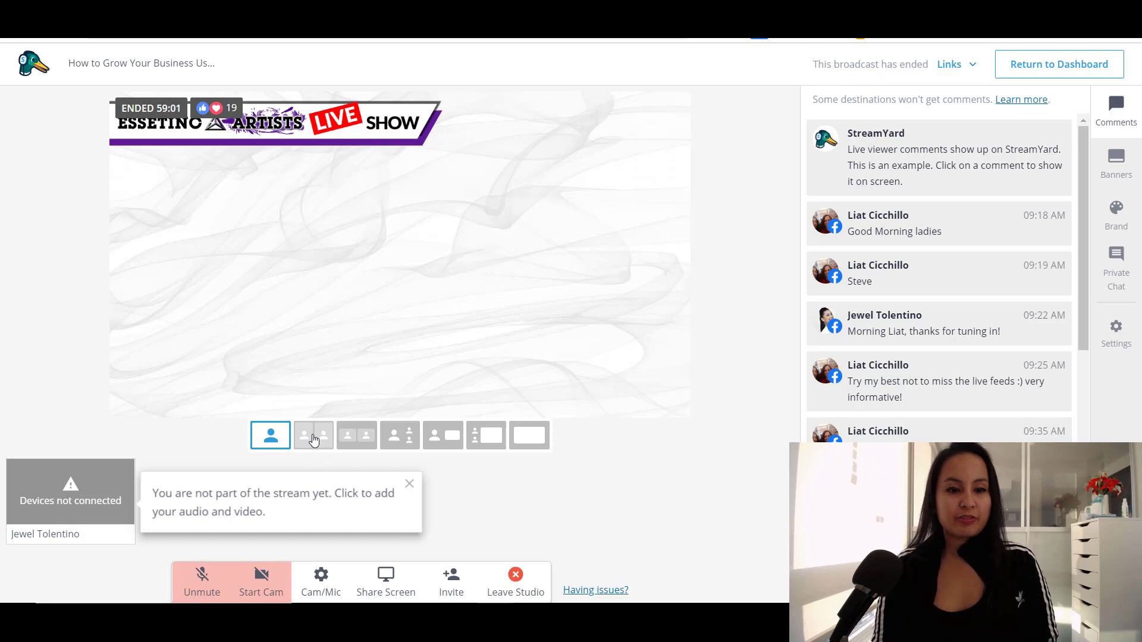
{"action": "mouse_move", "coordinate": [552, 453]}
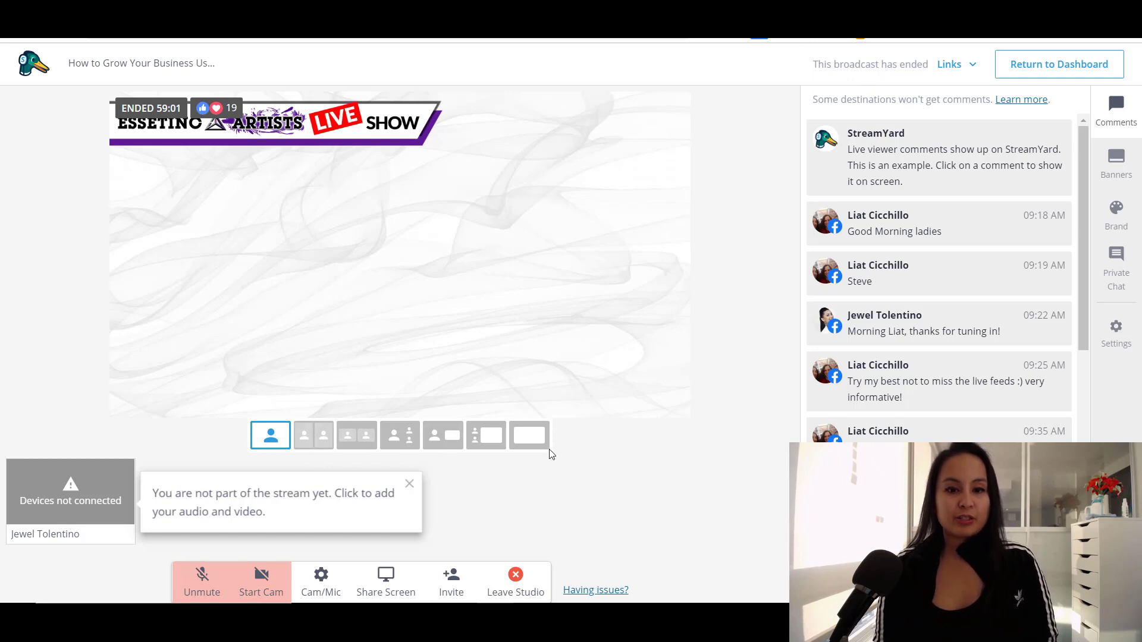
{"action": "mouse_move", "coordinate": [291, 418]}
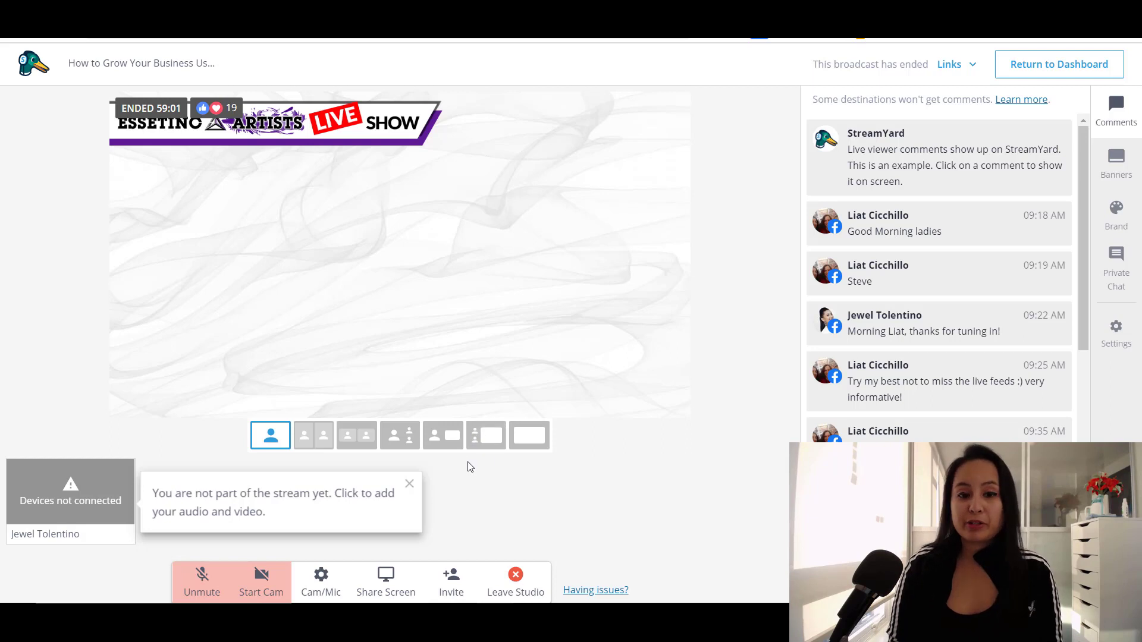
{"action": "mouse_move", "coordinate": [486, 435]}
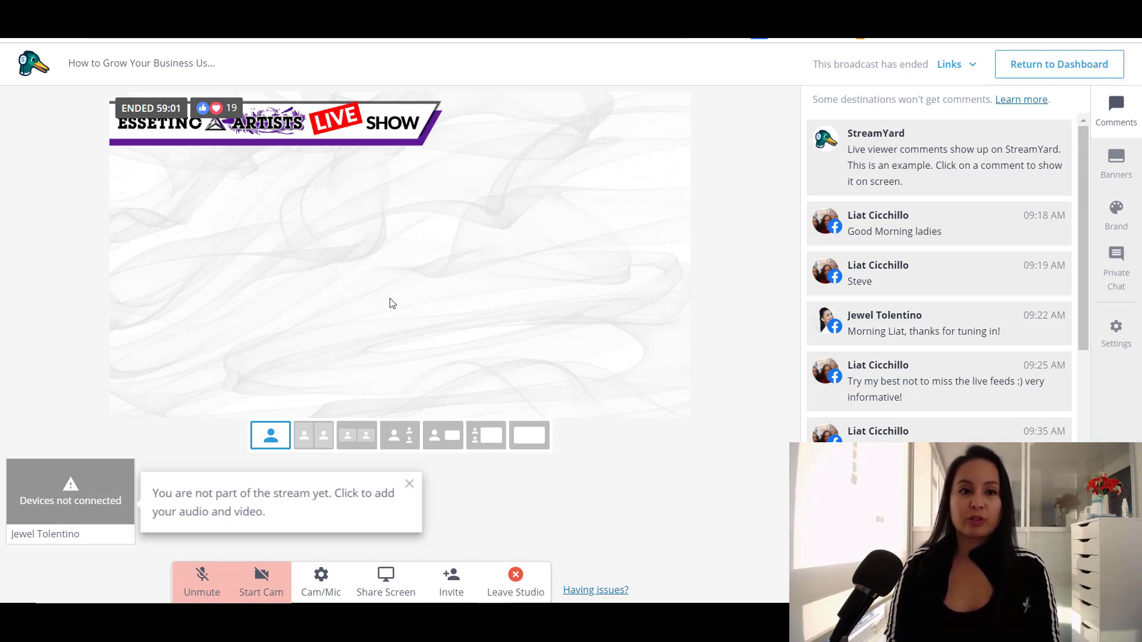
{"action": "mouse_move", "coordinate": [507, 333]}
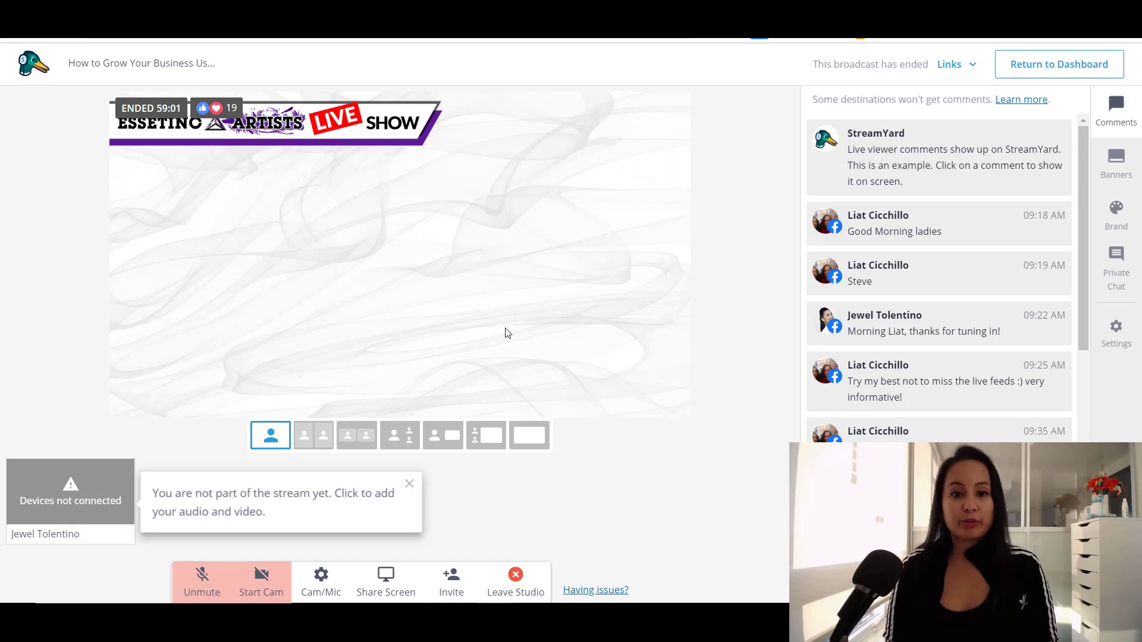
{"action": "mouse_move", "coordinate": [938, 323]}
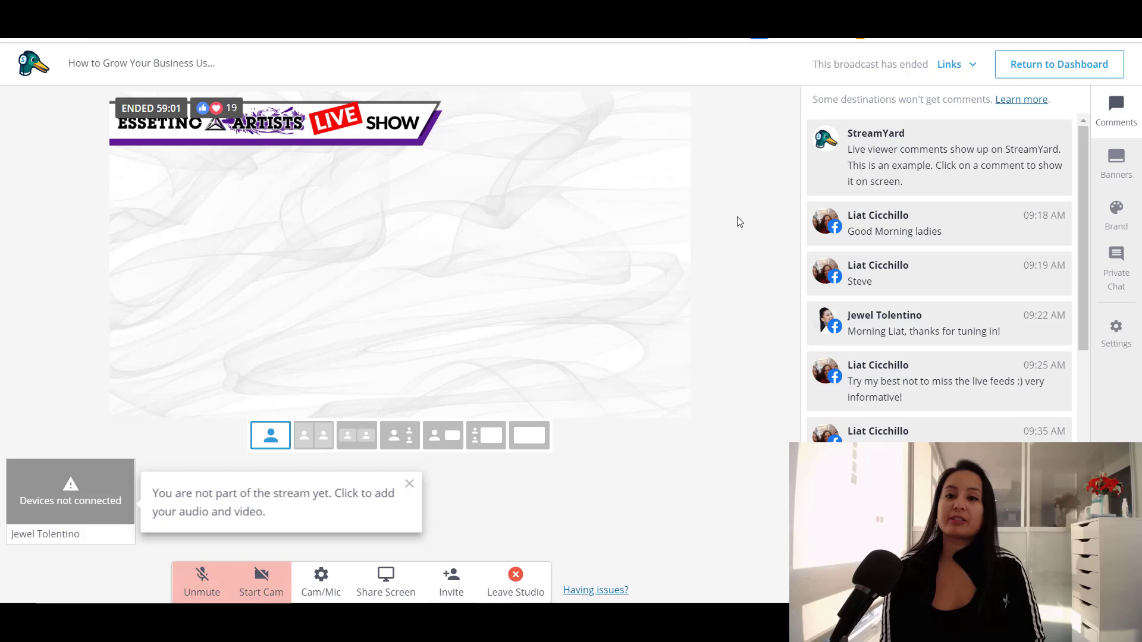
{"action": "mouse_move", "coordinate": [844, 357]}
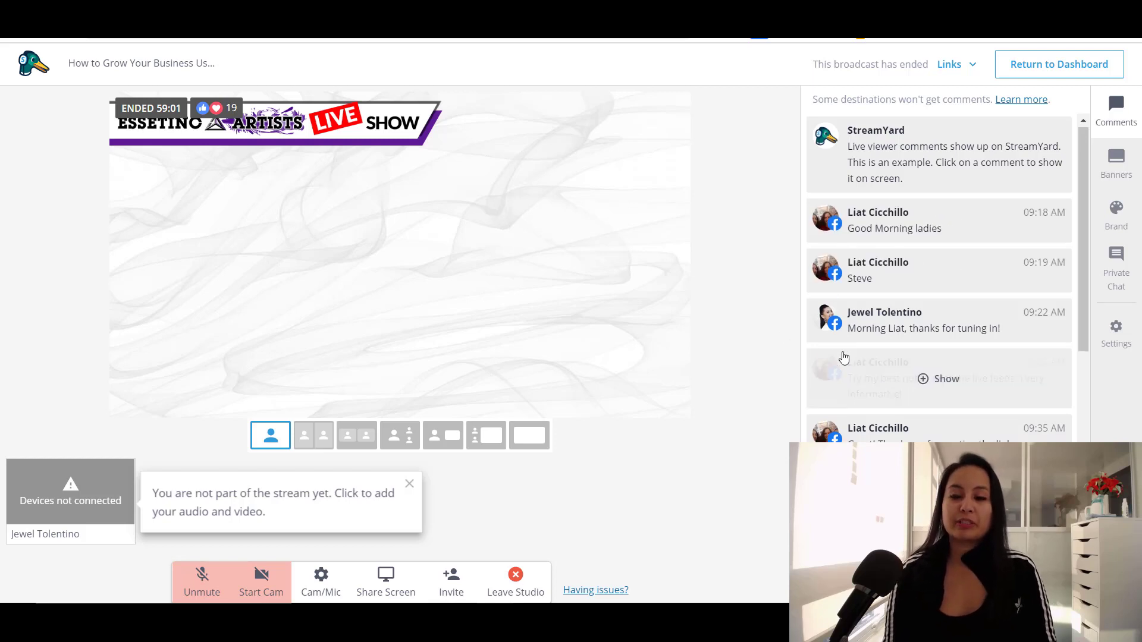
Show then hide the 'Are you active on Linkedin?' comment, and open the example banners
{"action": "scroll", "scroll_direction": "down", "scroll_amount": 3}
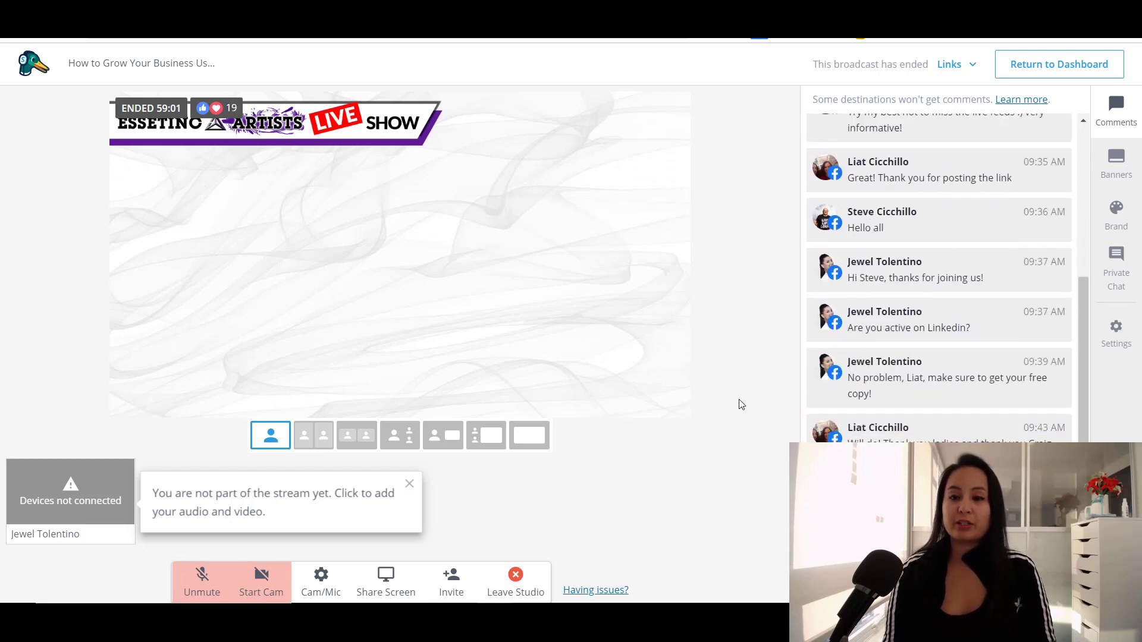
{"action": "mouse_move", "coordinate": [766, 234]}
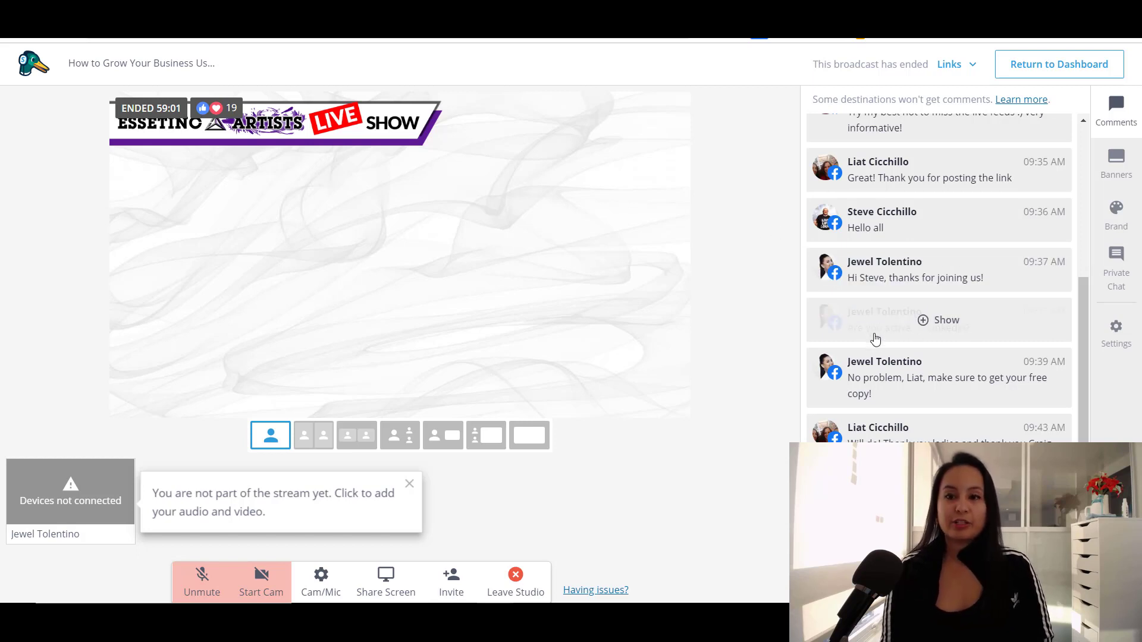
{"action": "left_click", "coordinate": [938, 320]}
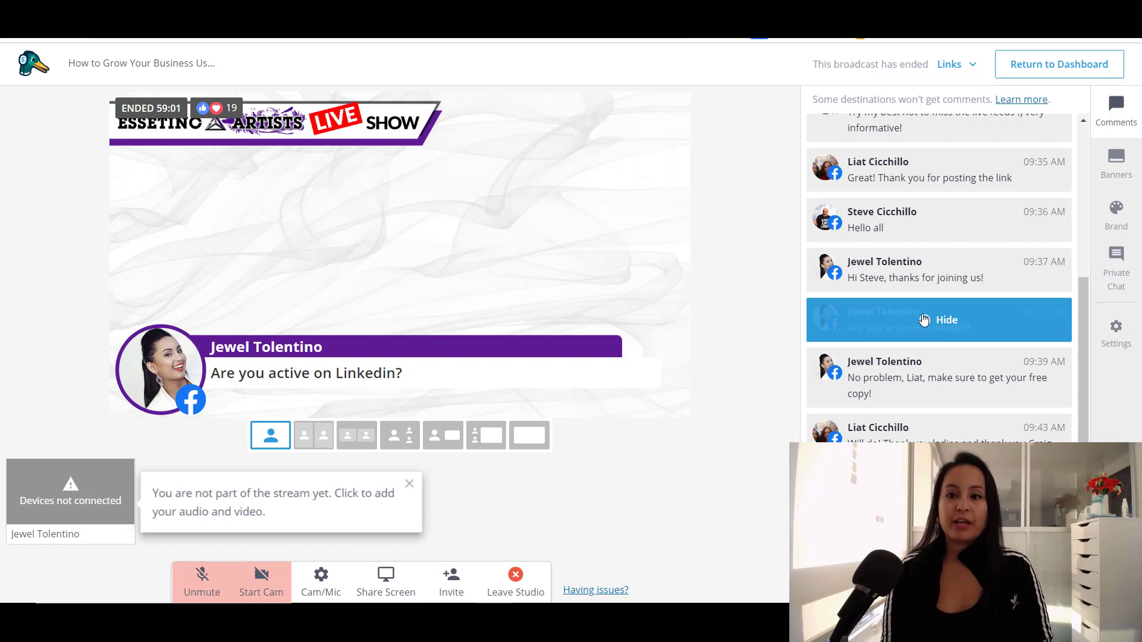
{"action": "left_click", "coordinate": [946, 320]}
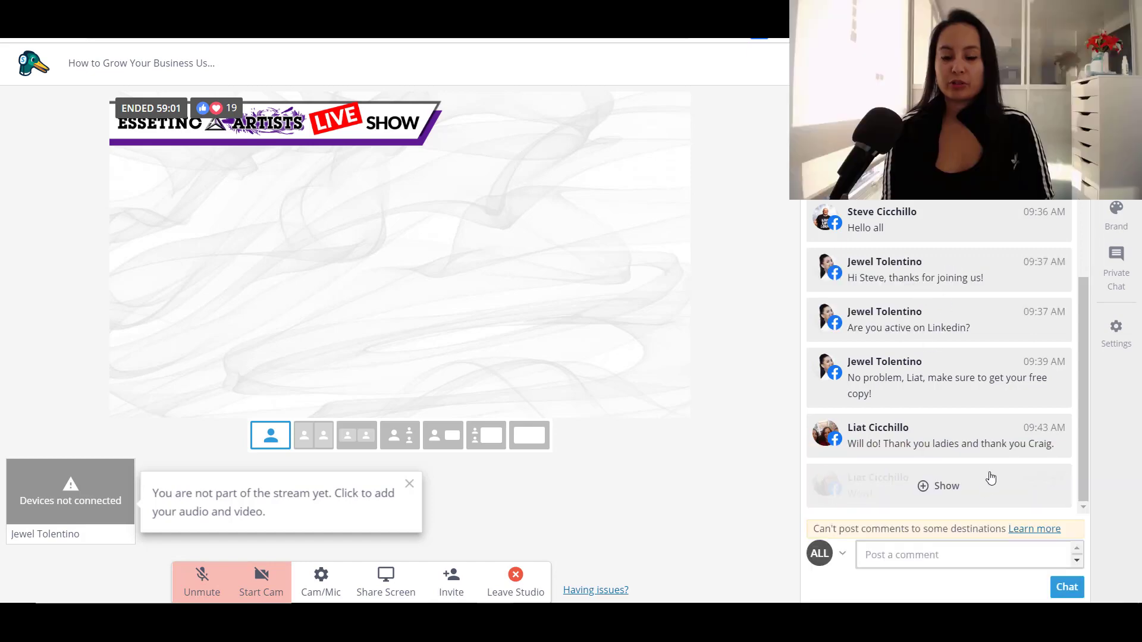
{"action": "left_click", "coordinate": [947, 486]}
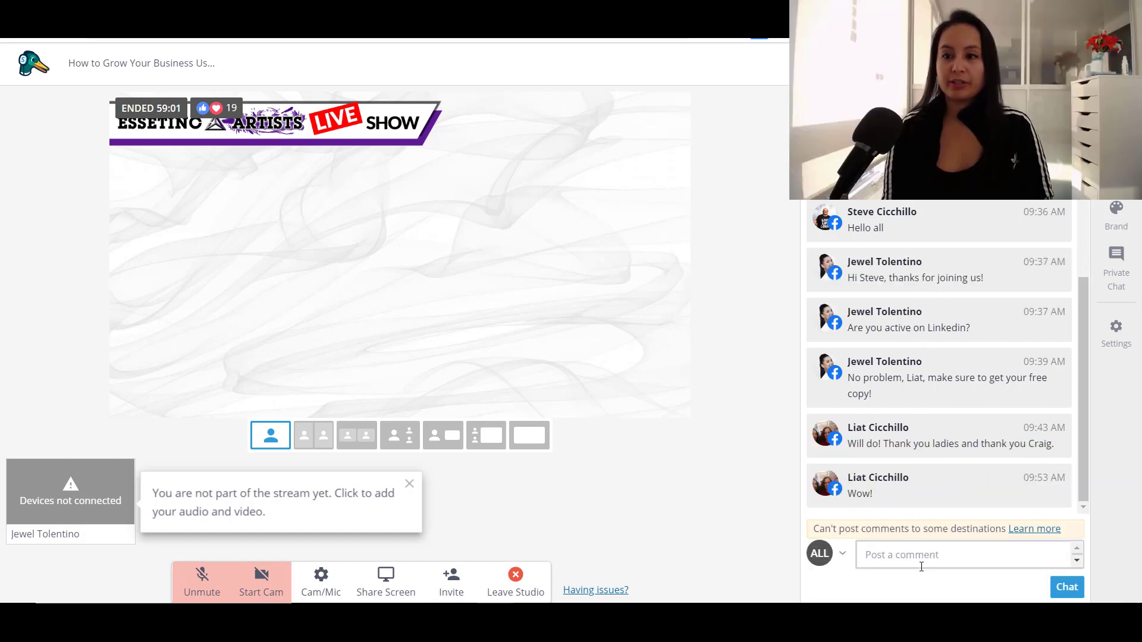
{"action": "left_click", "coordinate": [1115, 164]}
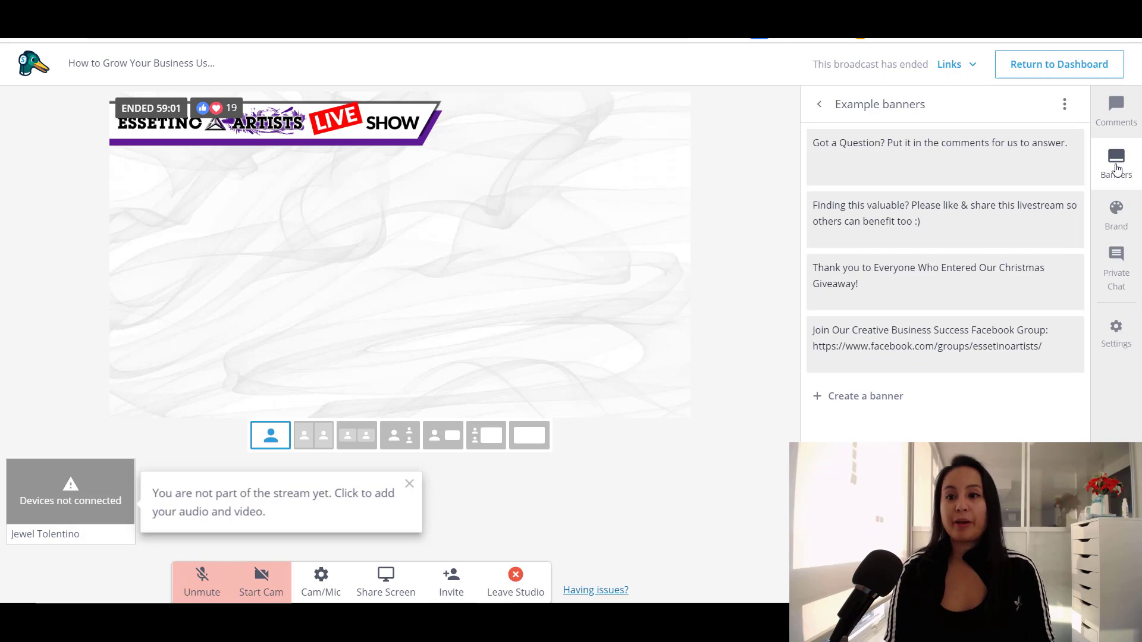
{"action": "mouse_move", "coordinate": [797, 156]}
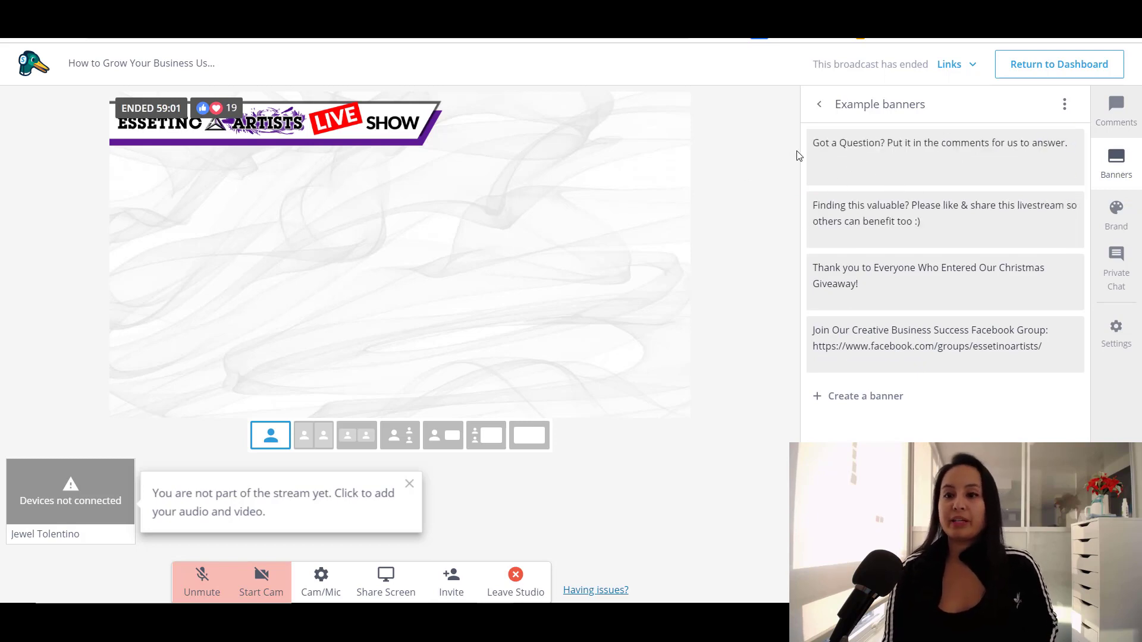
{"action": "mouse_move", "coordinate": [775, 171]}
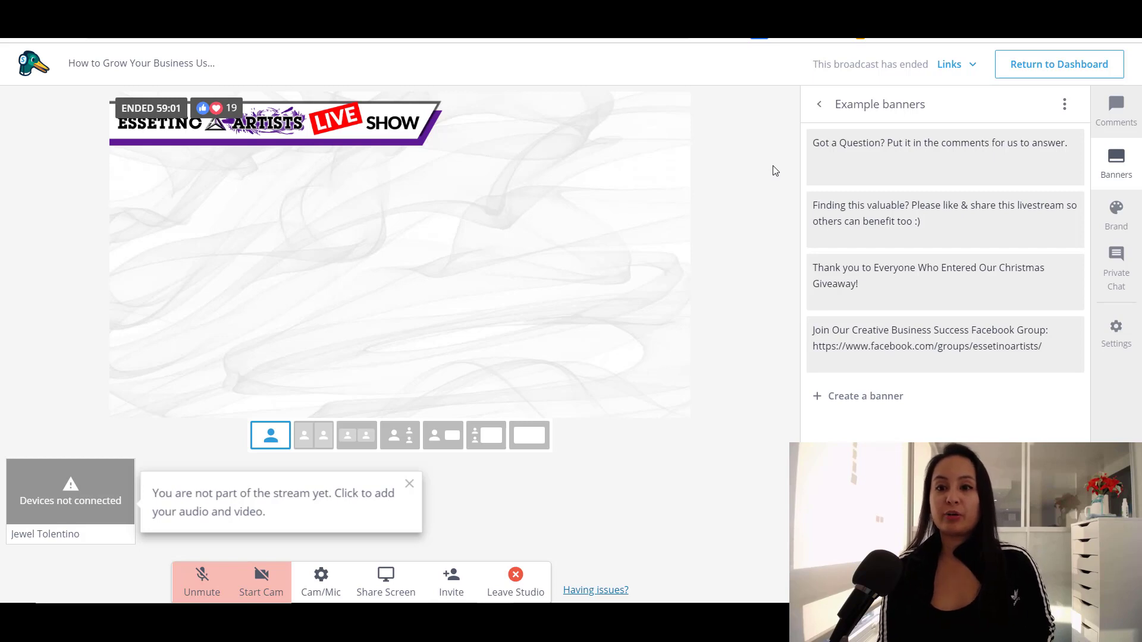
{"action": "left_click", "coordinate": [944, 156]}
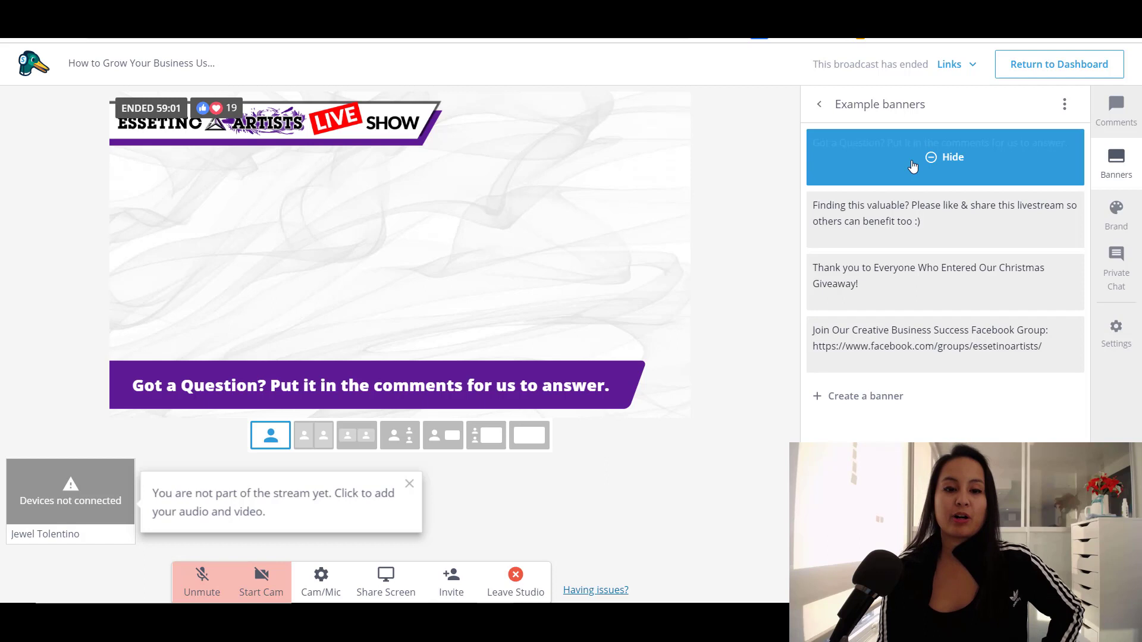
{"action": "left_click", "coordinate": [944, 157]}
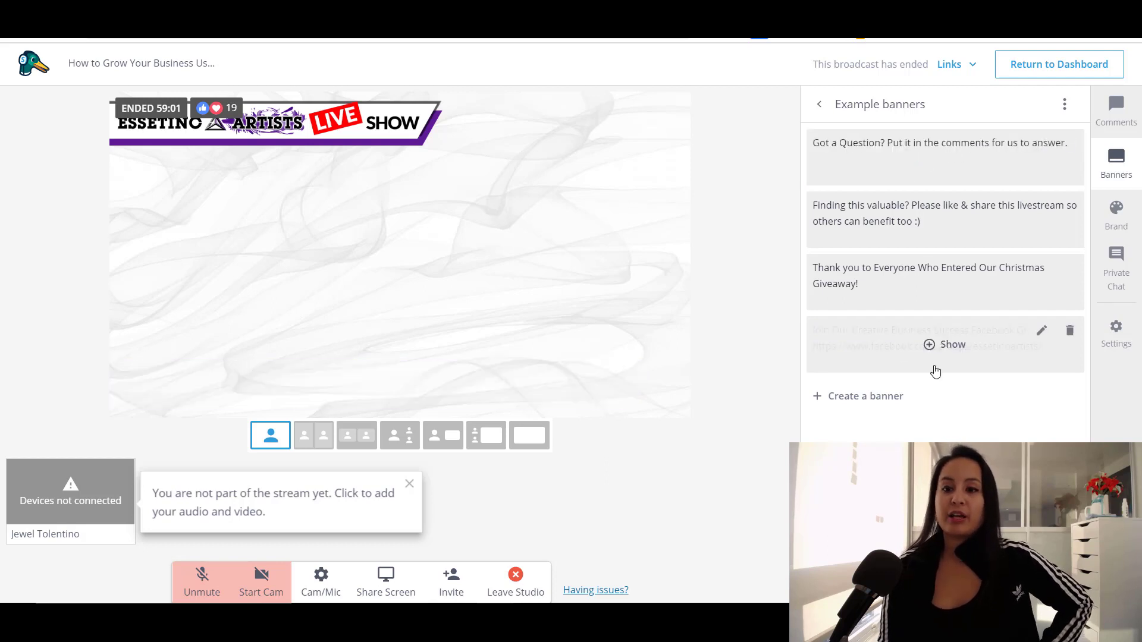
{"action": "left_click", "coordinate": [951, 344]}
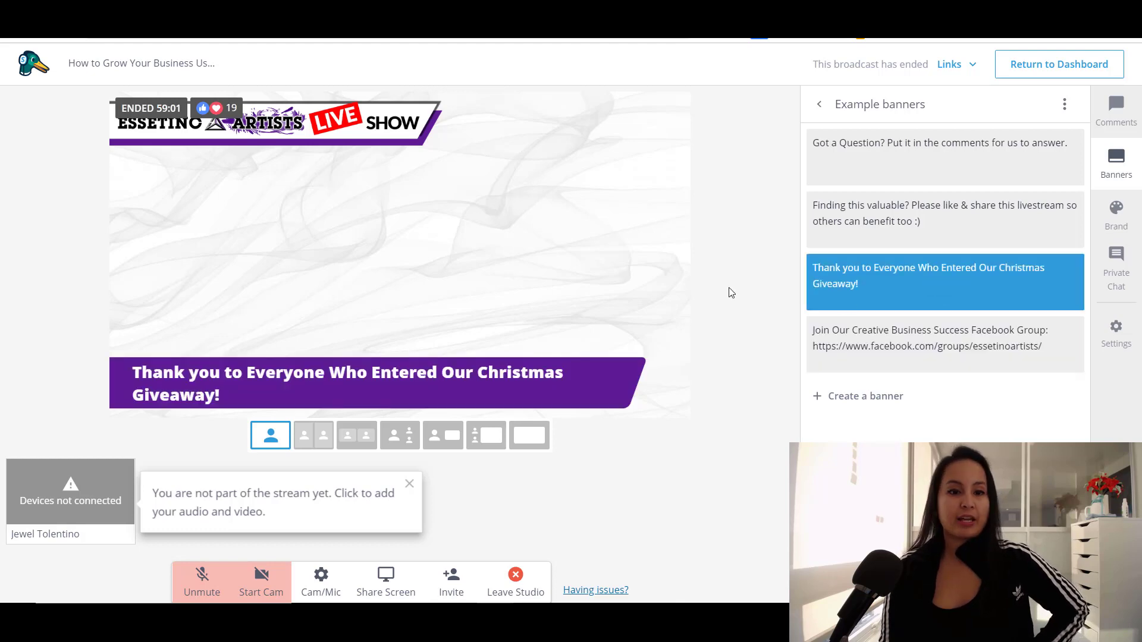
{"action": "mouse_move", "coordinate": [943, 282]}
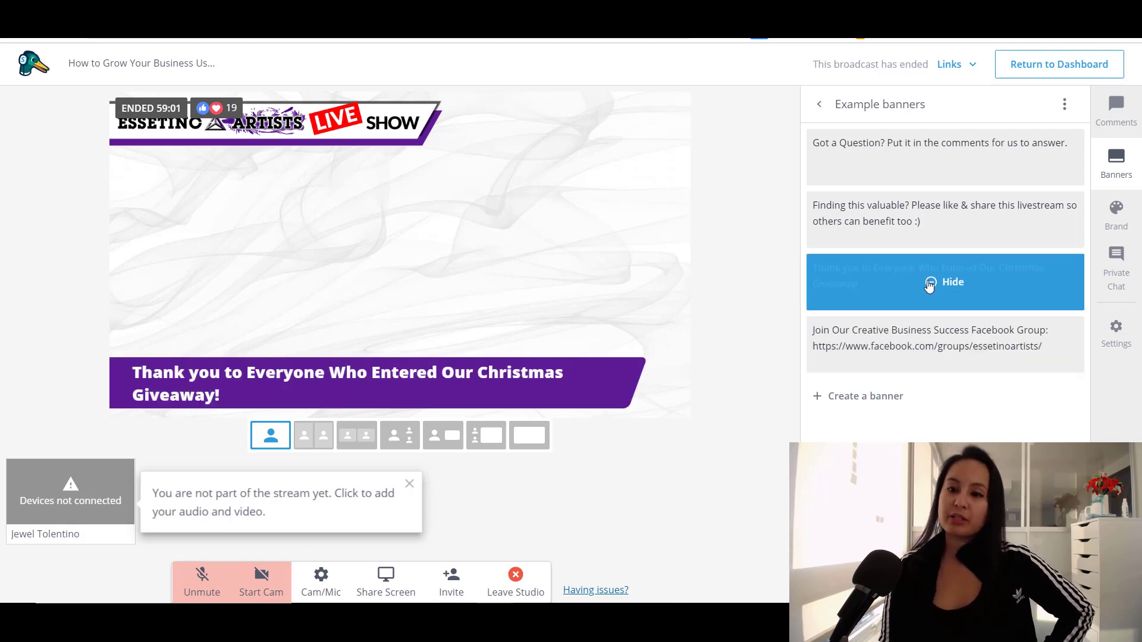
{"action": "left_click", "coordinate": [952, 283]}
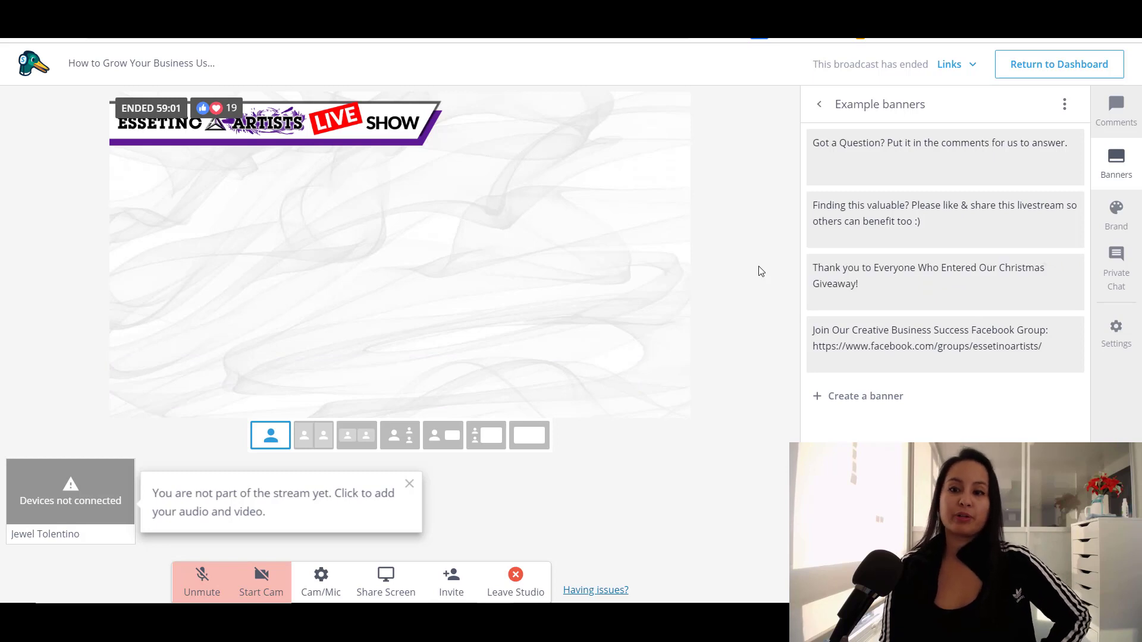
{"action": "left_click", "coordinate": [1116, 215]}
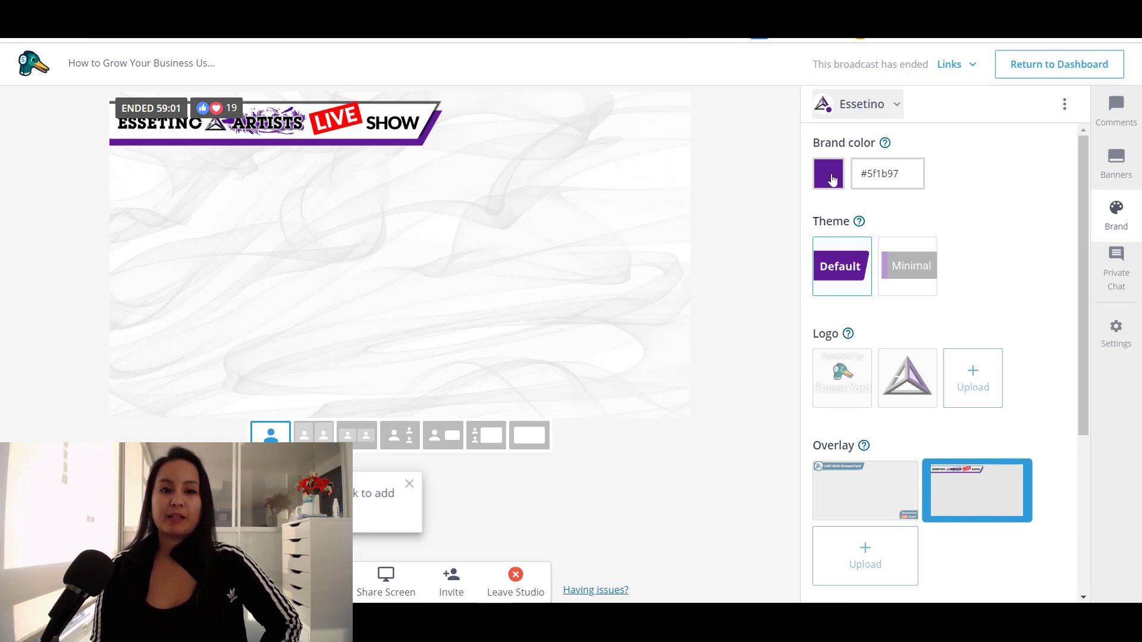
{"action": "mouse_move", "coordinate": [976, 489]}
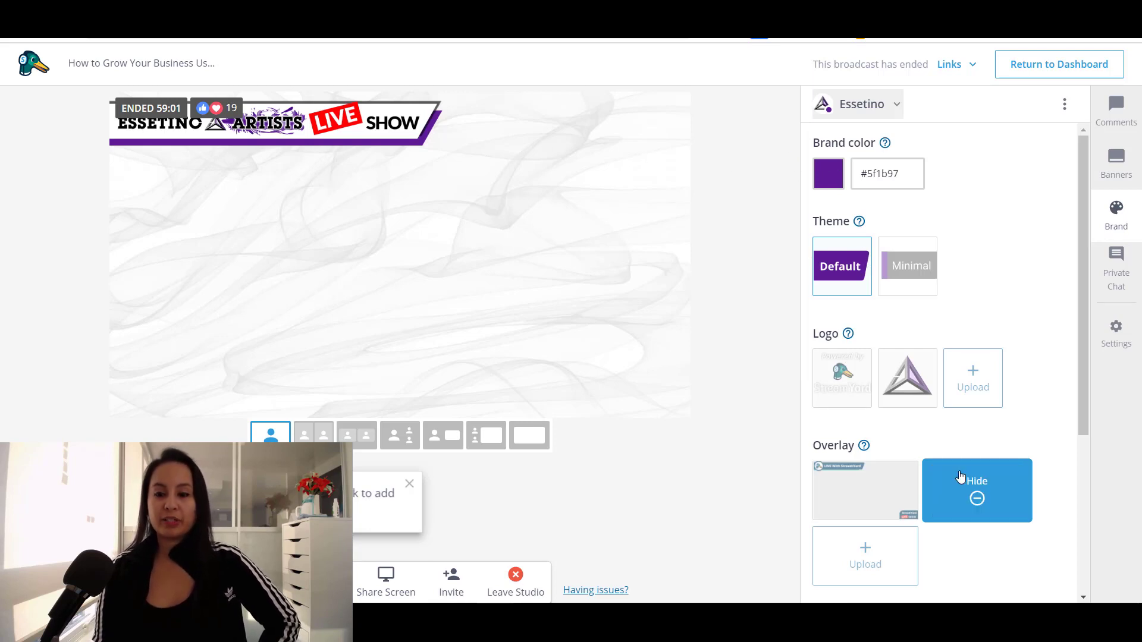
Open the Brand panel showing the purple colour, theme, logos and overlays
{"action": "left_click", "coordinate": [976, 490]}
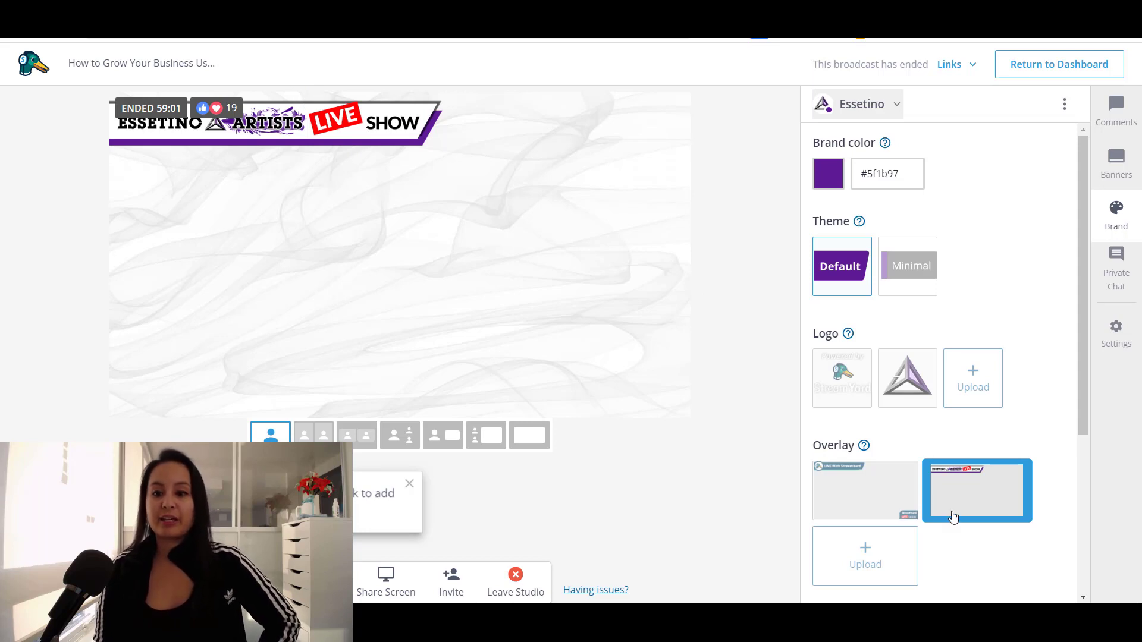
{"action": "mouse_move", "coordinate": [492, 221]}
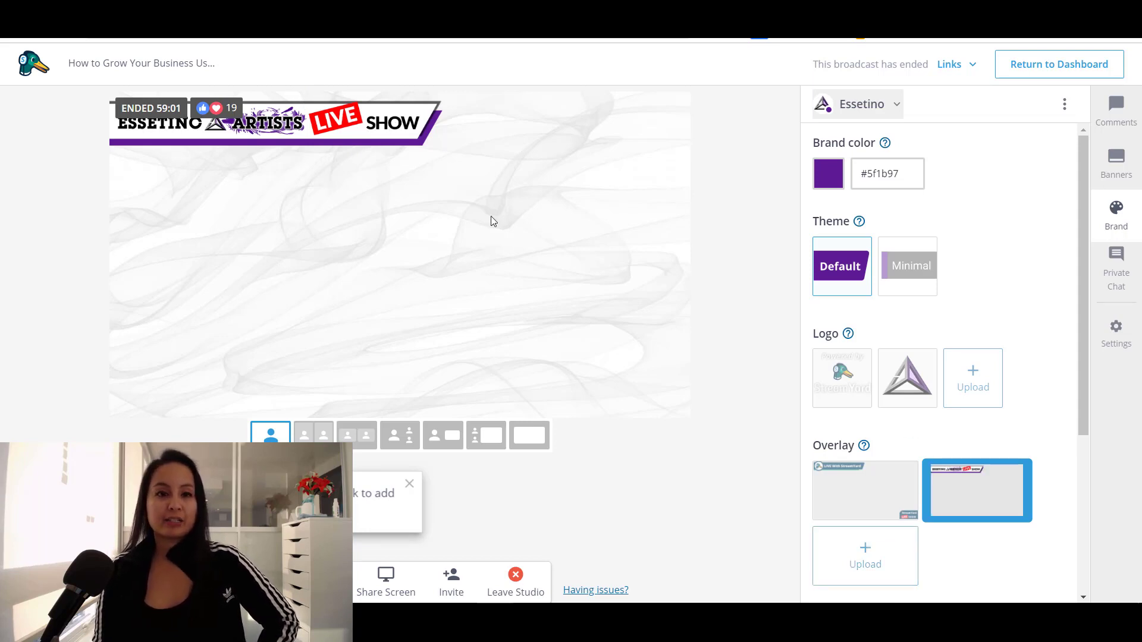
{"action": "mouse_move", "coordinate": [346, 130]}
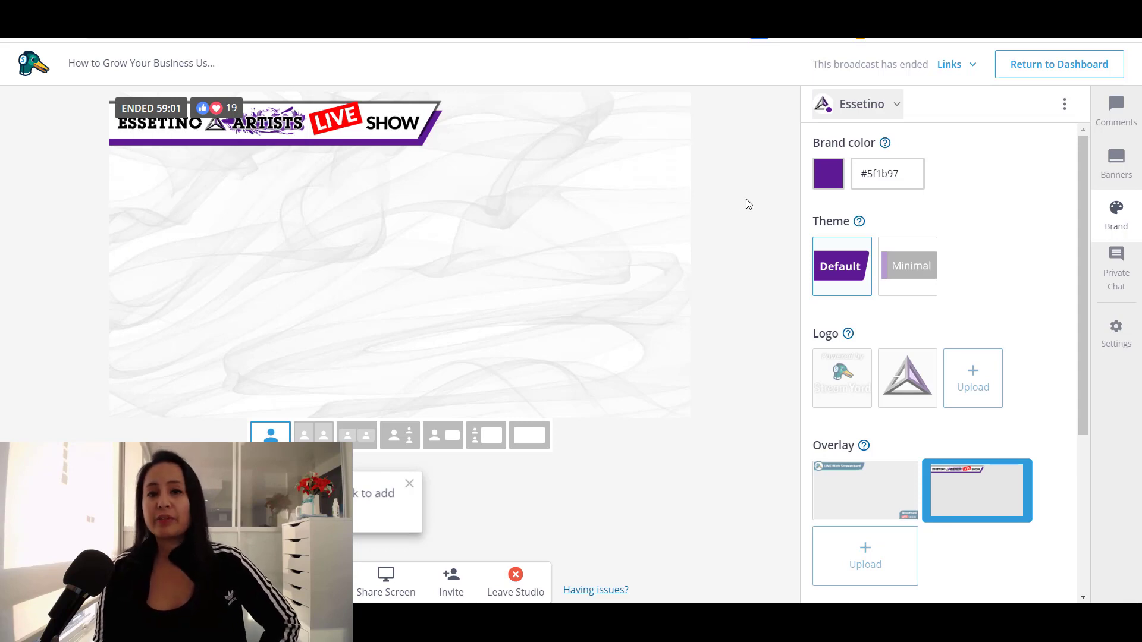
{"action": "mouse_move", "coordinate": [773, 200]}
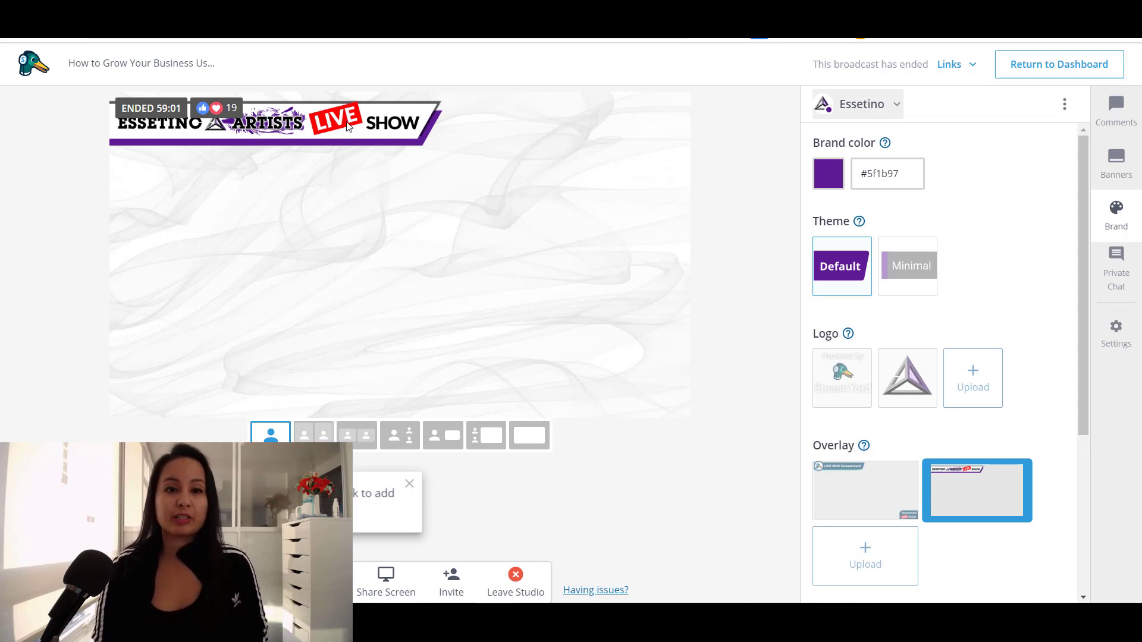
View the private guest chat and Brand panel, then return to comments from the earliest
{"action": "left_click", "coordinate": [1115, 269]}
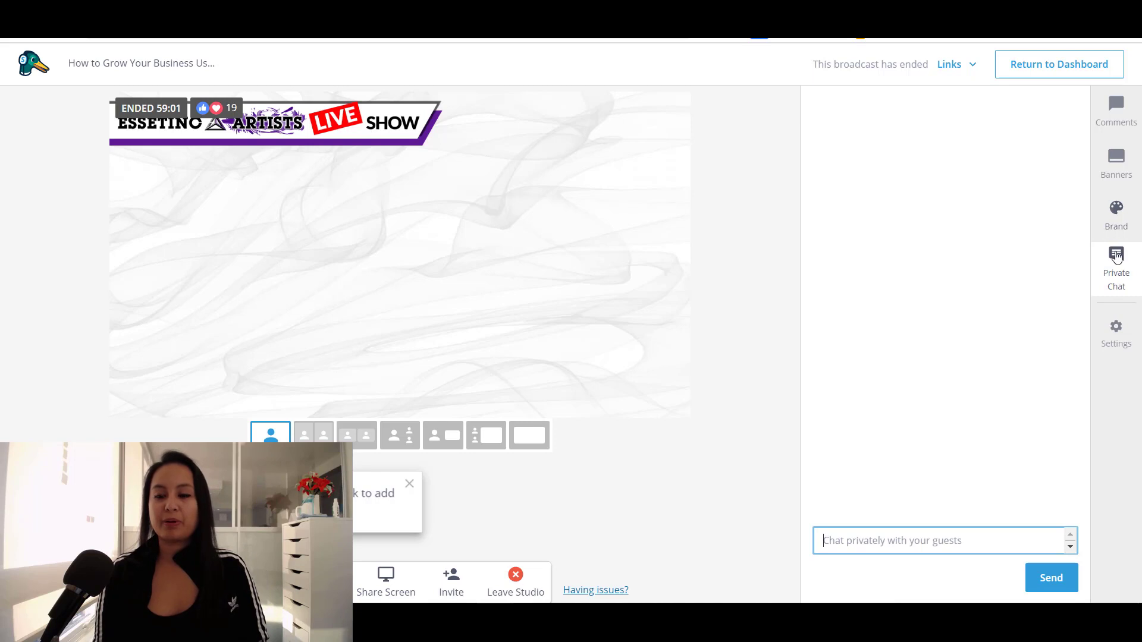
{"action": "mouse_move", "coordinate": [1116, 229]}
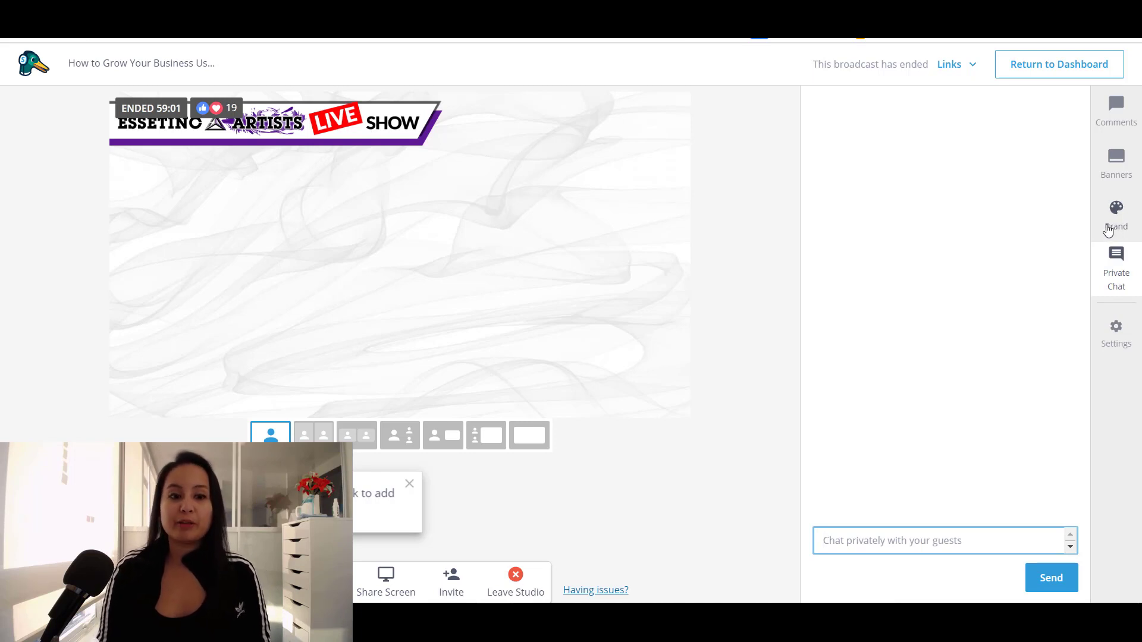
{"action": "left_click", "coordinate": [1115, 211]}
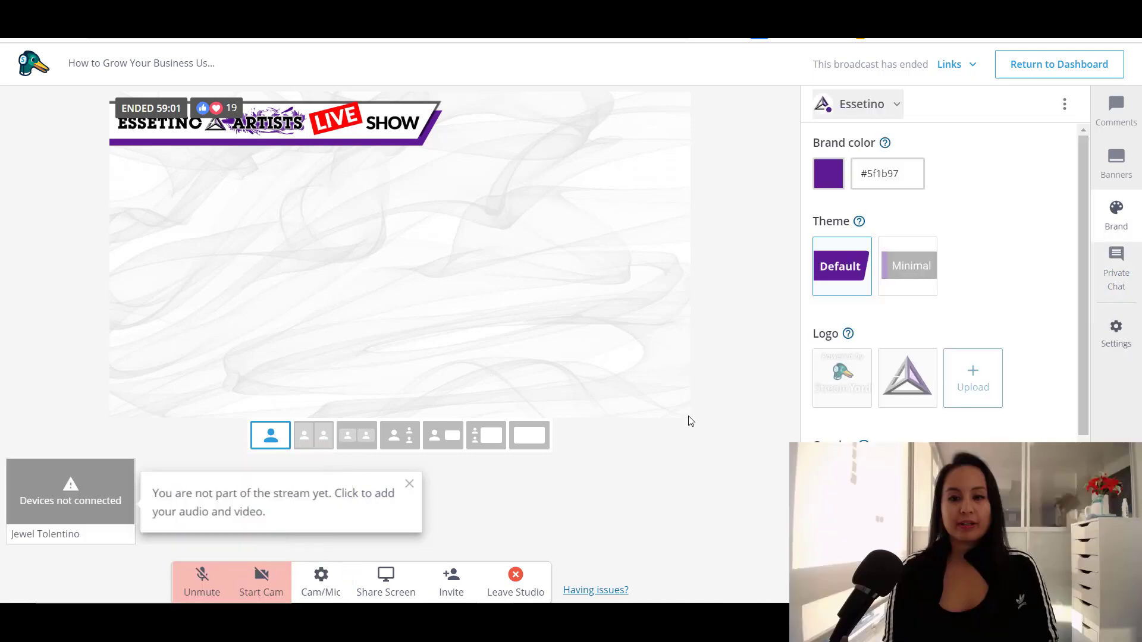
{"action": "mouse_move", "coordinate": [325, 293]}
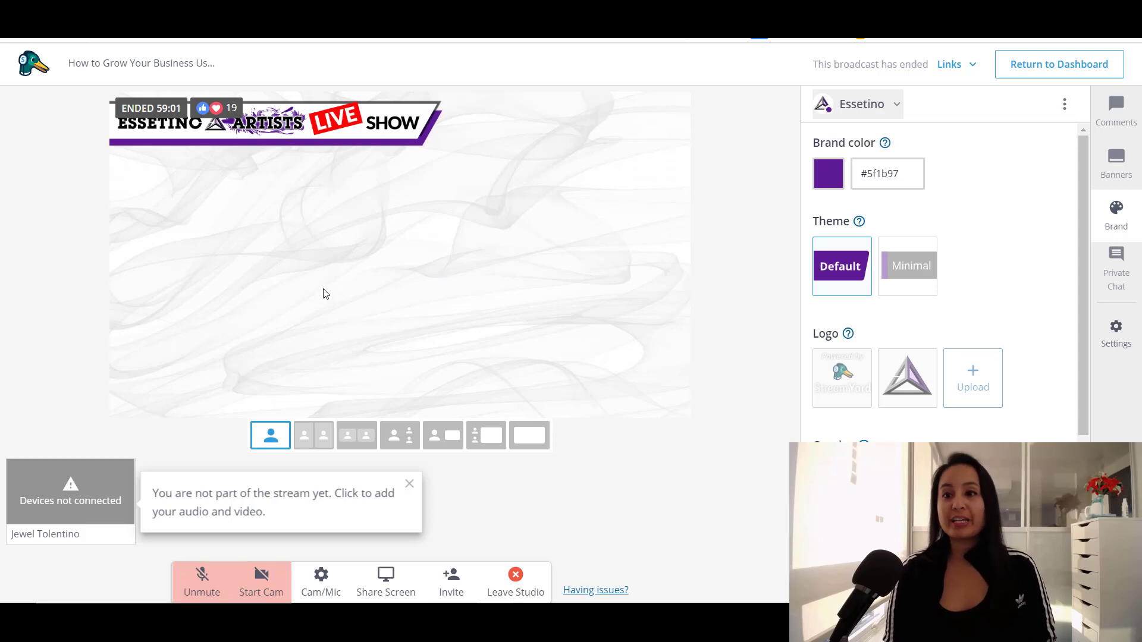
{"action": "mouse_move", "coordinate": [1115, 156]}
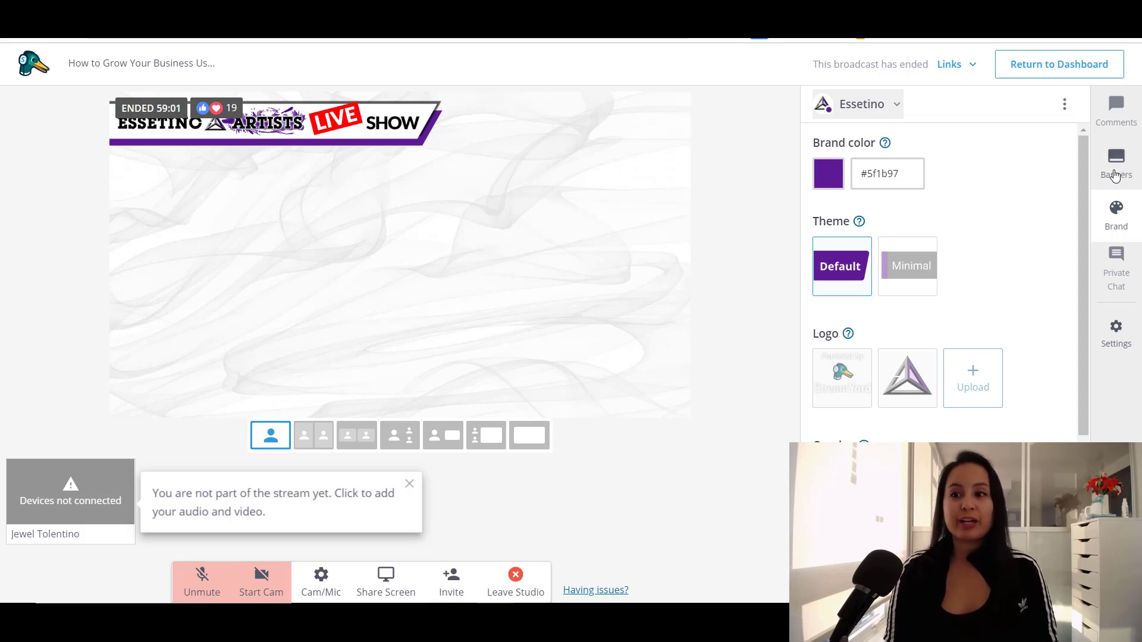
{"action": "left_click", "coordinate": [1116, 109]}
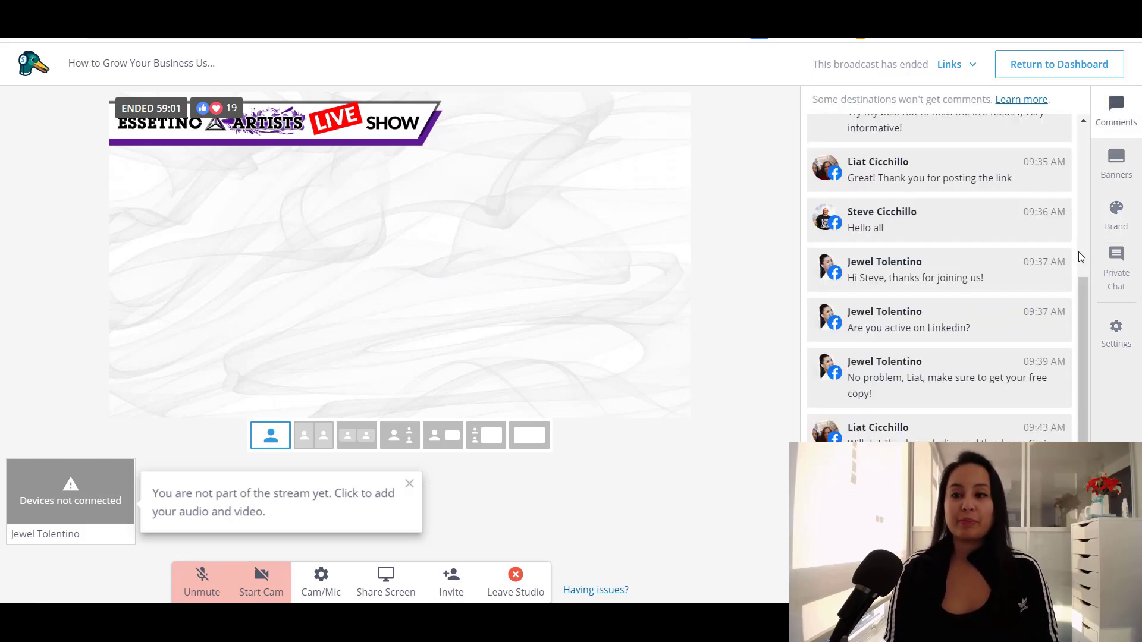
{"action": "scroll", "scroll_direction": "up", "scroll_amount": 3}
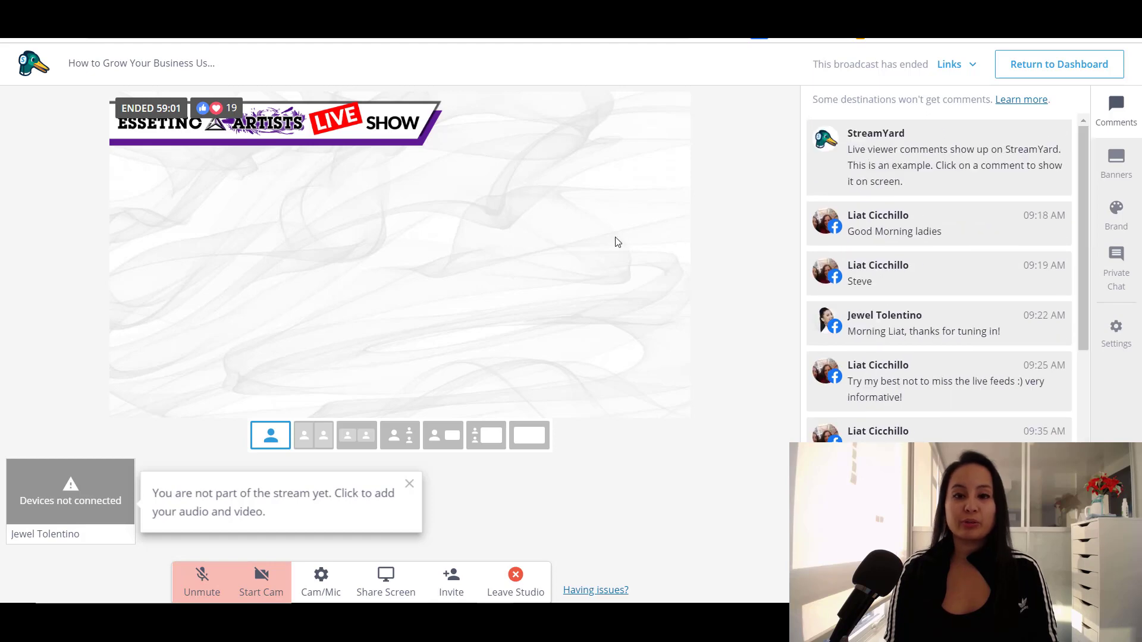
{"action": "mouse_move", "coordinate": [423, 286]}
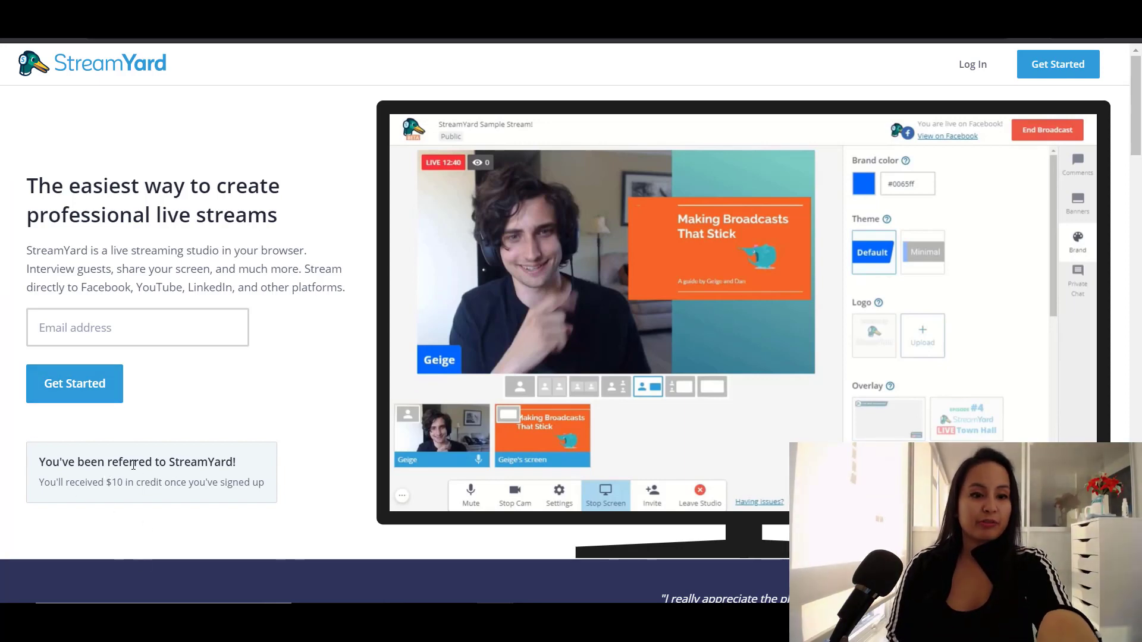
{"action": "mouse_move", "coordinate": [180, 503]}
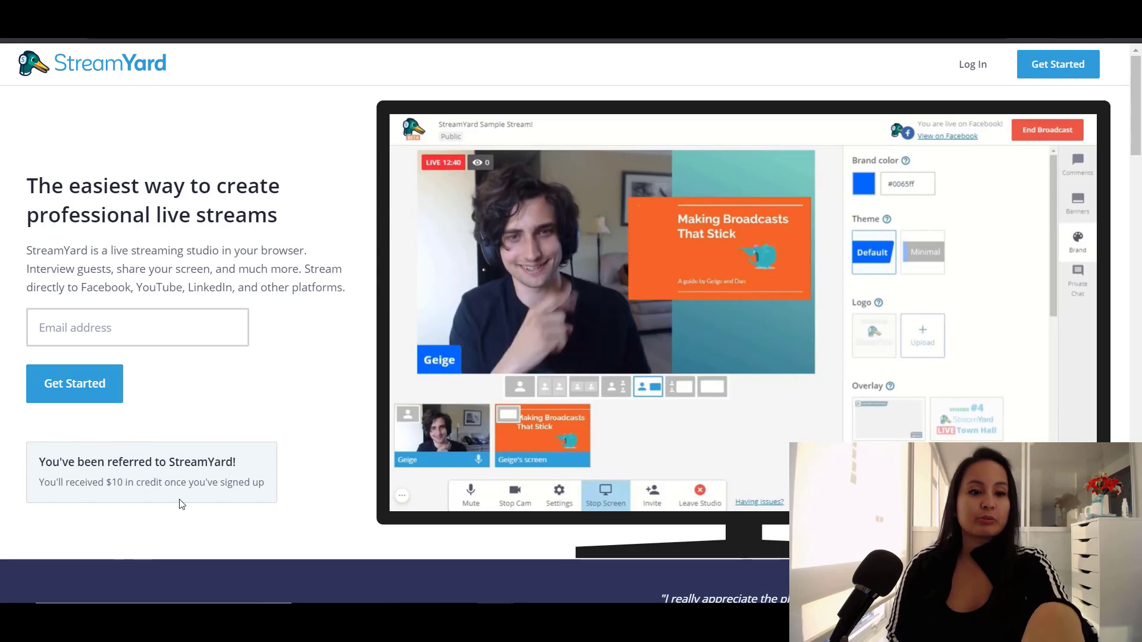